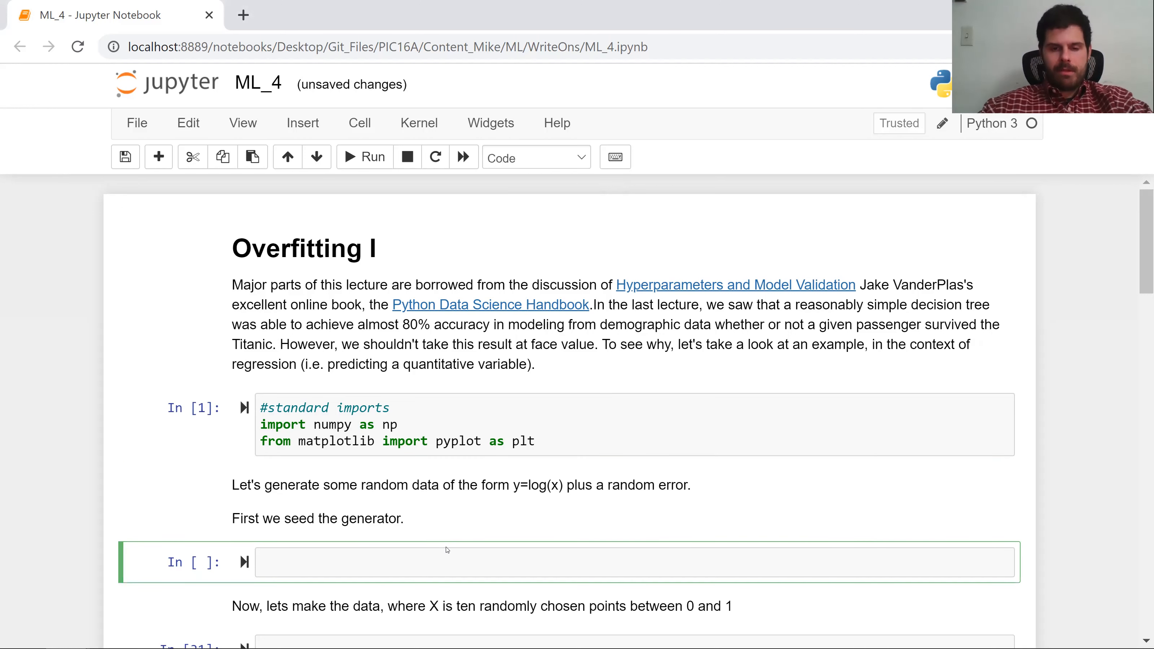
# Enter np.random.seed(1234) in the empty cell and run it.
pyautogui.write('np.')
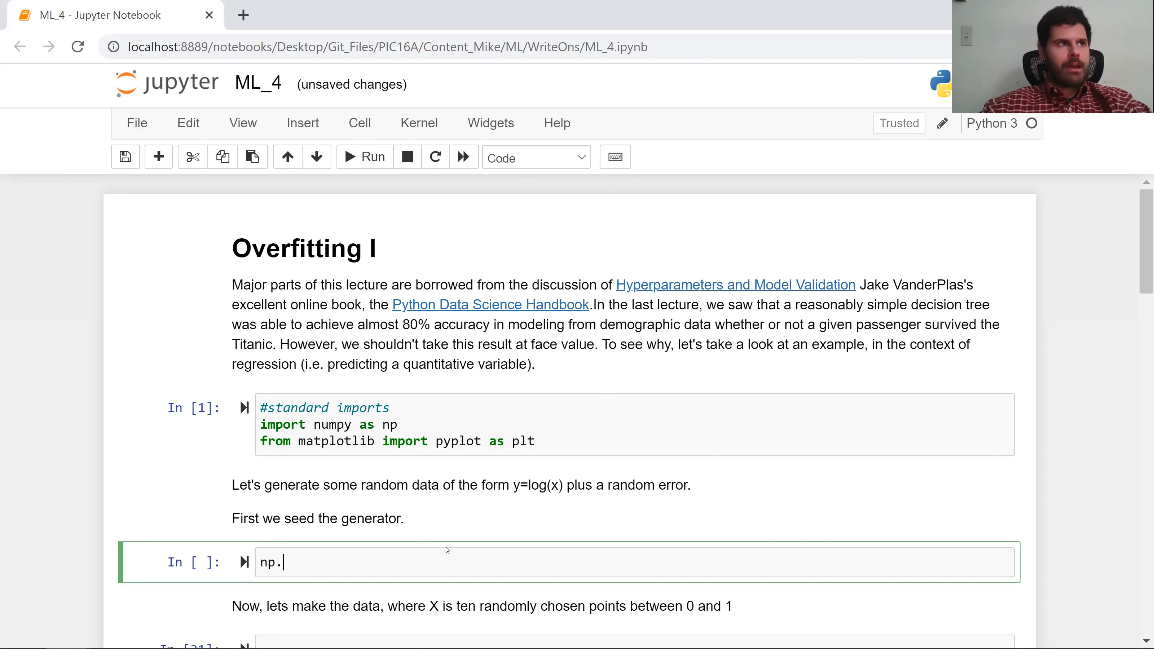
pyautogui.write('random.se')
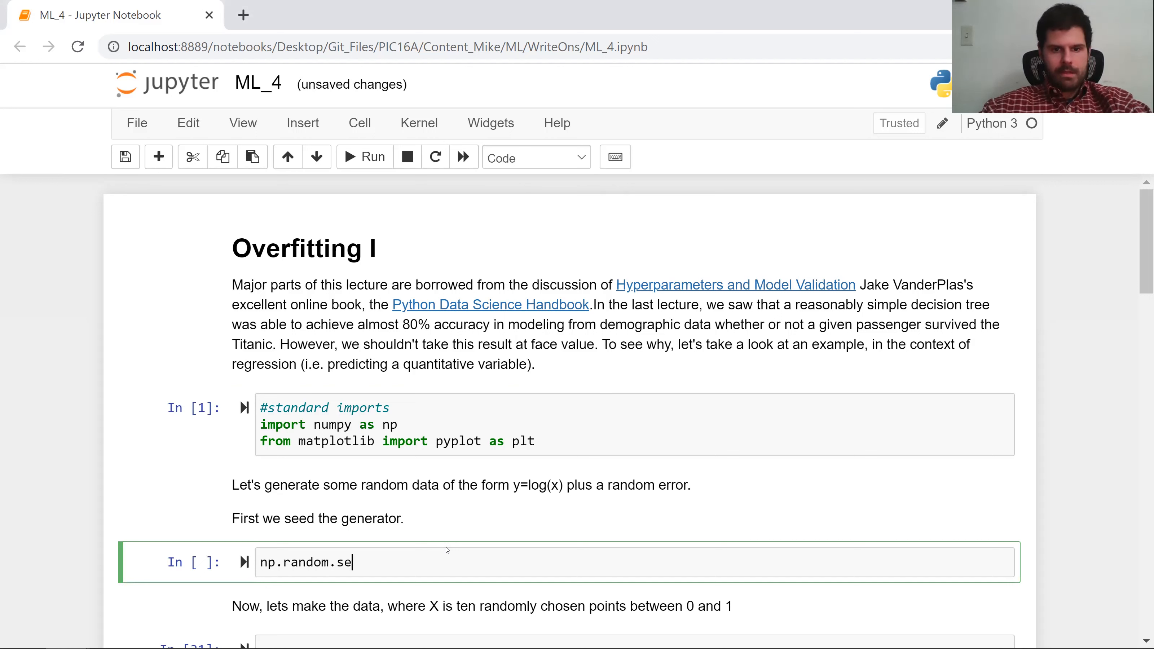
pyautogui.write('ed(1)')
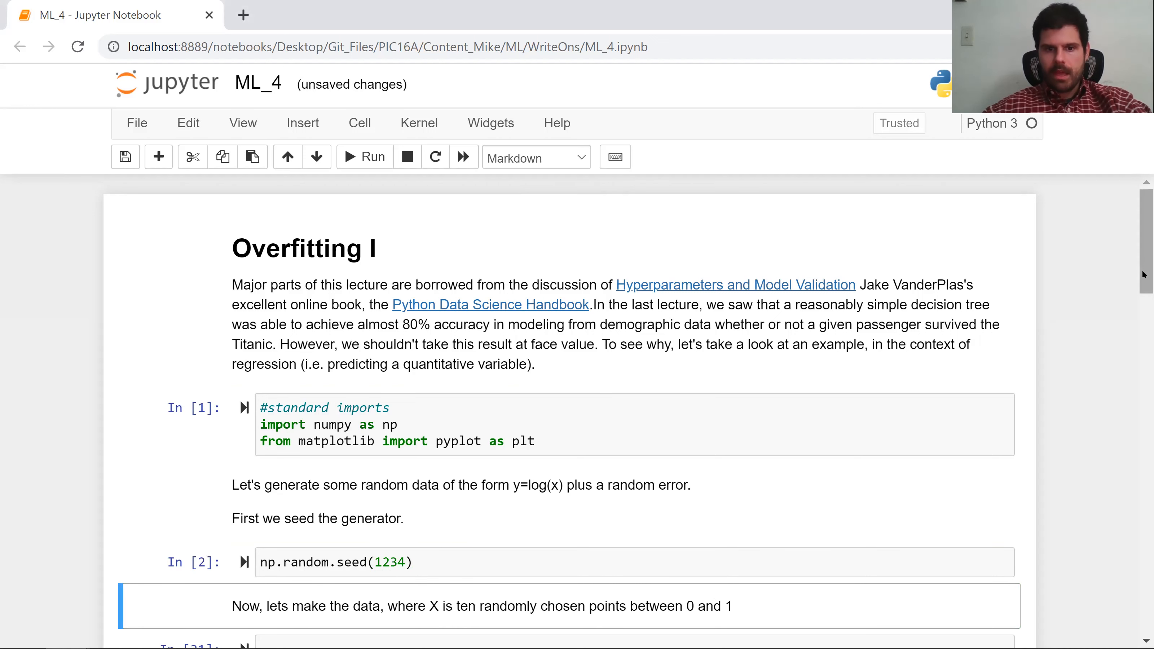
# Define X as ten random points with X=np.random.rand(10).
pyautogui.scroll(-3)
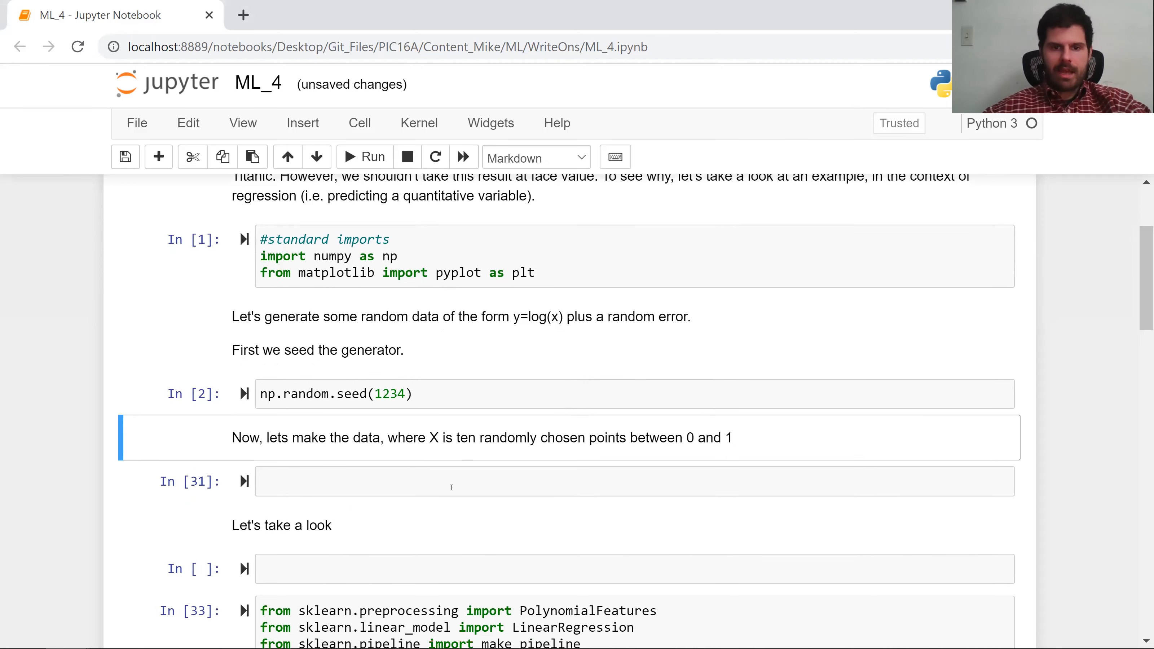
pyautogui.write('X=')
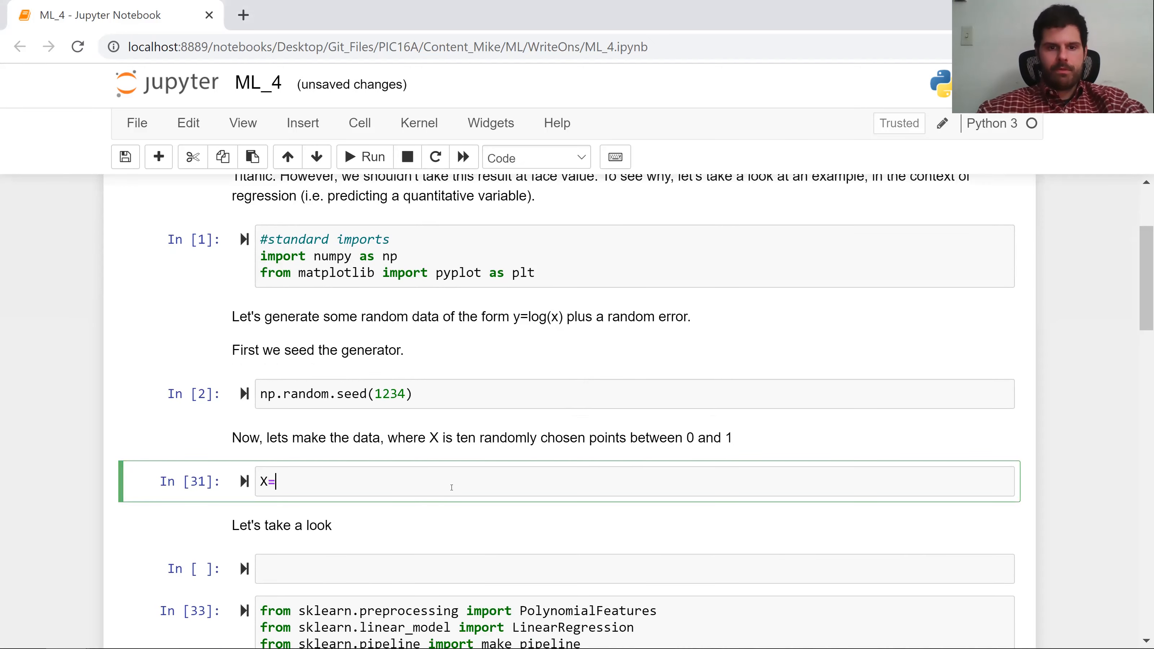
pyautogui.write('np.rando')
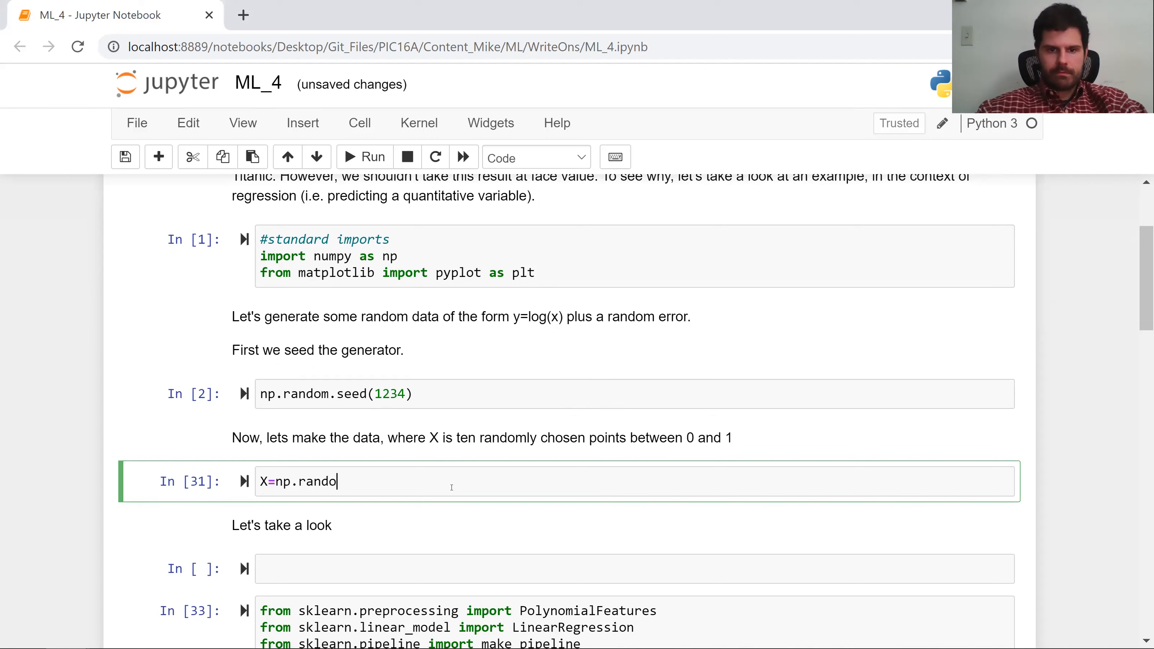
pyautogui.write('m.rand')
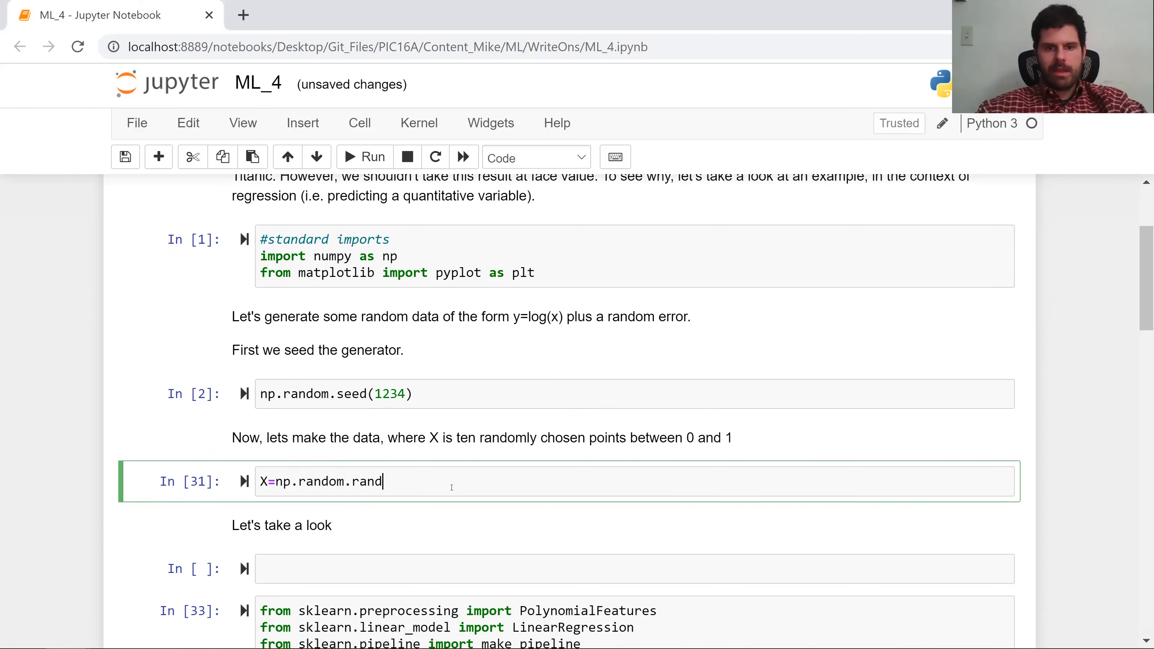
pyautogui.write('(10)')
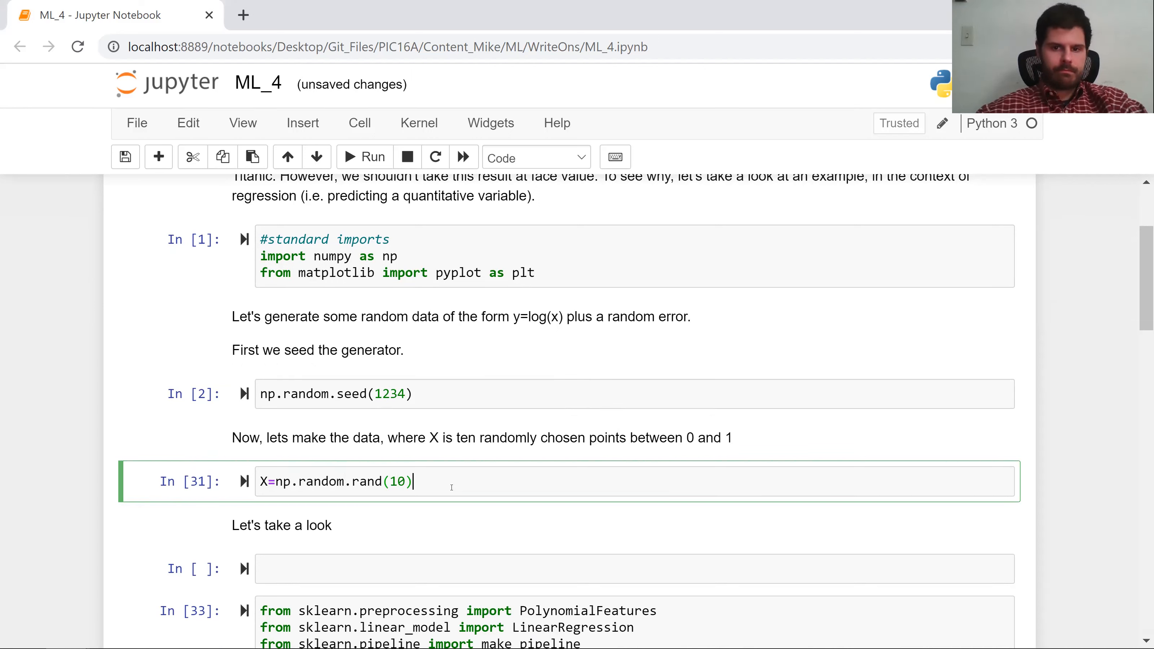
pyautogui.press('enter')
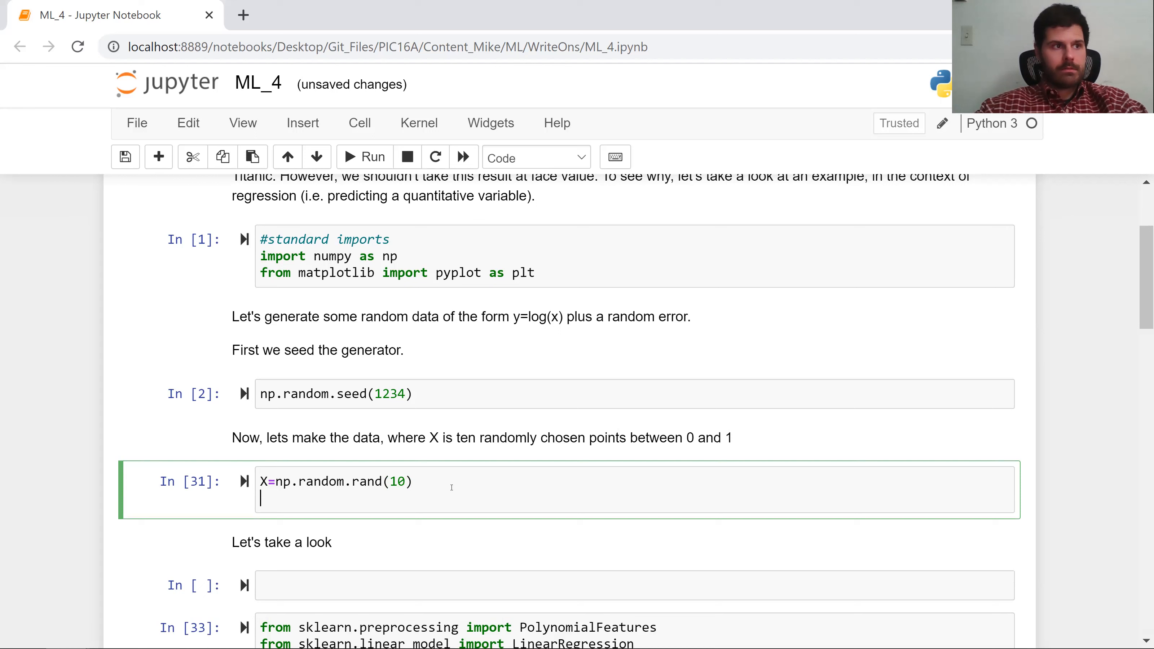
# Define y as np.log(X) plus .1*np.random.randn(len(X)) noise.
pyautogui.write('y=np')
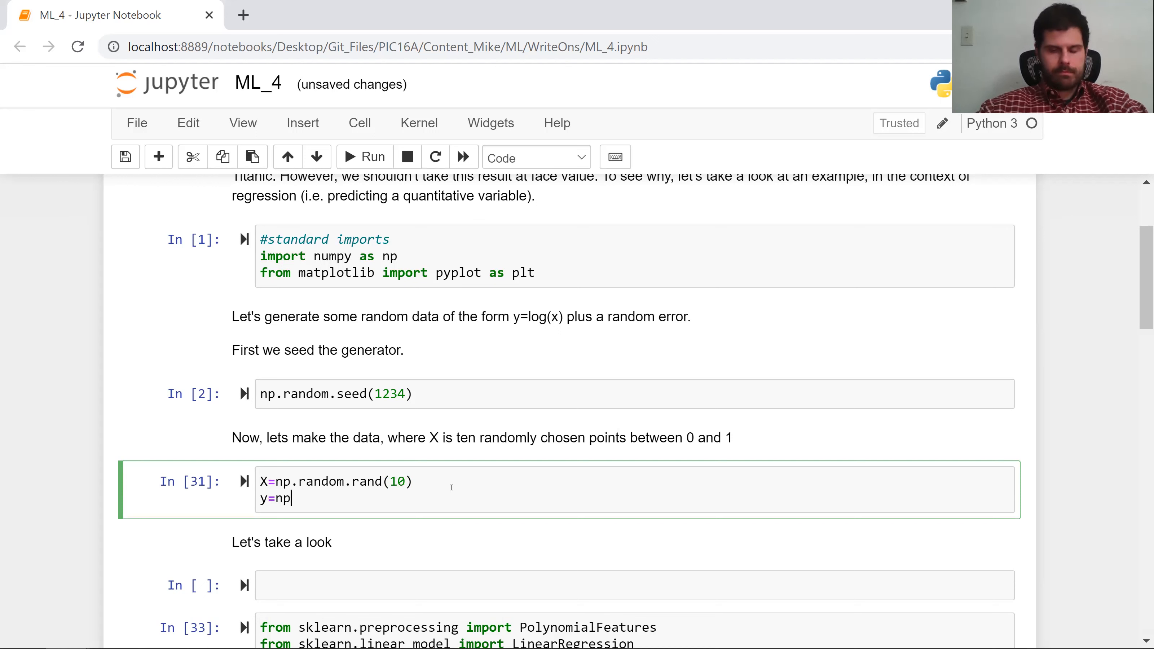
pyautogui.write('.log(X)')
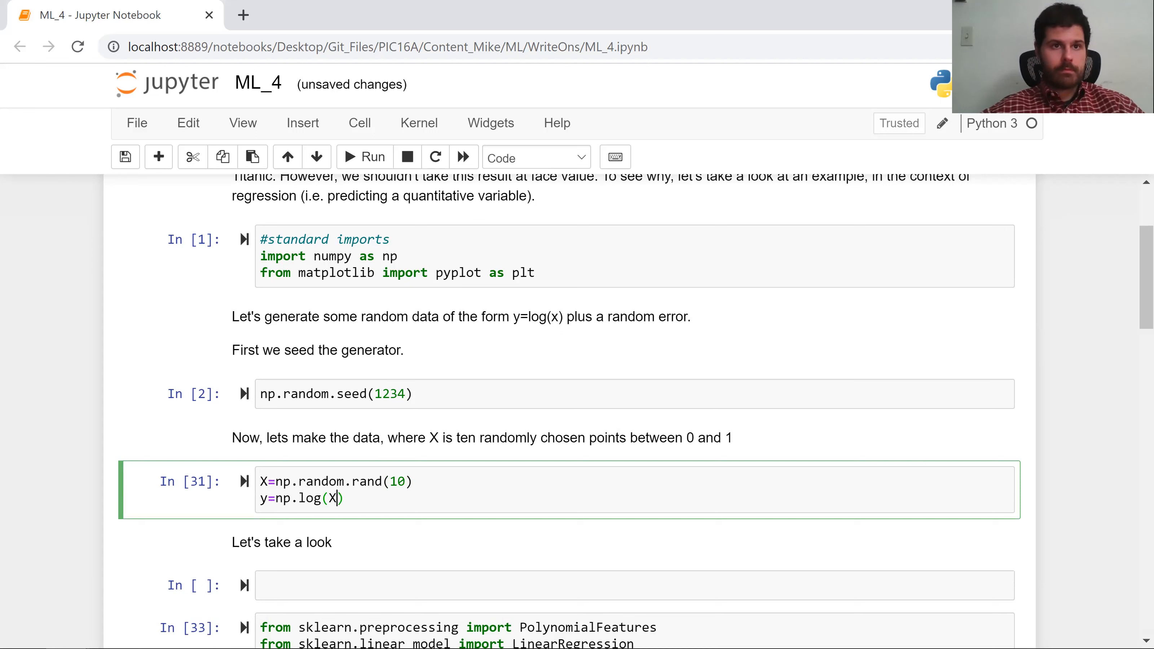
pyautogui.press('Escape')
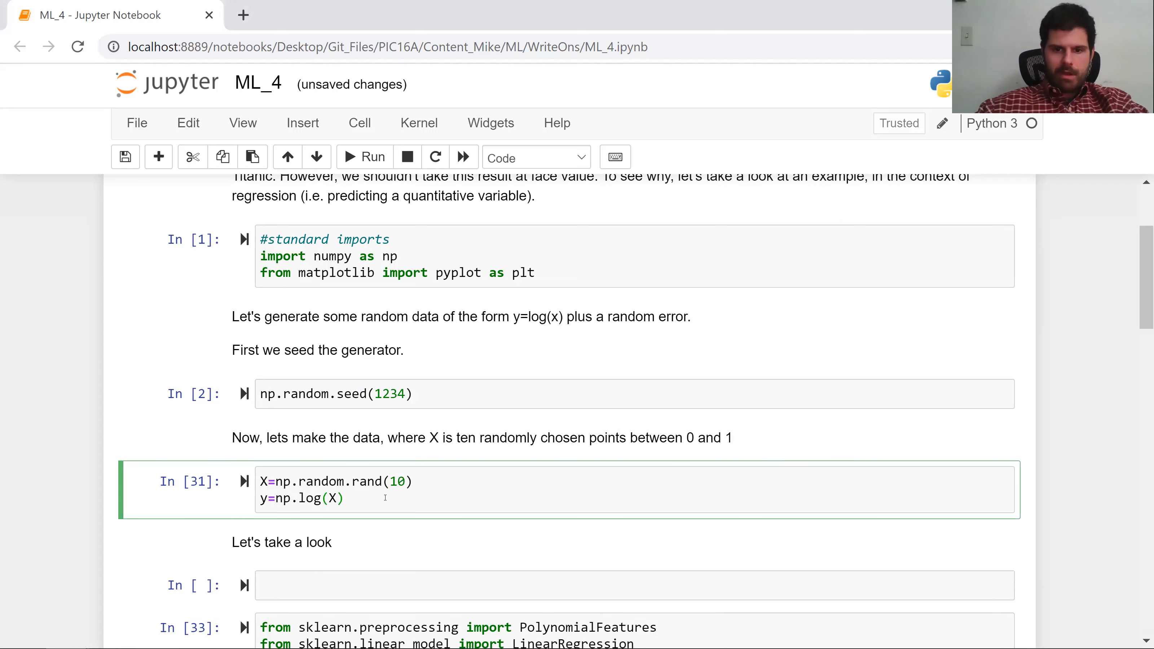
pyautogui.write('+')
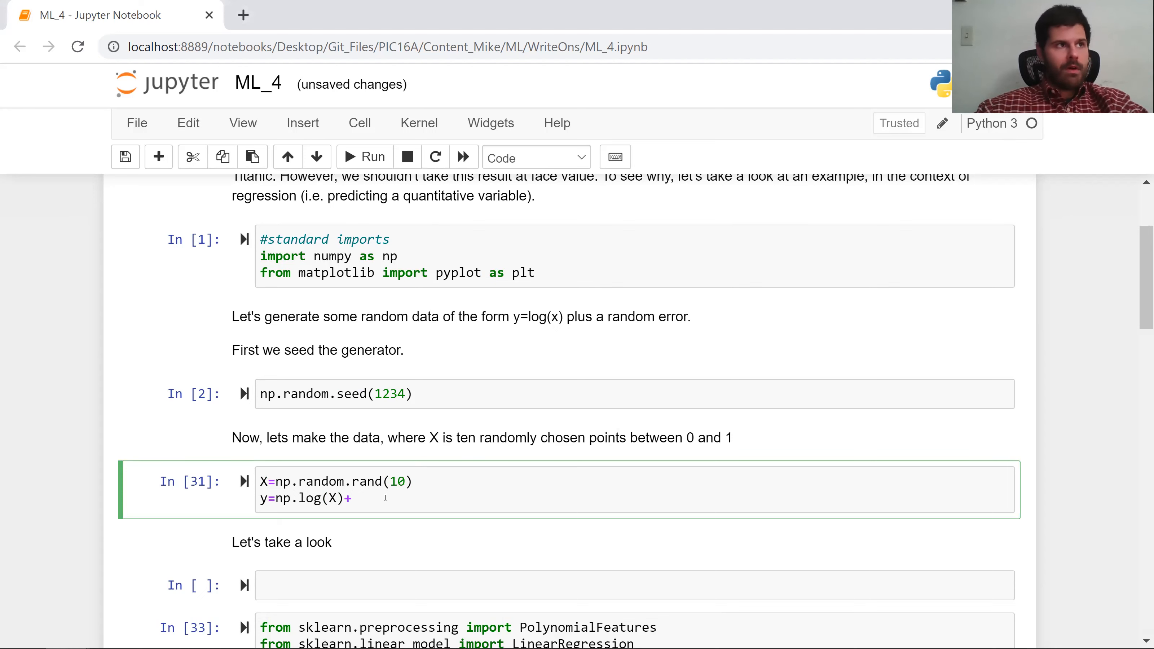
pyautogui.write('np.rand')
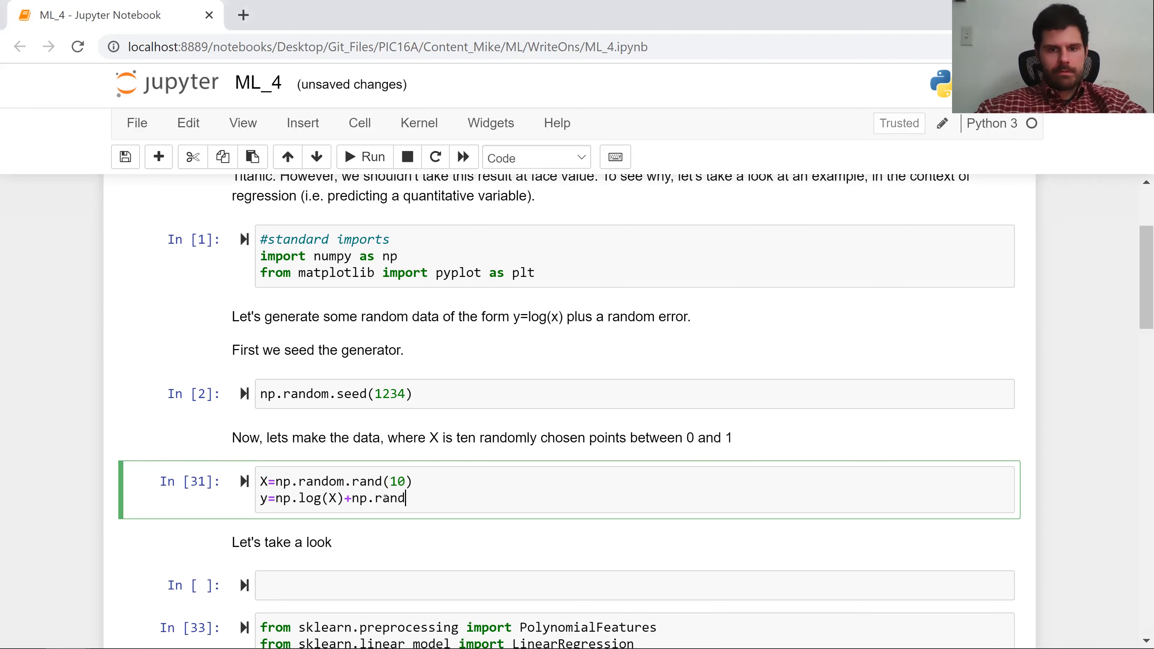
pyautogui.write('om.rand')
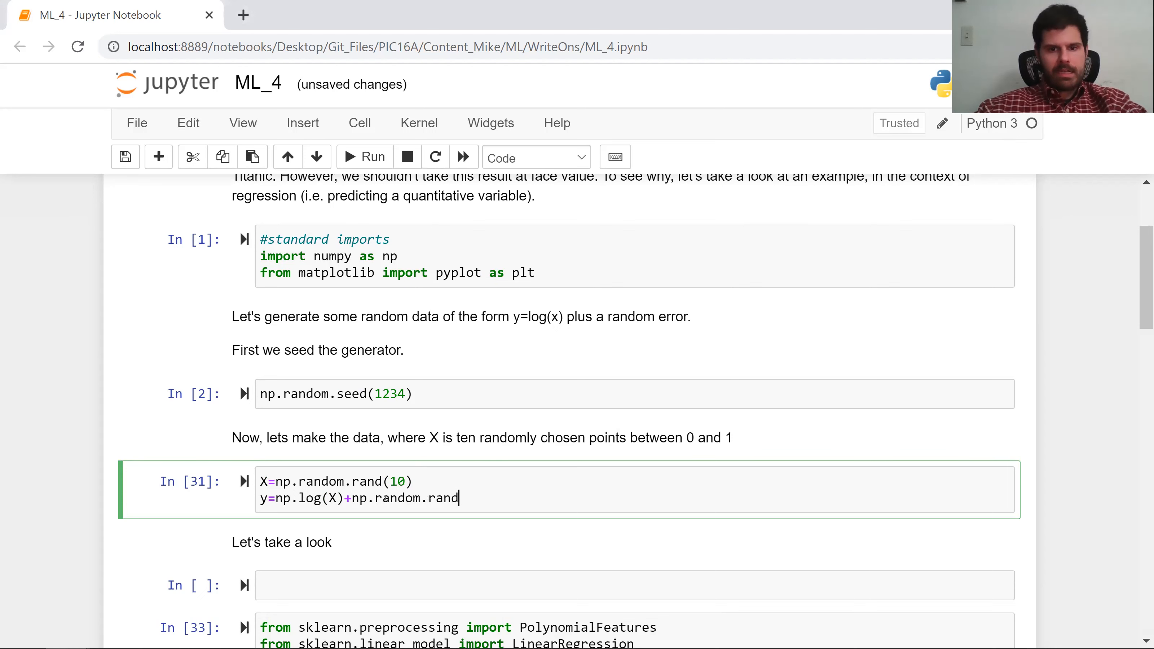
pyautogui.write('n(len')
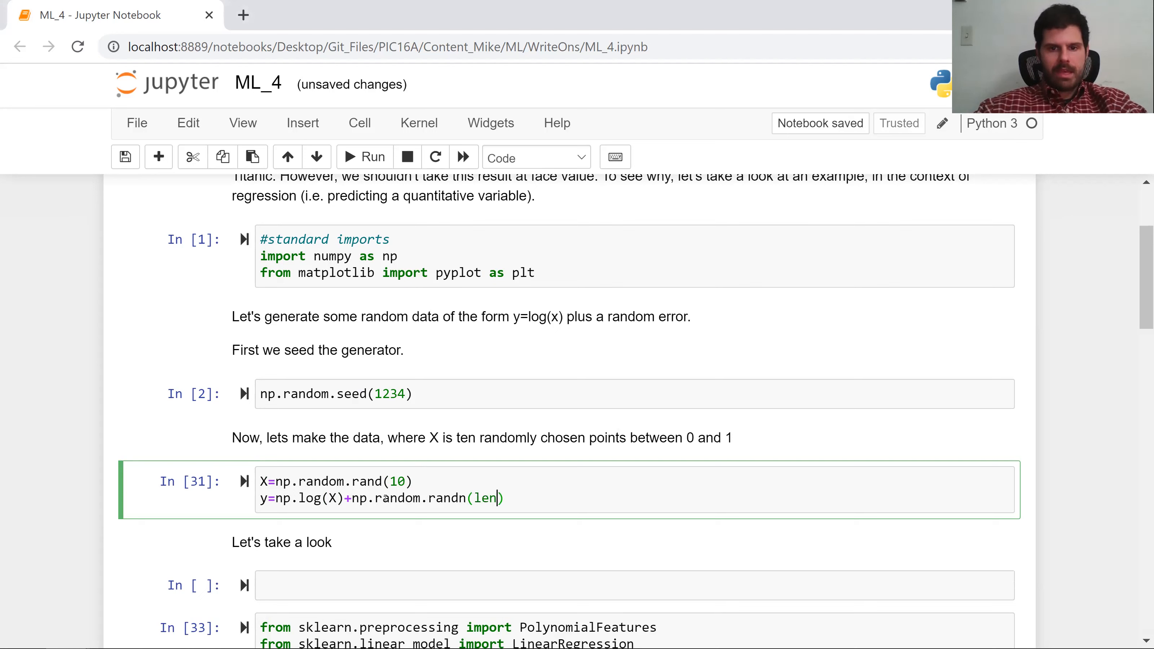
pyautogui.write('(X)')
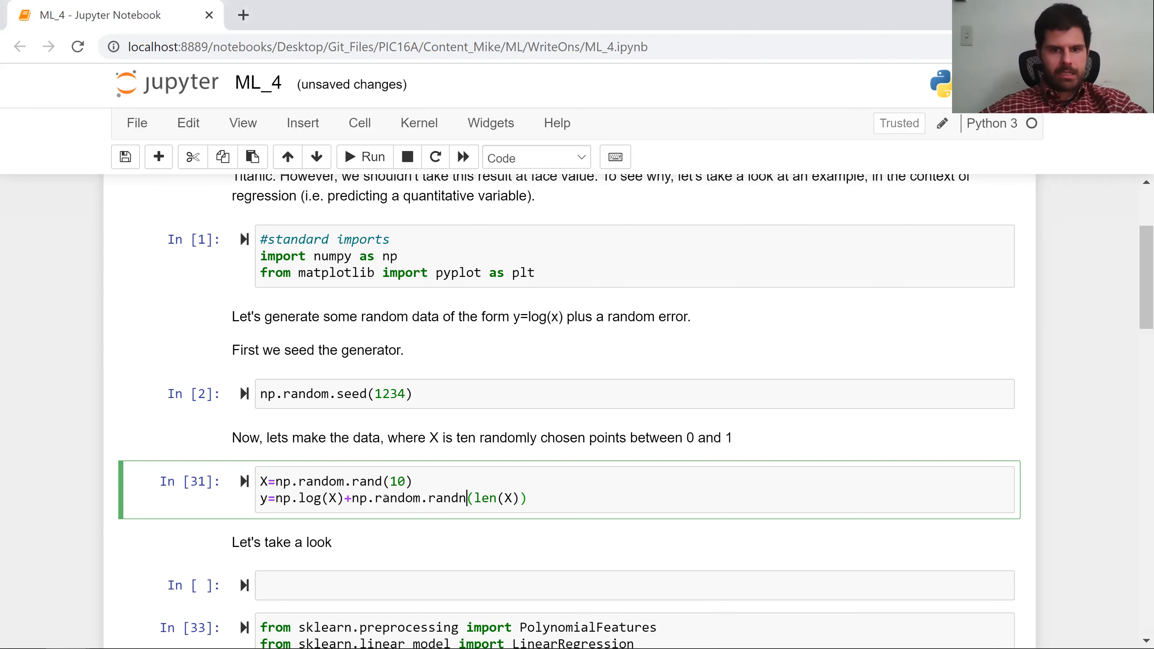
pyautogui.write('.1*')
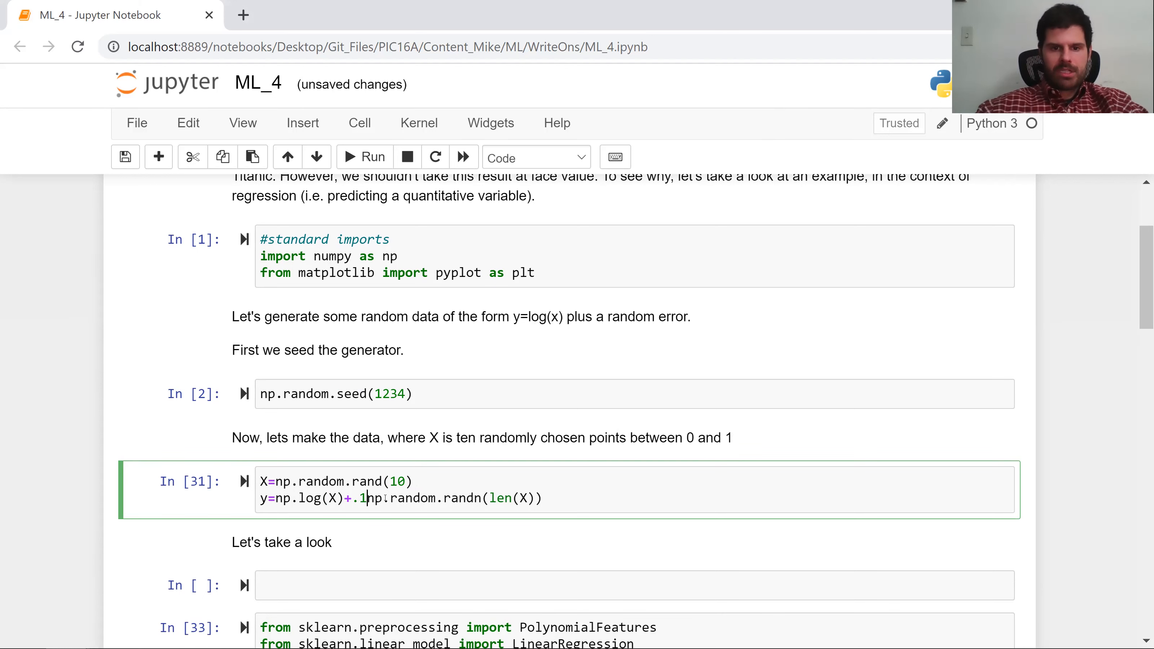
pyautogui.write('*')
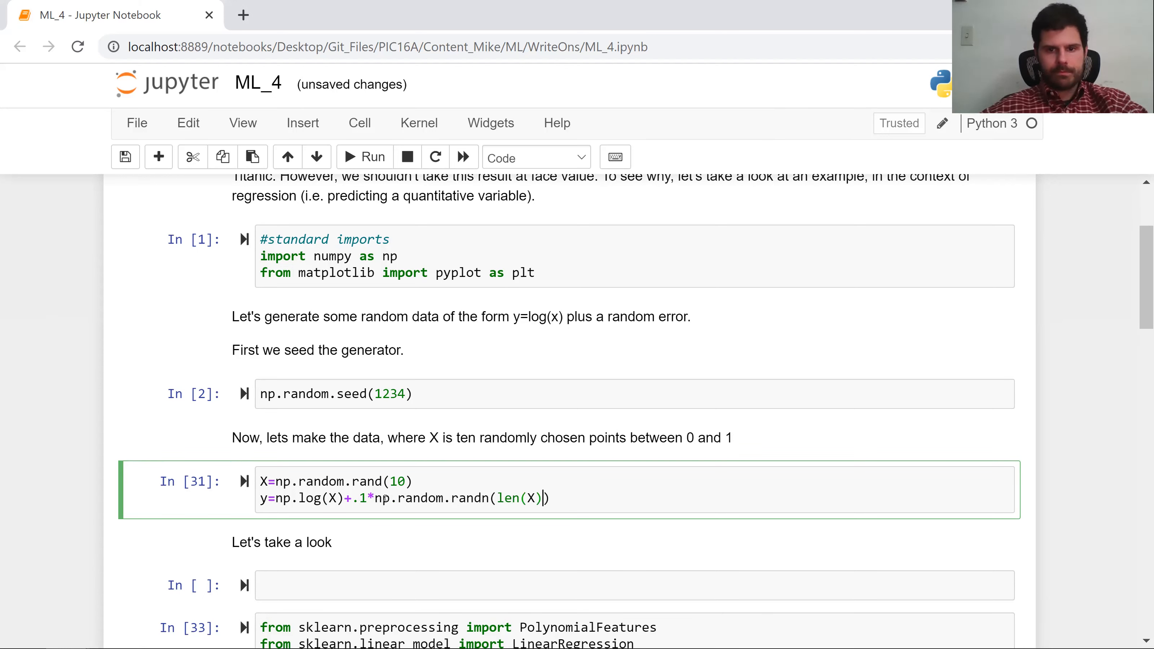
# Write fig,ax=plt.subplots(1) and ax.scatter(X,y) in the cell below 'Let's take a look'.
pyautogui.click(372, 157)
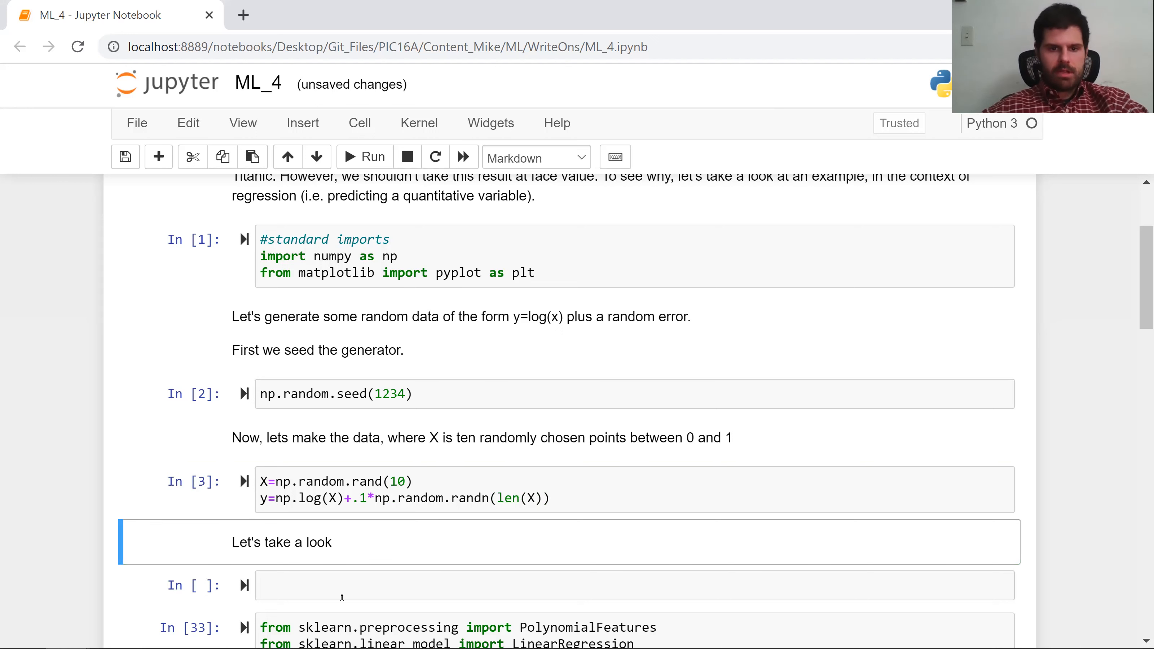
pyautogui.write('fig,')
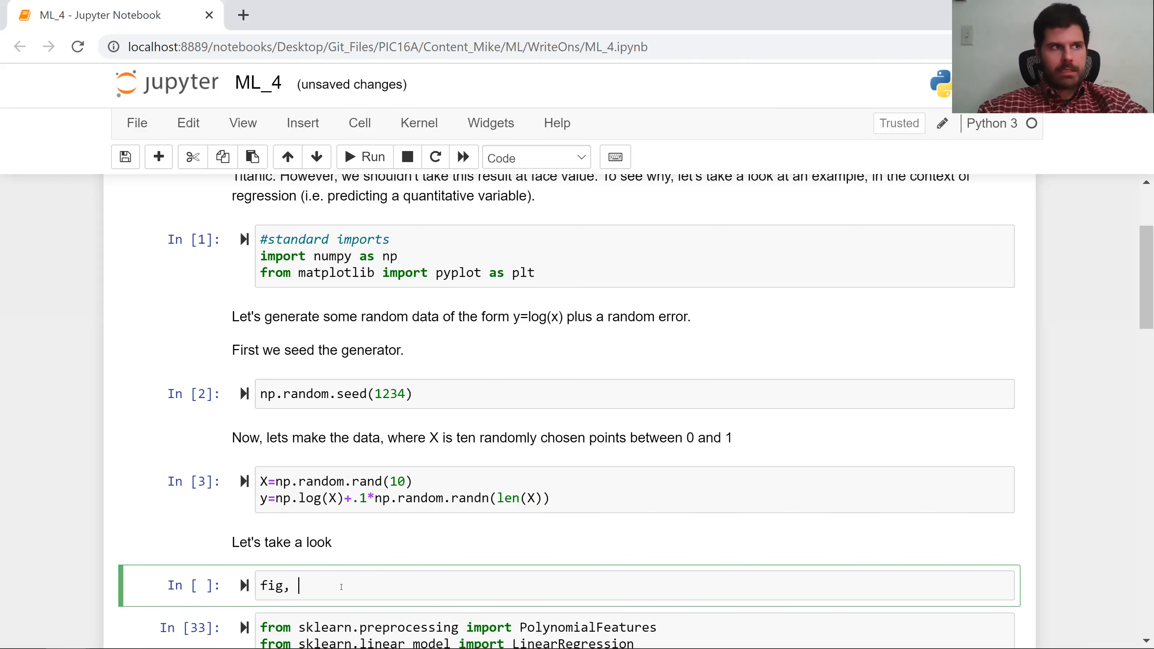
pyautogui.write('ax=p')
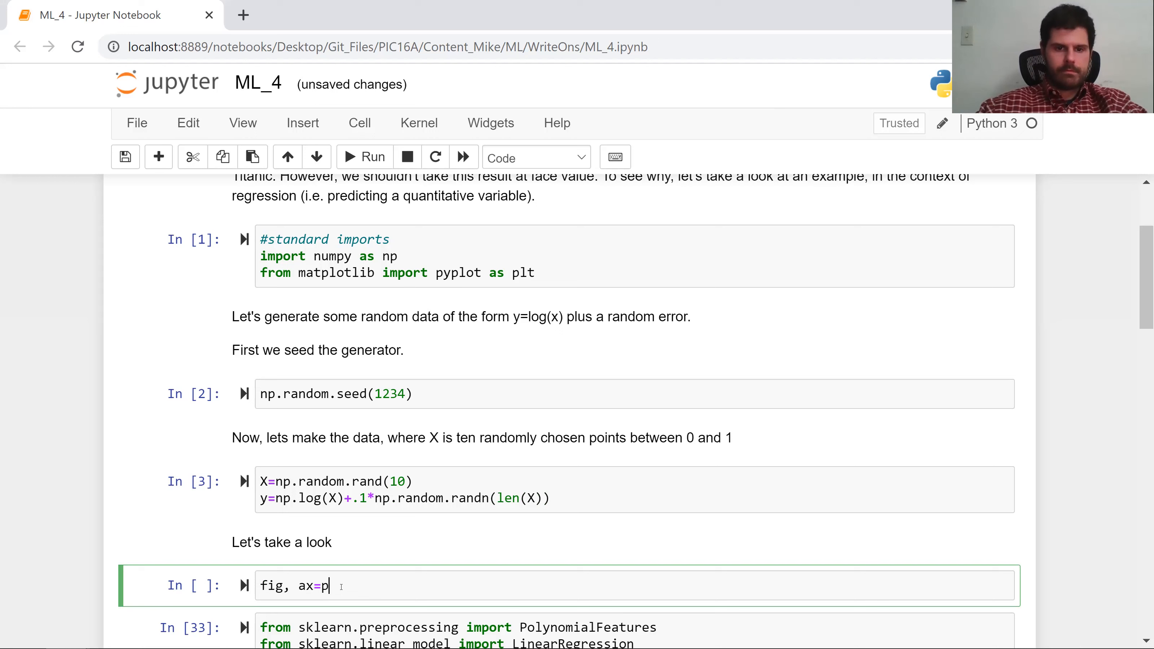
pyautogui.write('lt.subplot')
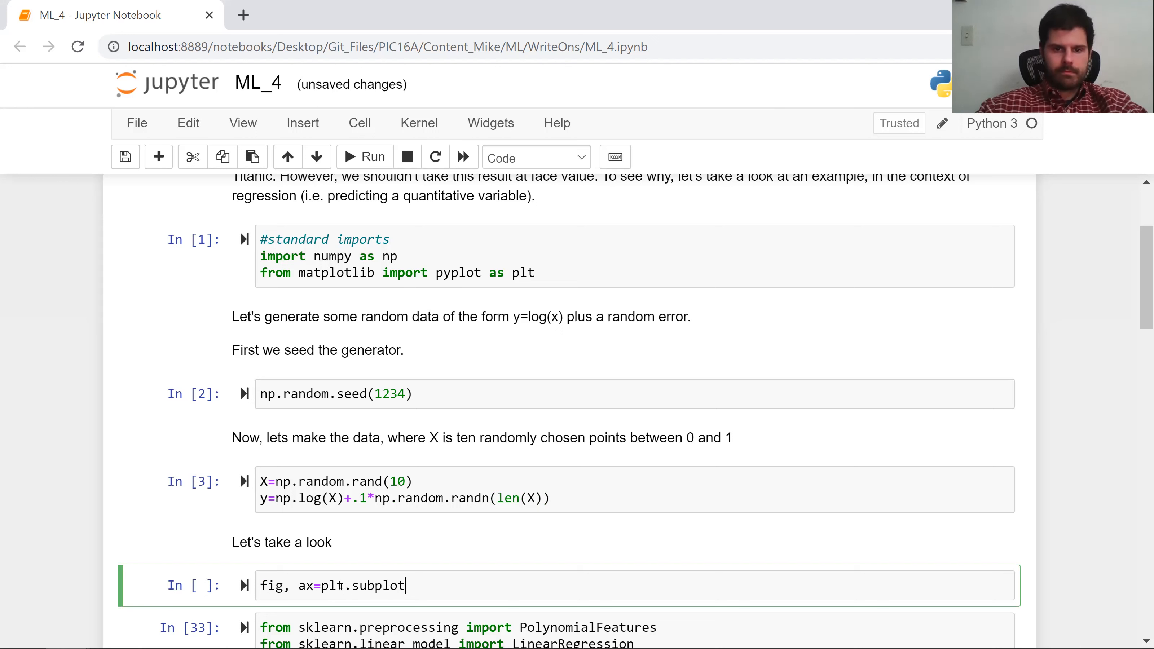
pyautogui.write('s(1)')
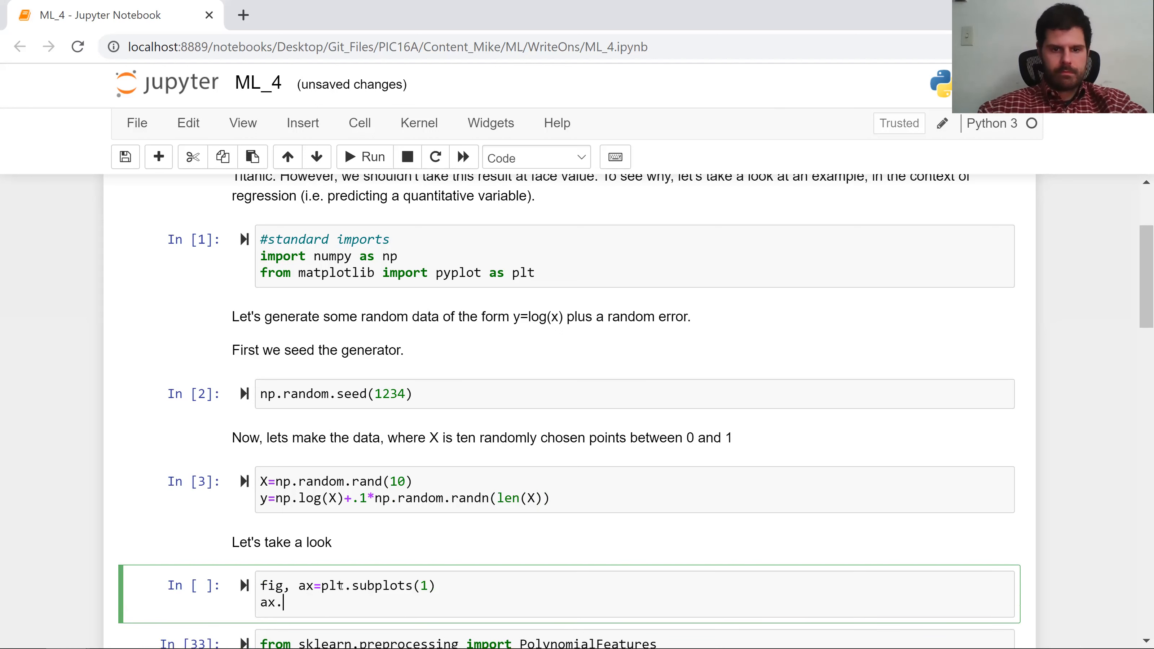
pyautogui.write('scatter(X,')
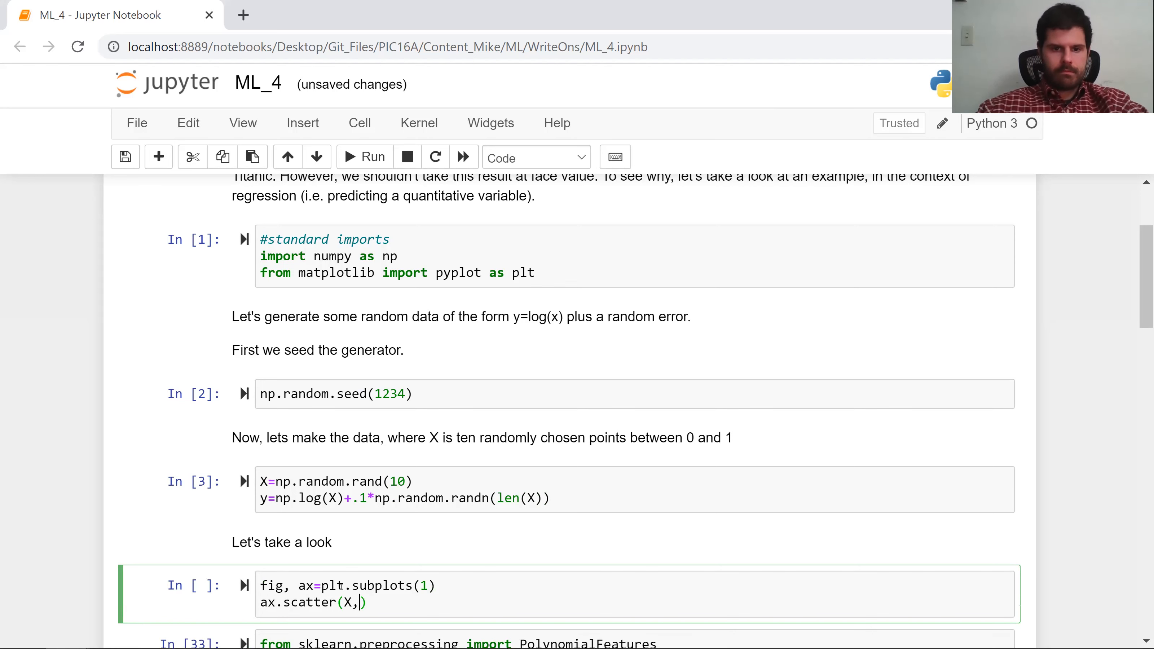
pyautogui.write('y)')
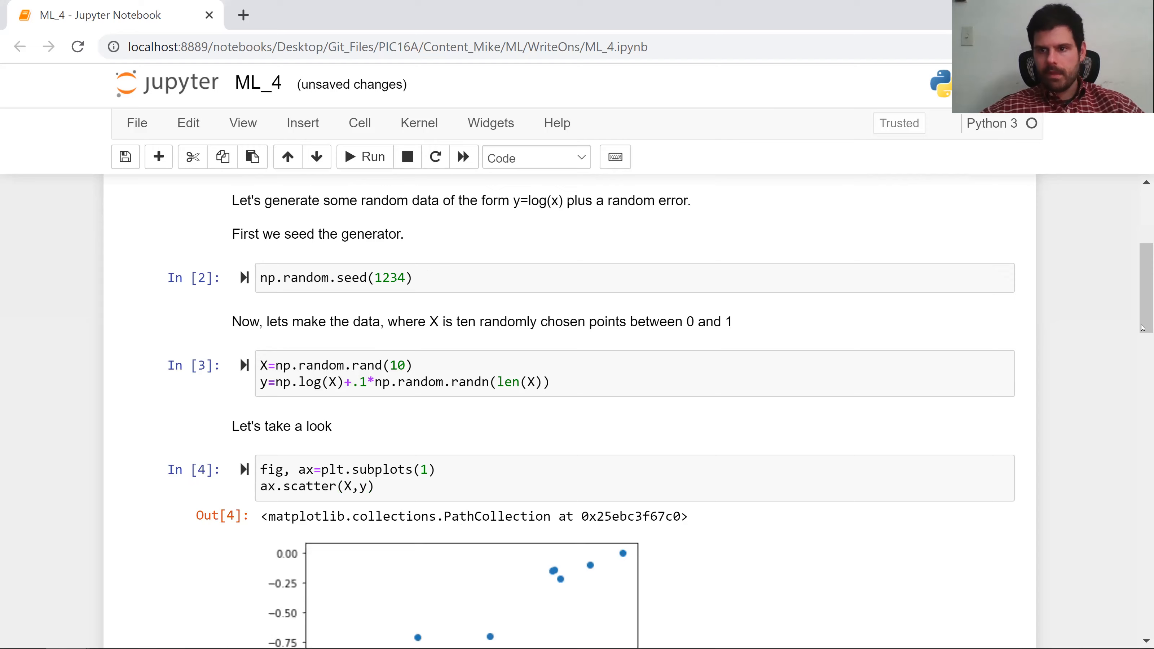
pyautogui.scroll(-3)
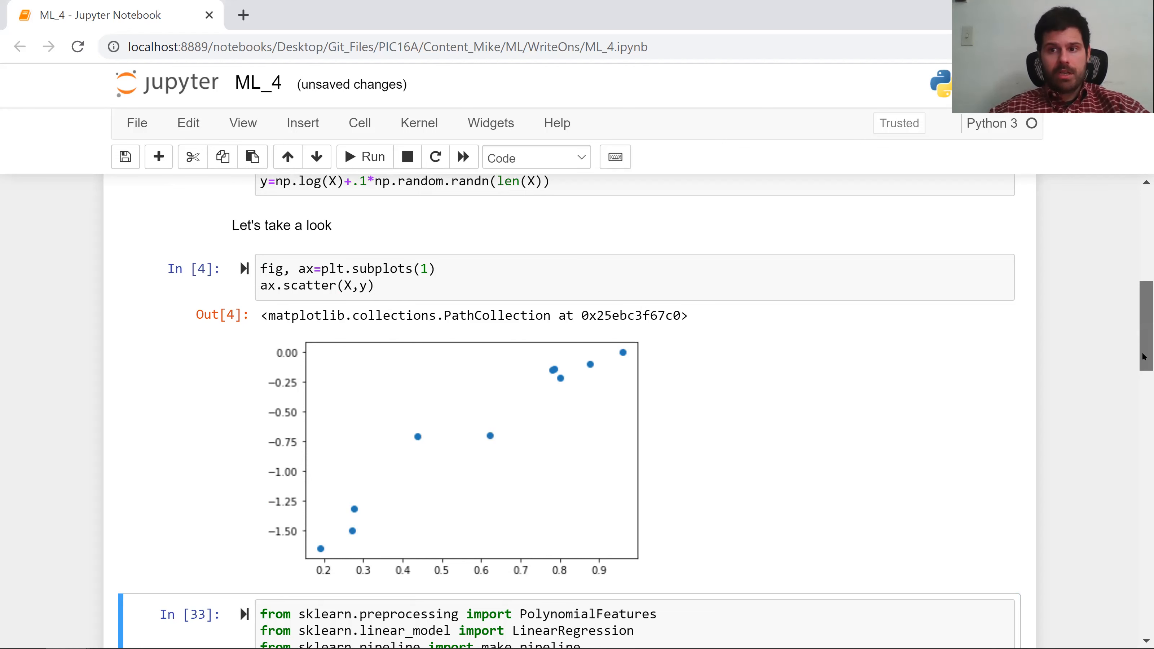
# Scroll to the PolynomialRegression definition cell and run it as execution 5.
pyautogui.scroll(-3)
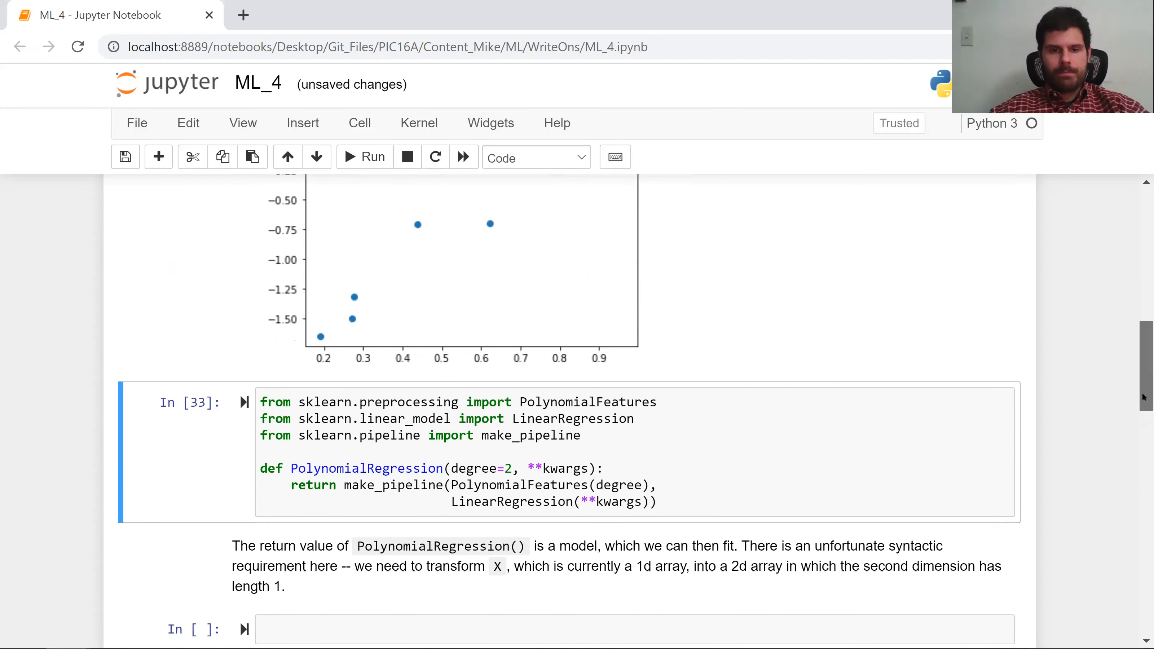
pyautogui.scroll(-3)
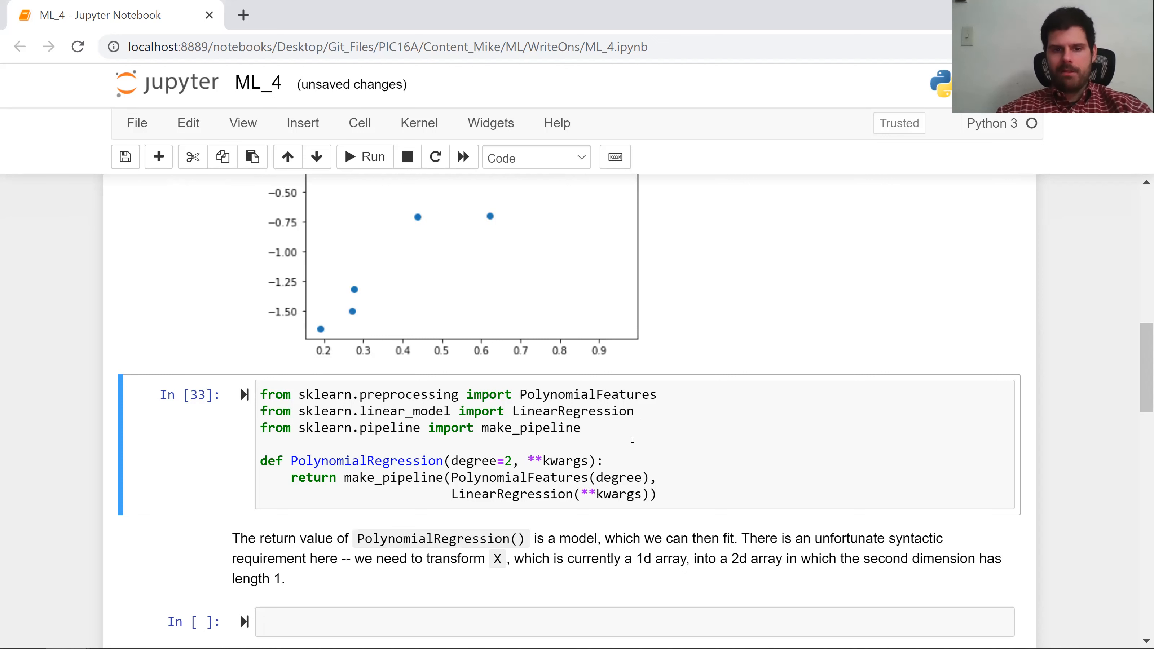
pyautogui.click(441, 443)
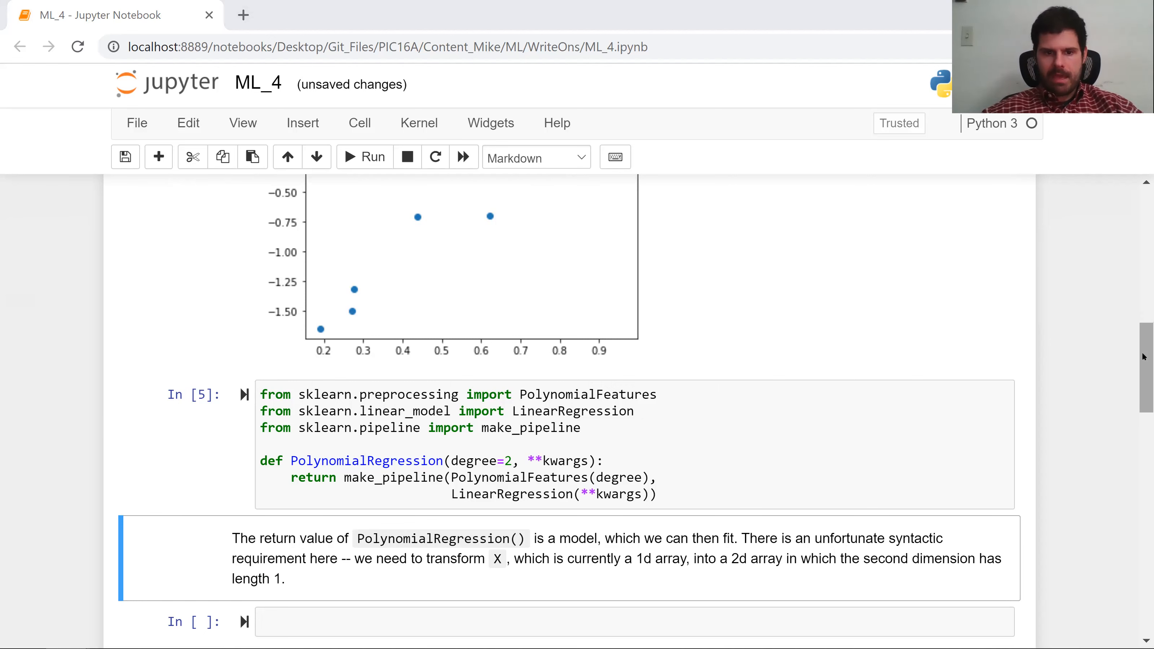
# Write model1=PolynomialRegression(1).fit(X,y) in a new cell.
pyautogui.scroll(-3)
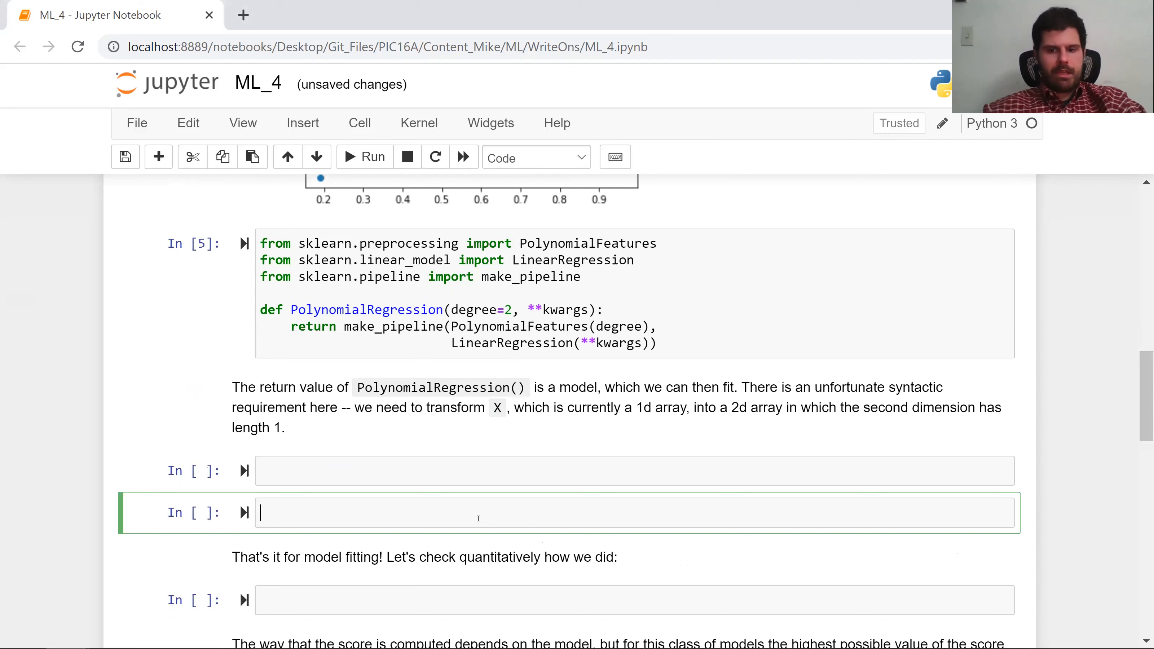
pyautogui.write('model1')
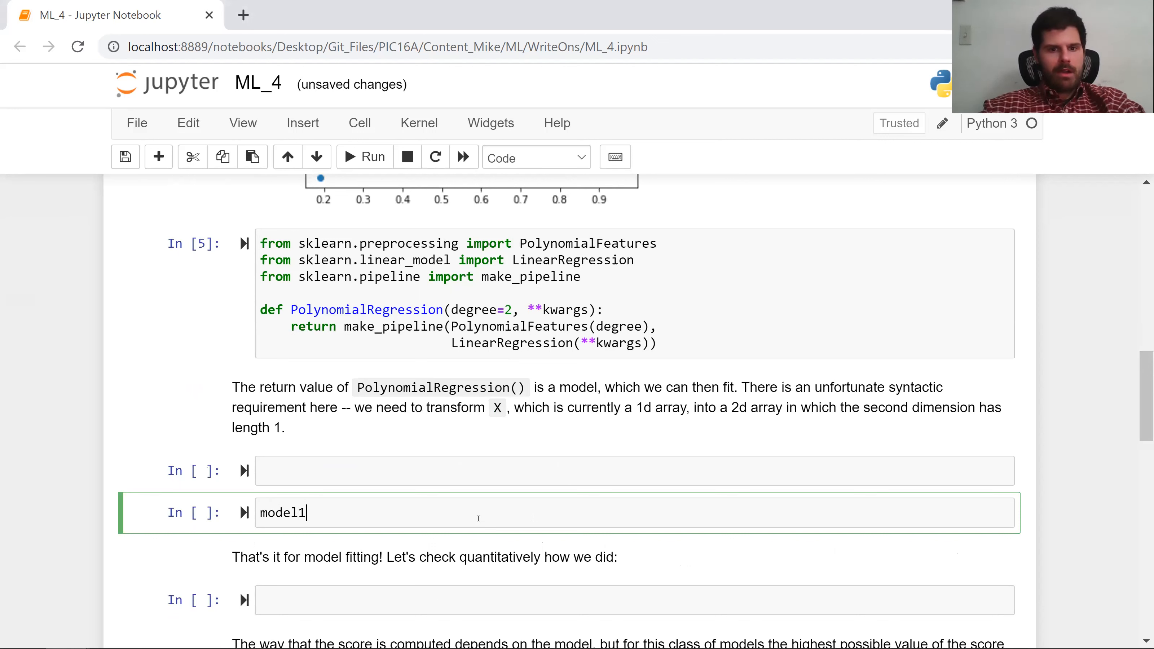
pyautogui.write('=Pl')
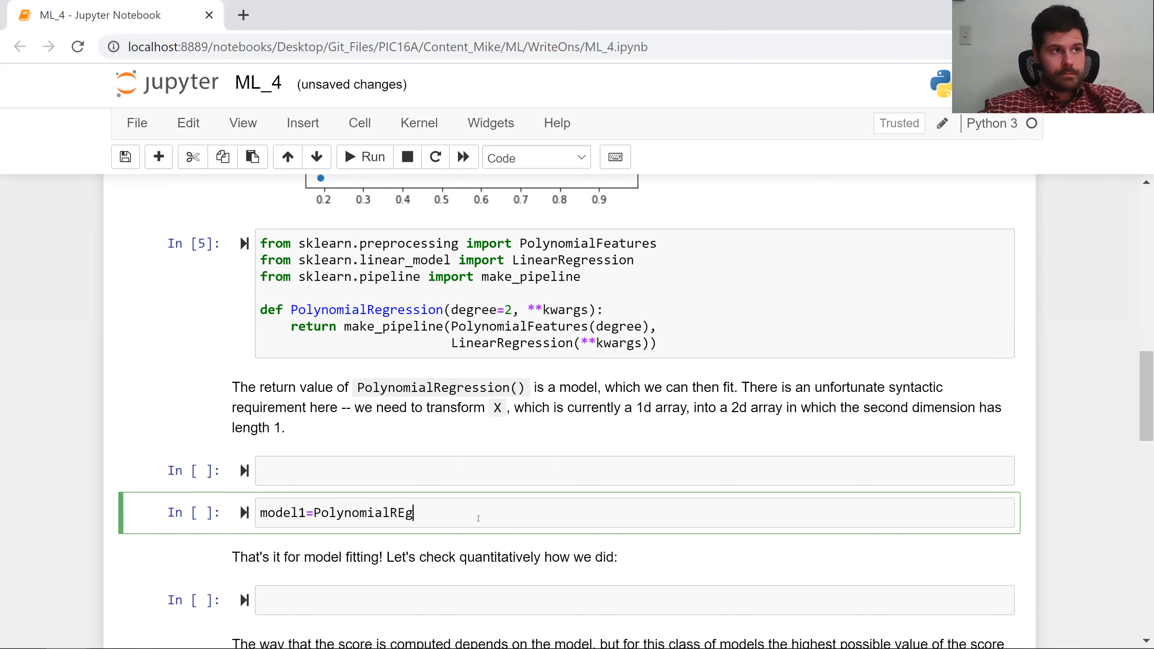
pyautogui.press('Backspace')
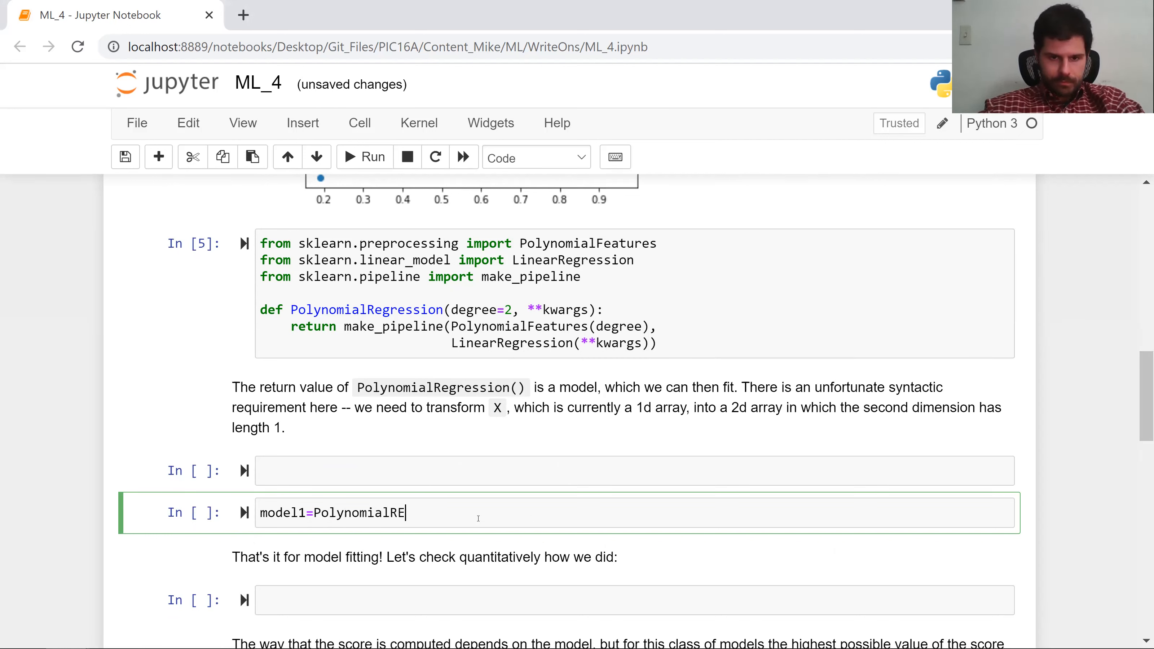
pyautogui.write('gression')
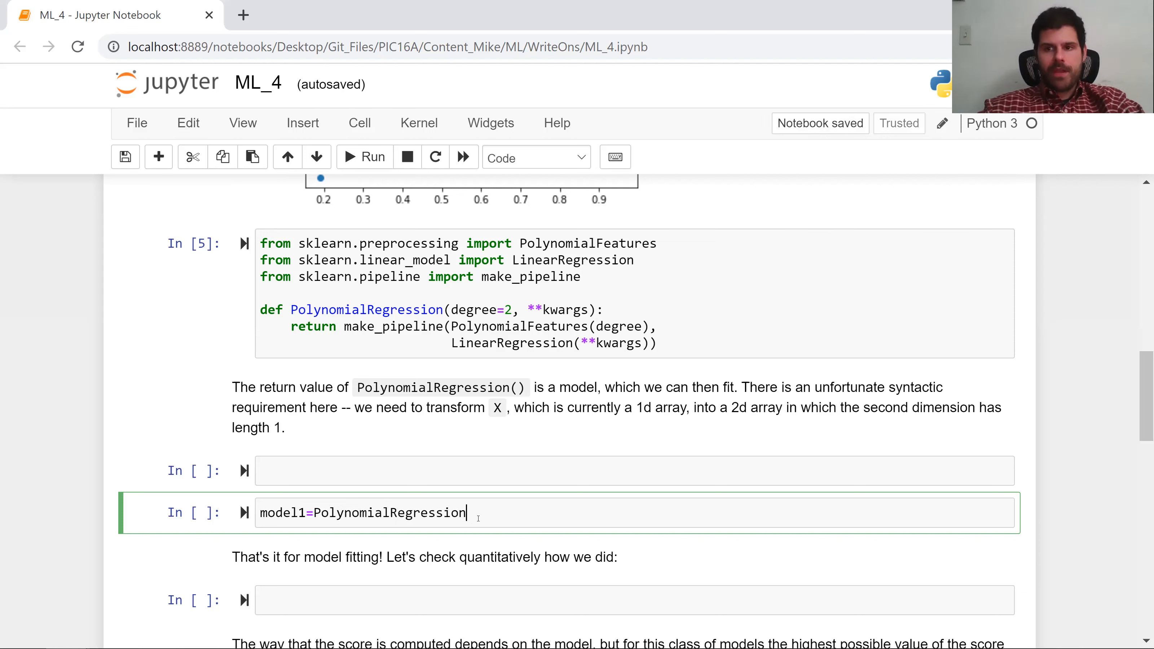
pyautogui.write('(1)')
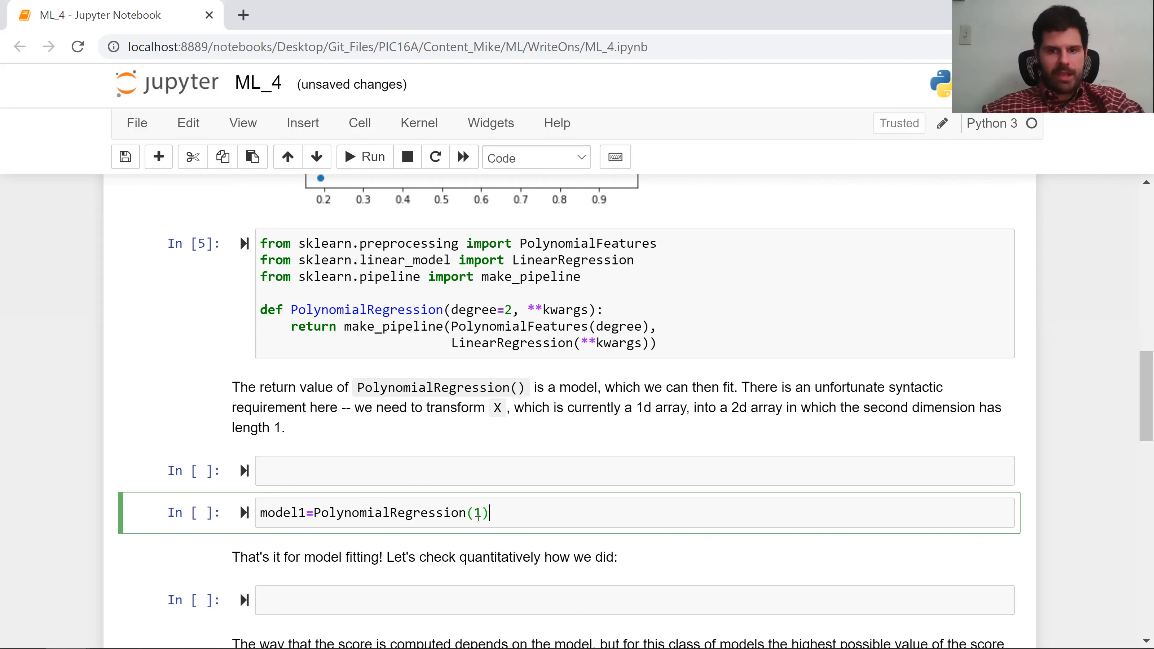
pyautogui.write('.')
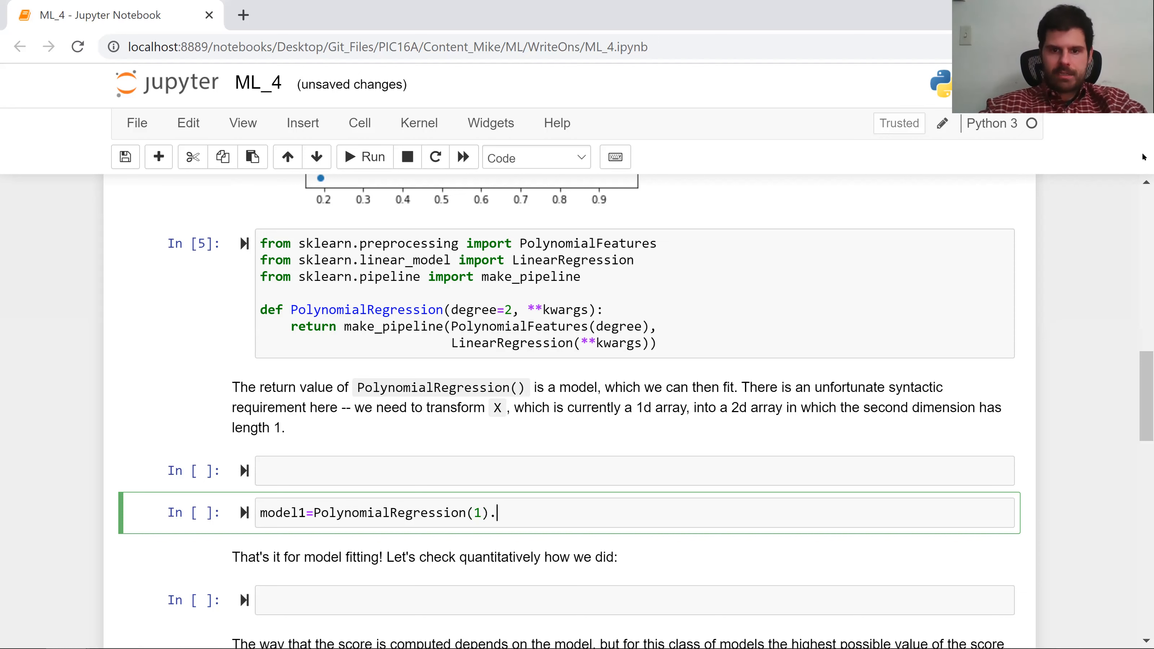
pyautogui.write('fit')
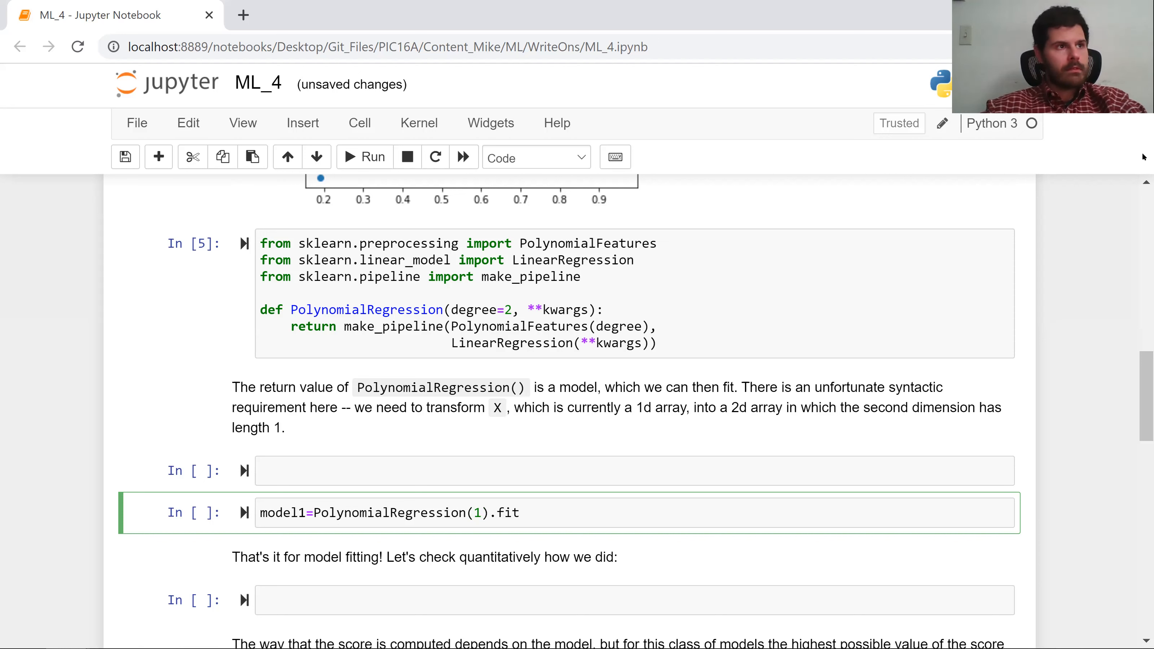
pyautogui.write('(X,y)')
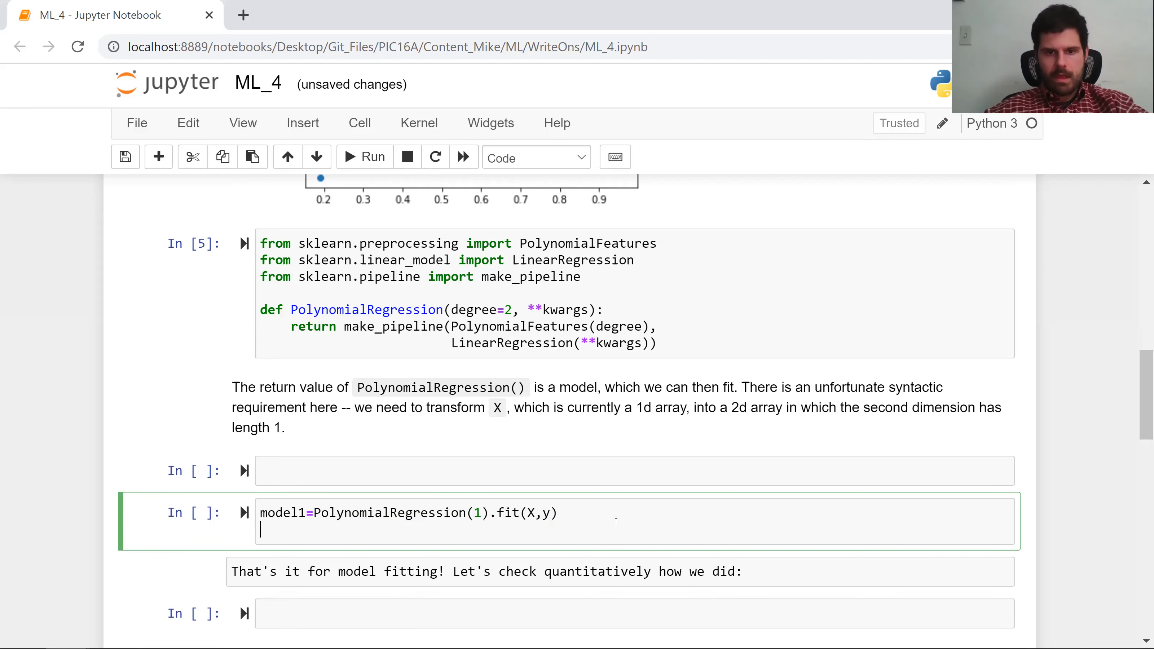
# Duplicate the fit line with the polynomial degree changed to 10.
pyautogui.write('model1=PolynomialRegression(1).fit(X,y)')
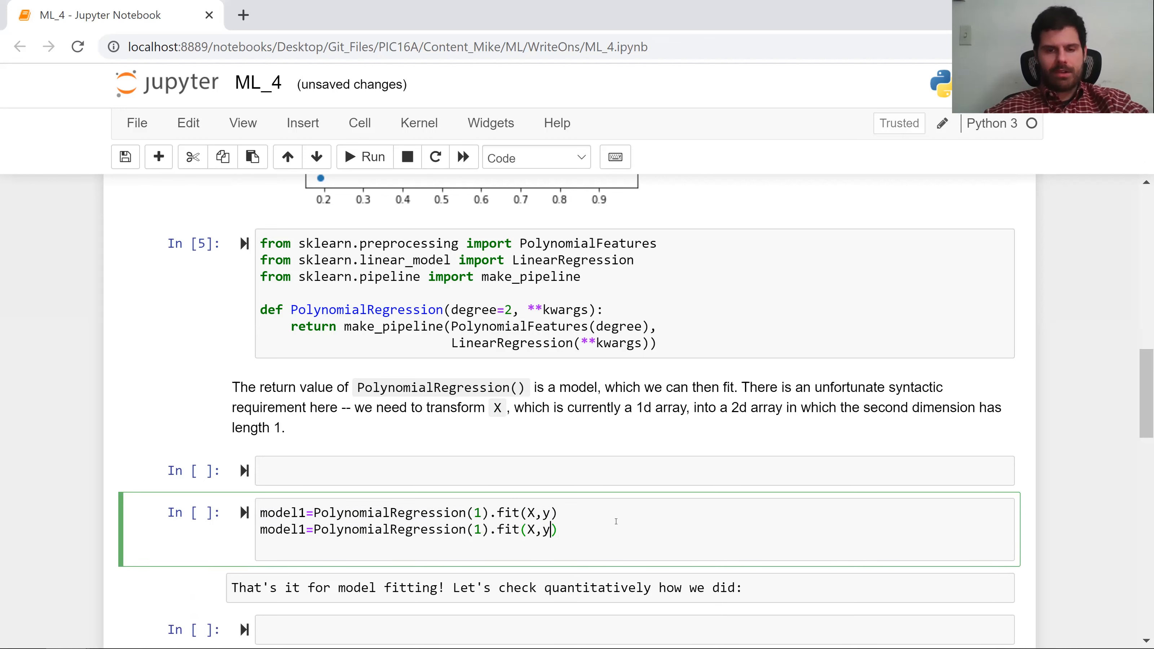
pyautogui.write('0')
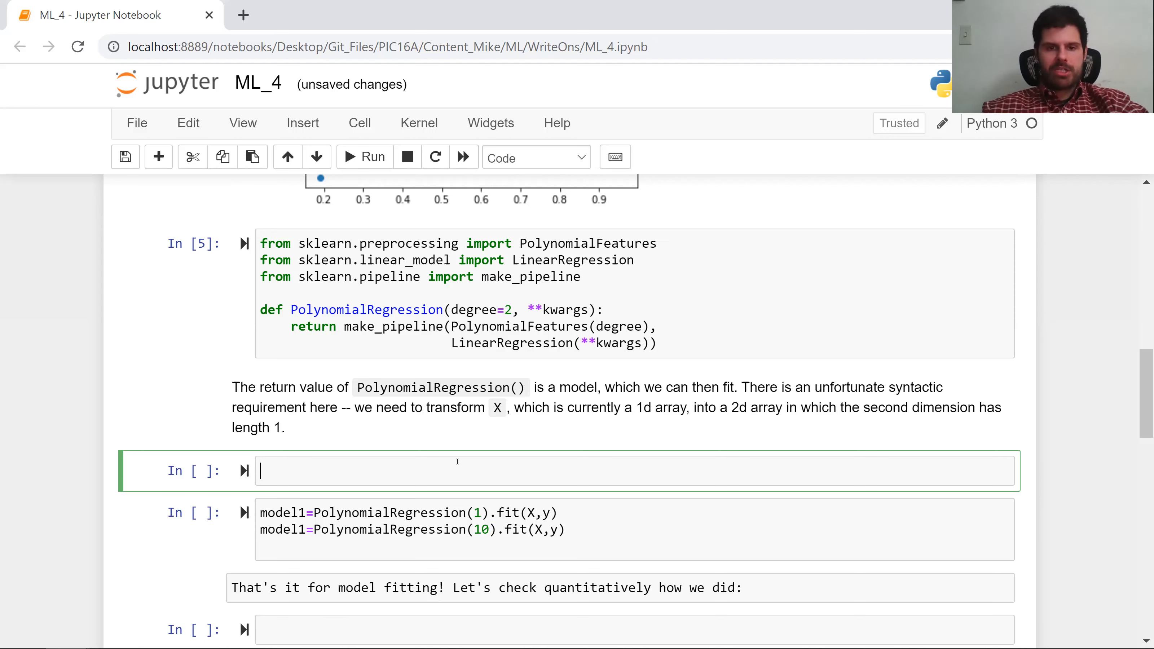
# Reshape X with X=X[:,None] and show X.shape giving (10, 1).
pyautogui.write('X')
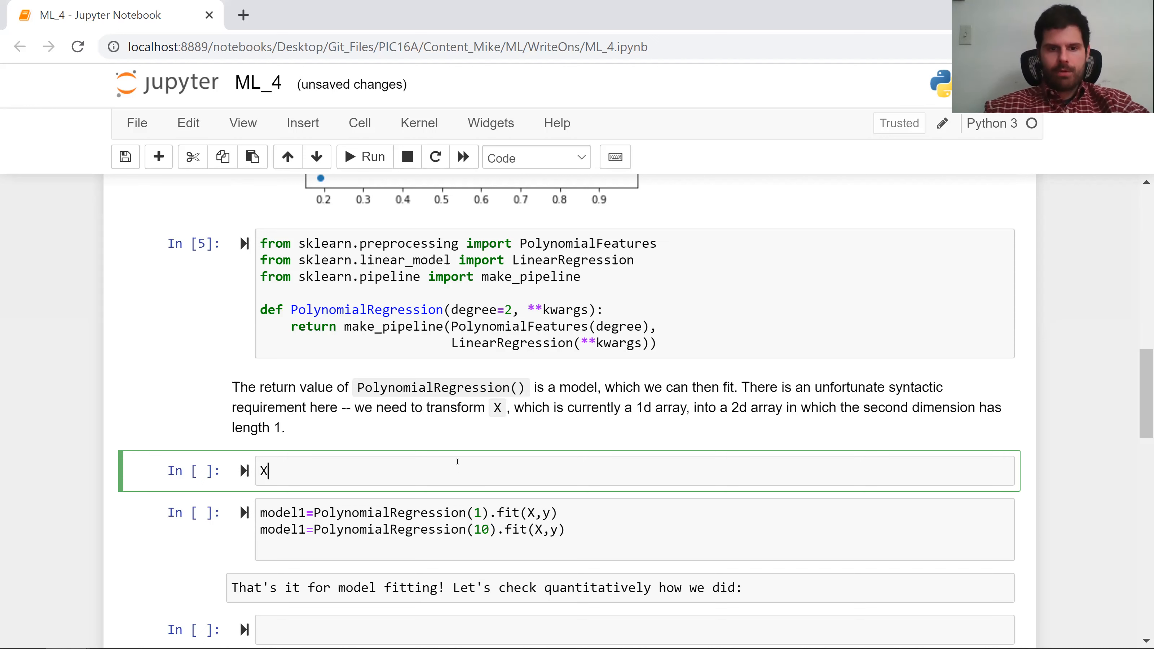
pyautogui.write('=X')
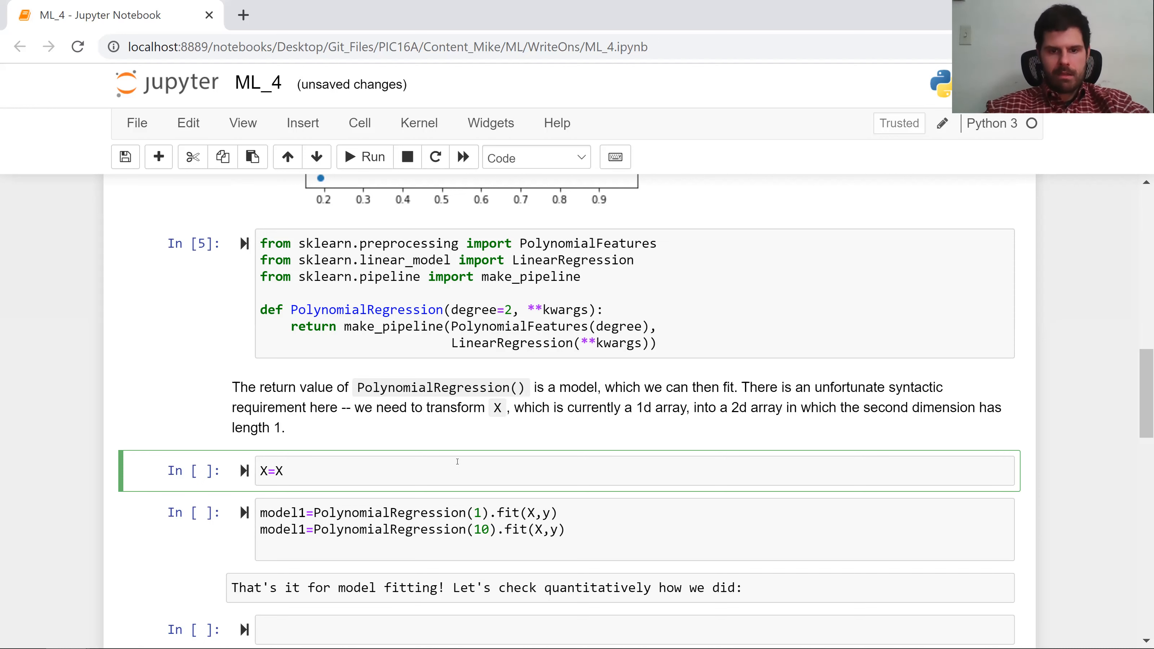
pyautogui.write('[:,')
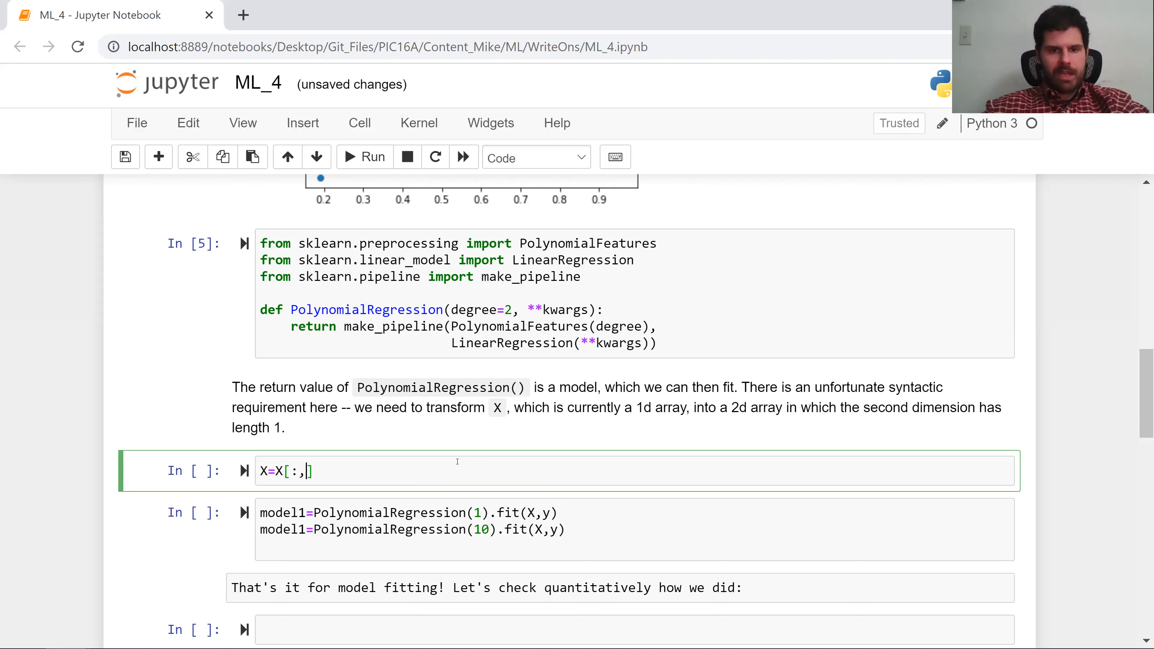
pyautogui.write('None]')
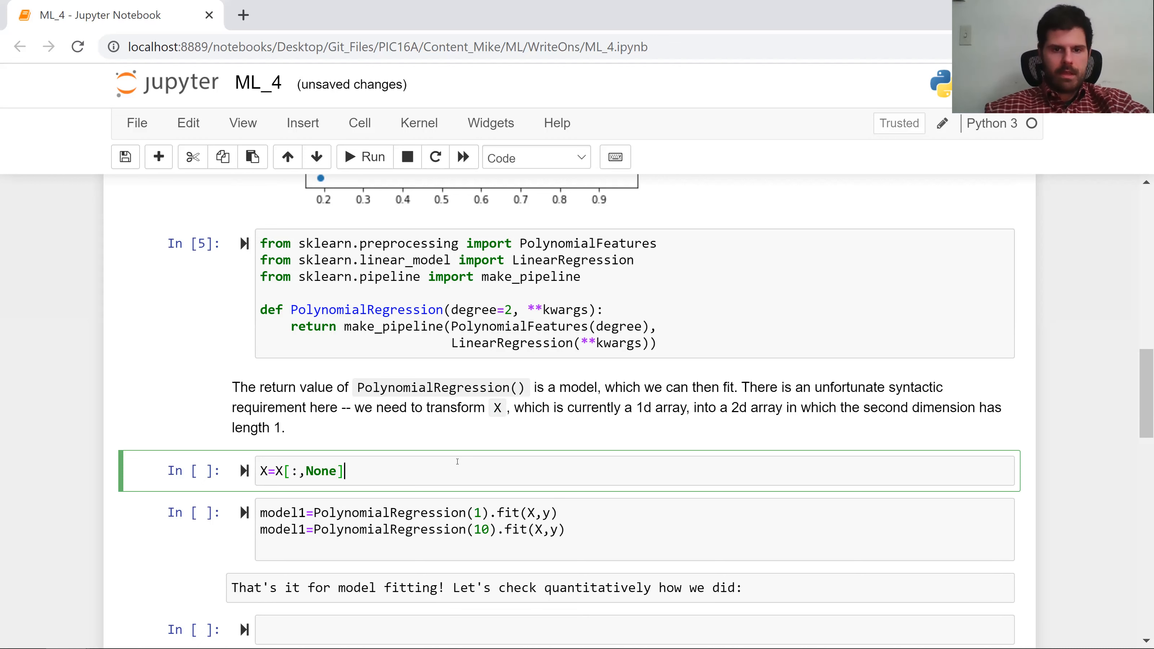
pyautogui.write('X.sh')
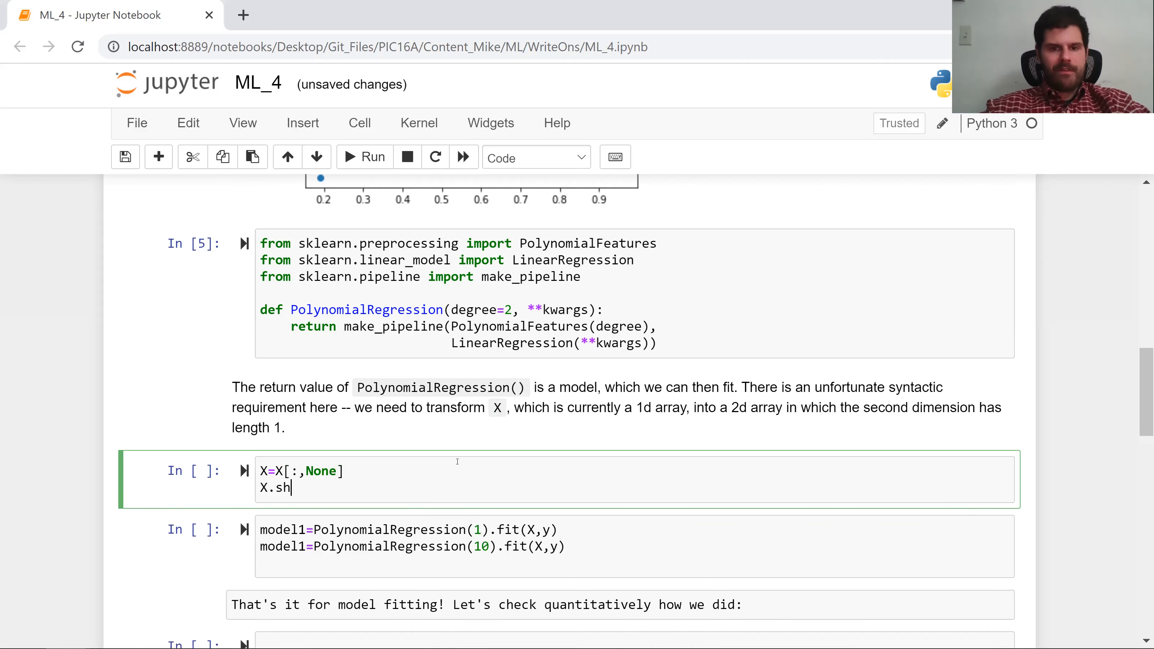
pyautogui.write('ape')
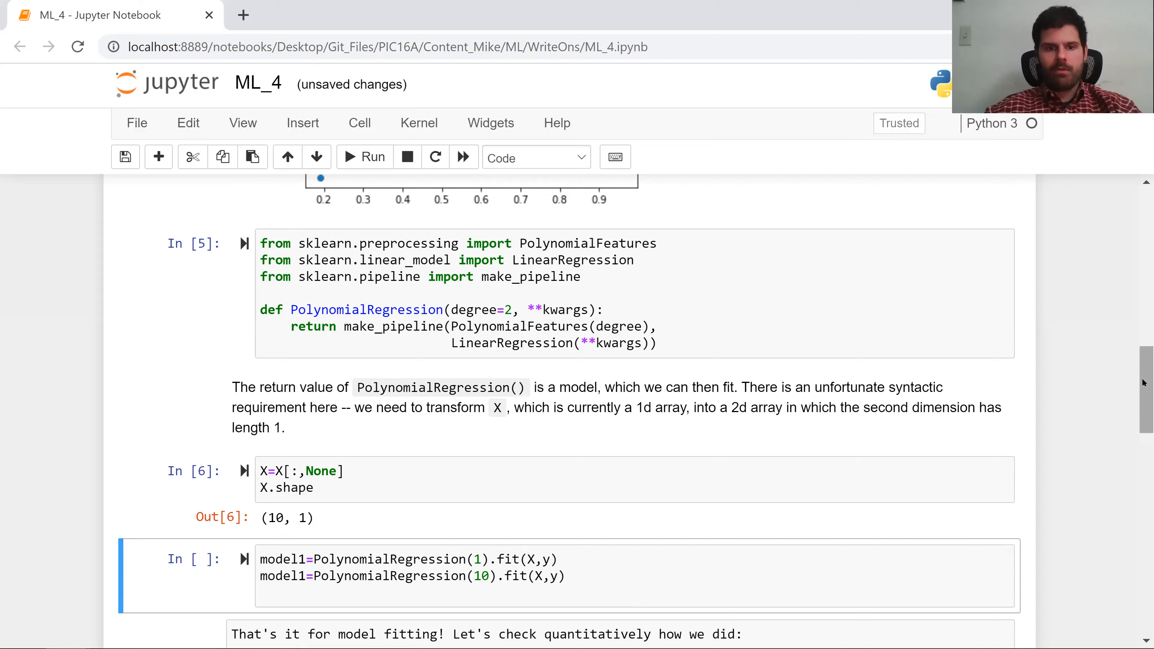
pyautogui.scroll(-3)
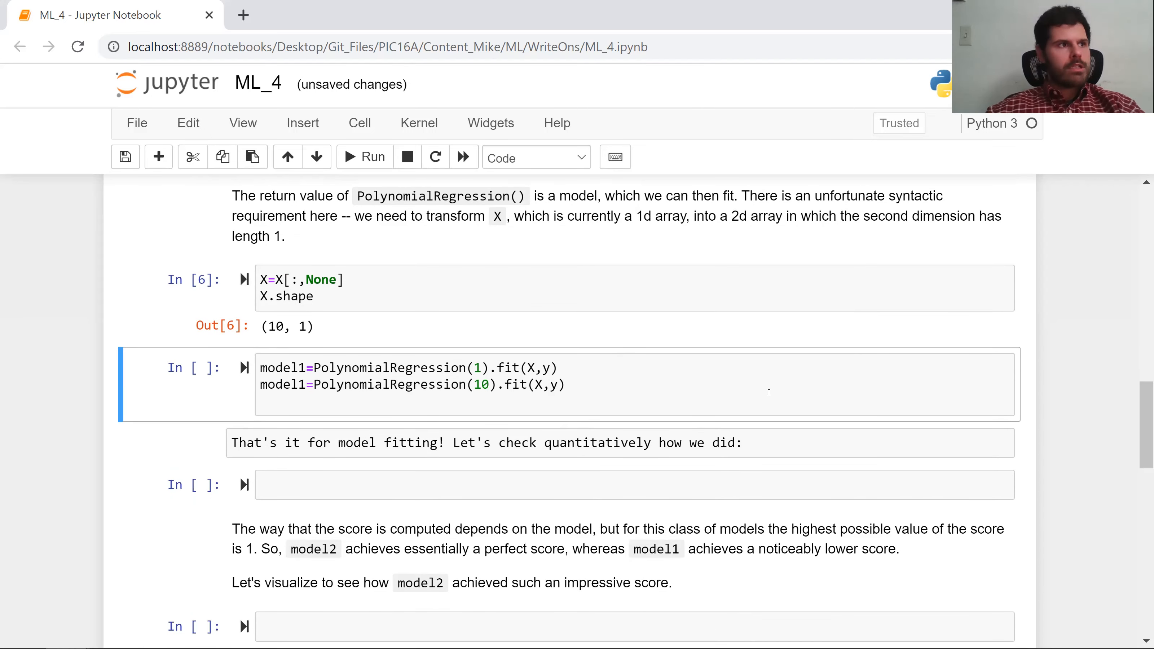
pyautogui.click(674, 393)
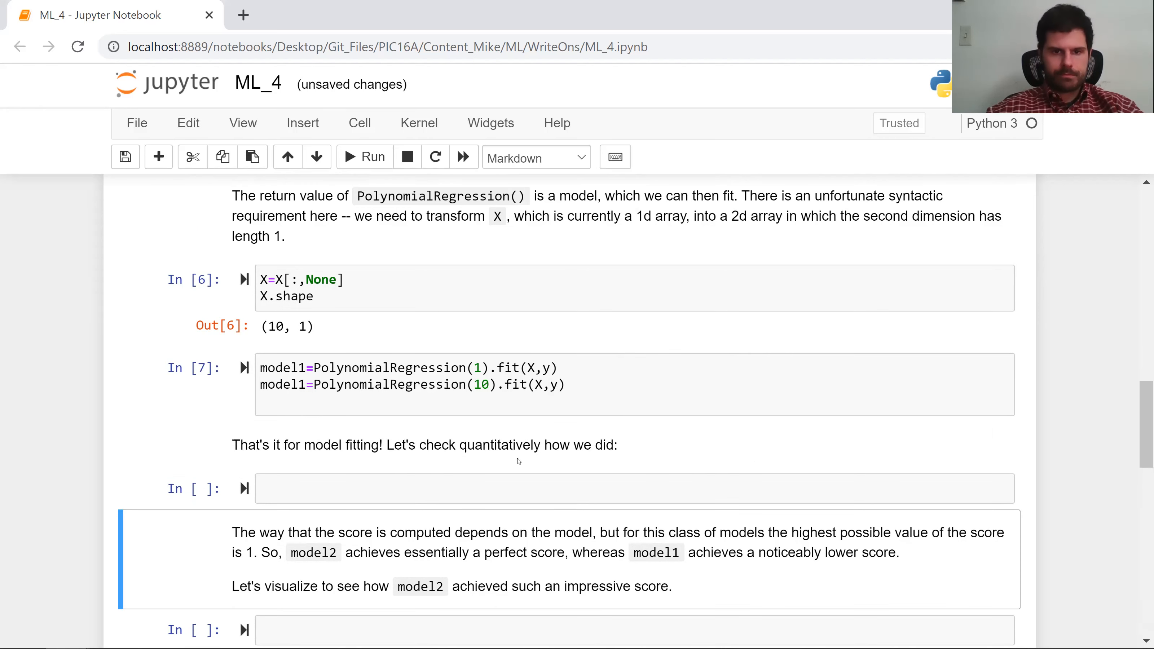
pyautogui.write('m')
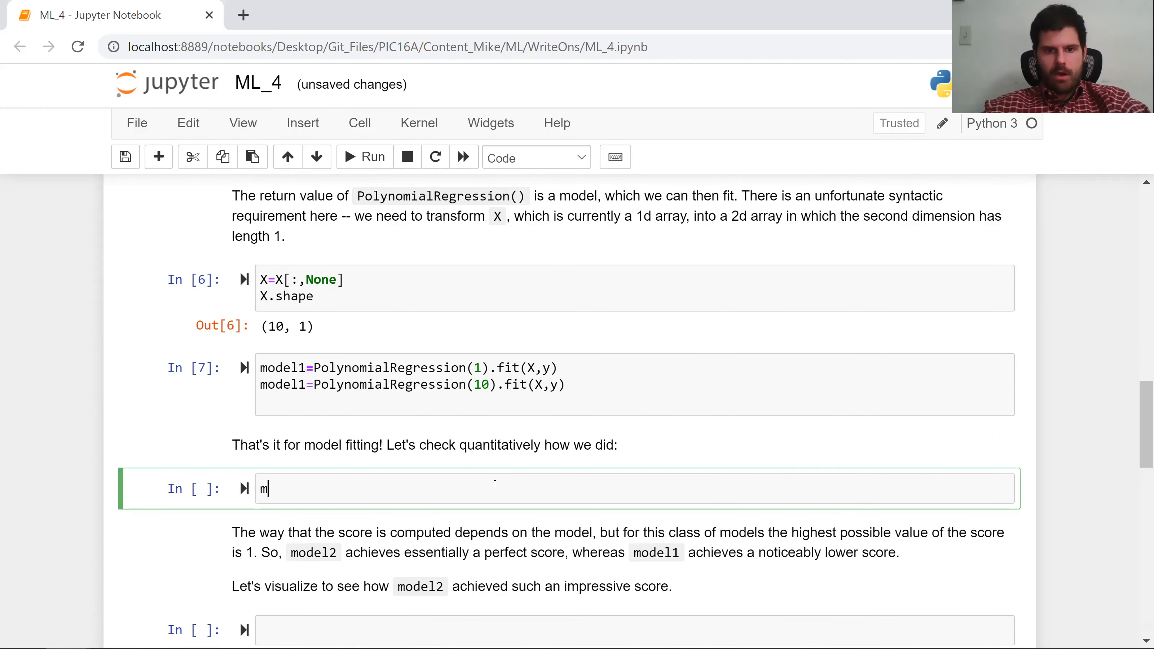
pyautogui.write('odel1')
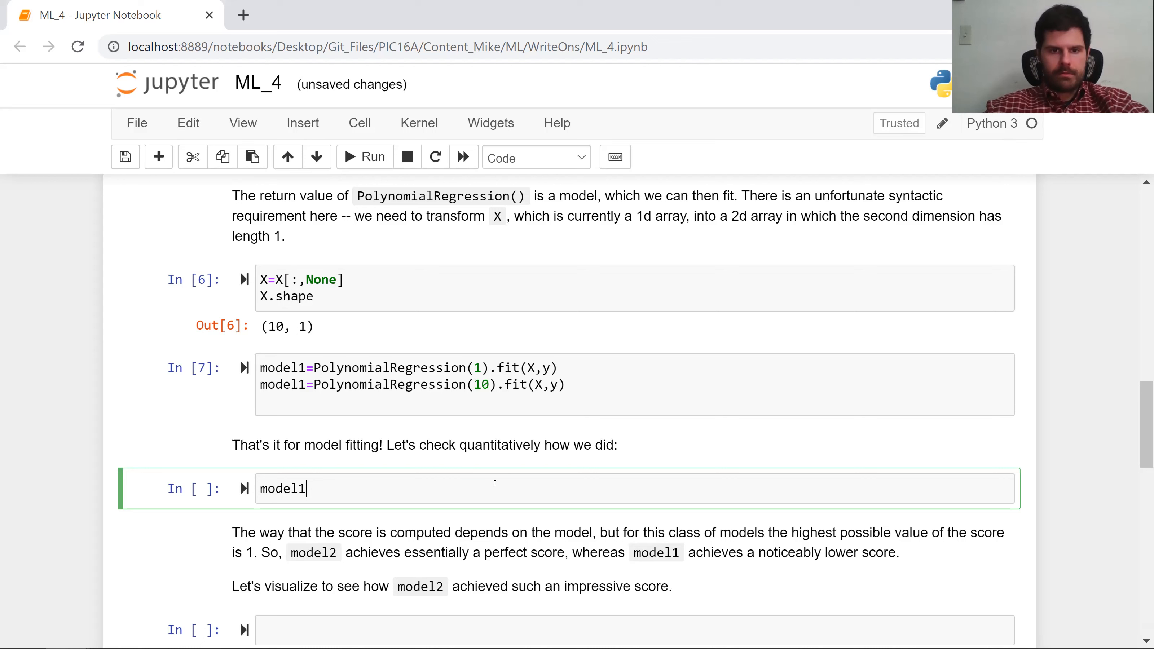
pyautogui.write('.score')
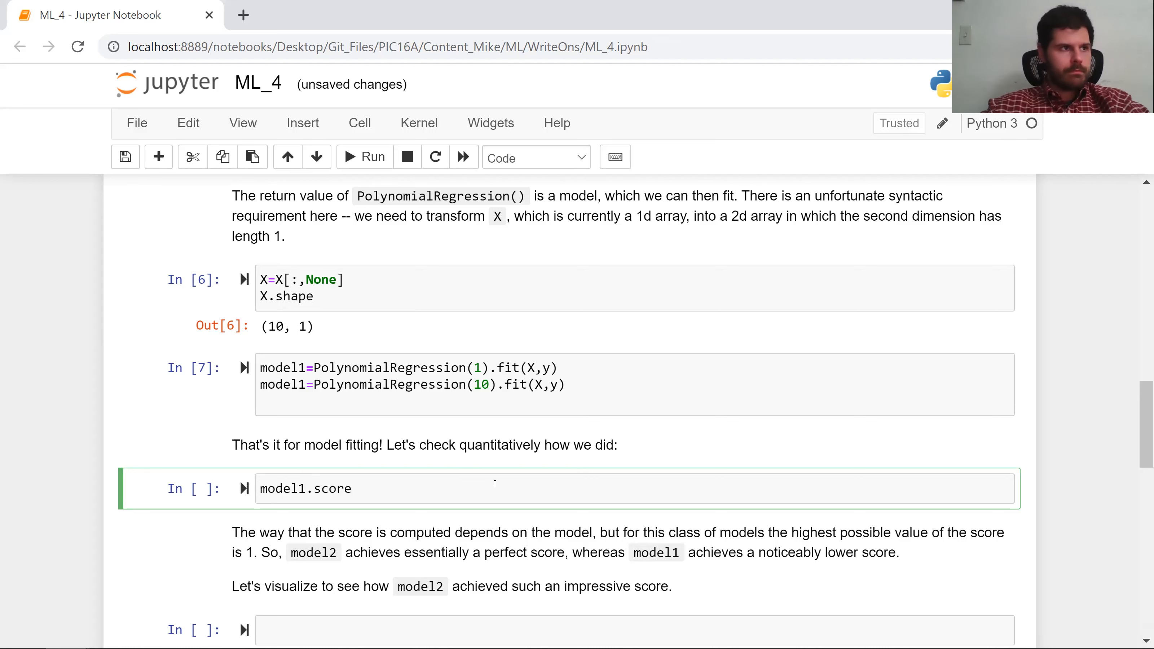
pyautogui.write('(X,y)')
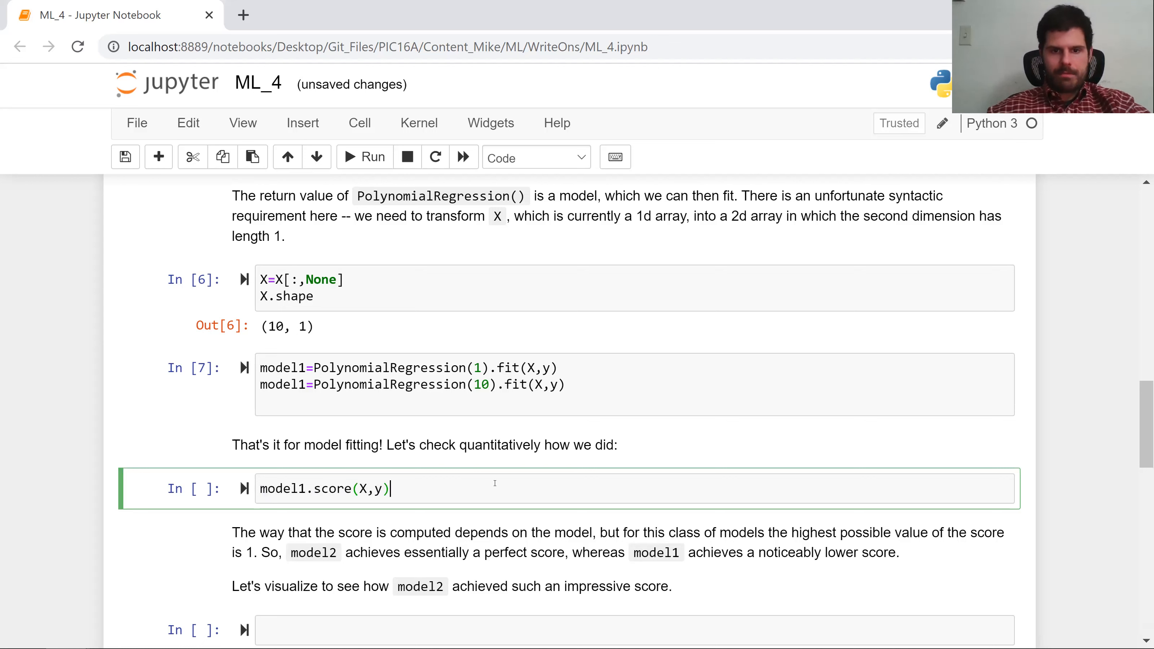
pyautogui.write(', model1.score(X,y)')
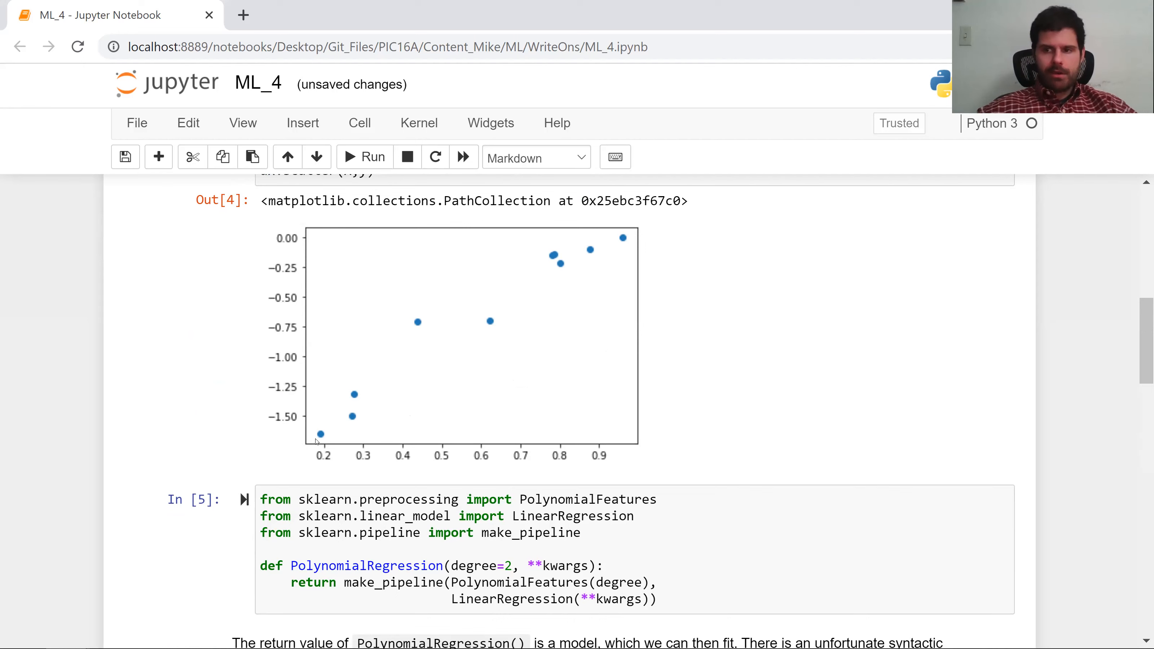
pyautogui.scroll(-3)
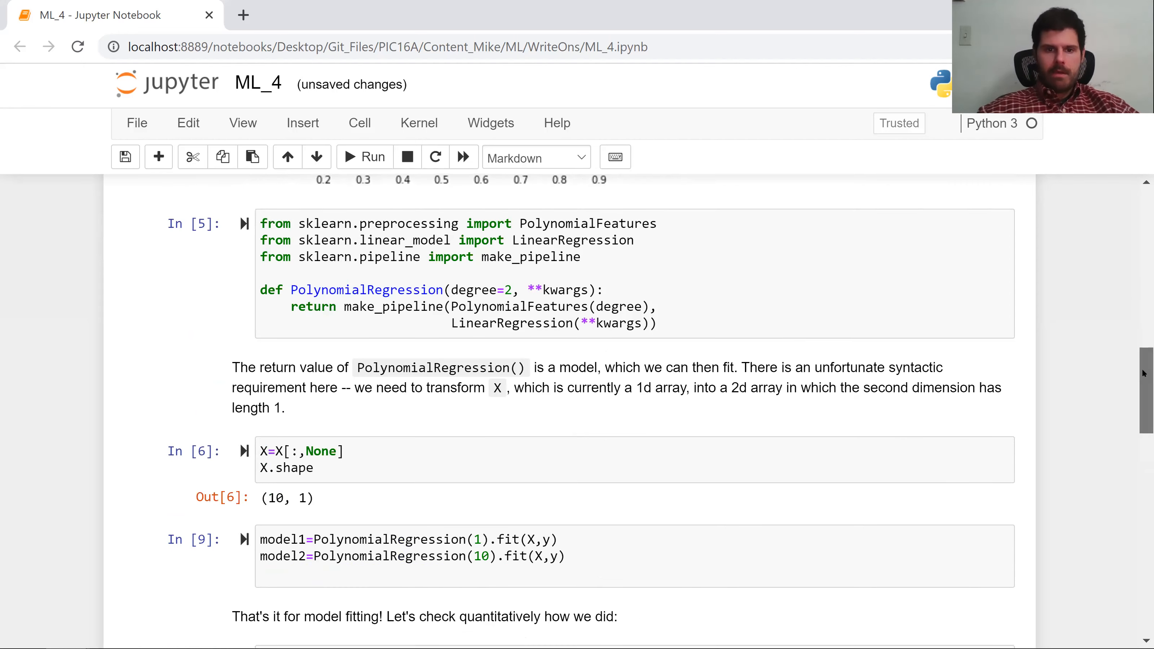
pyautogui.scroll(-3)
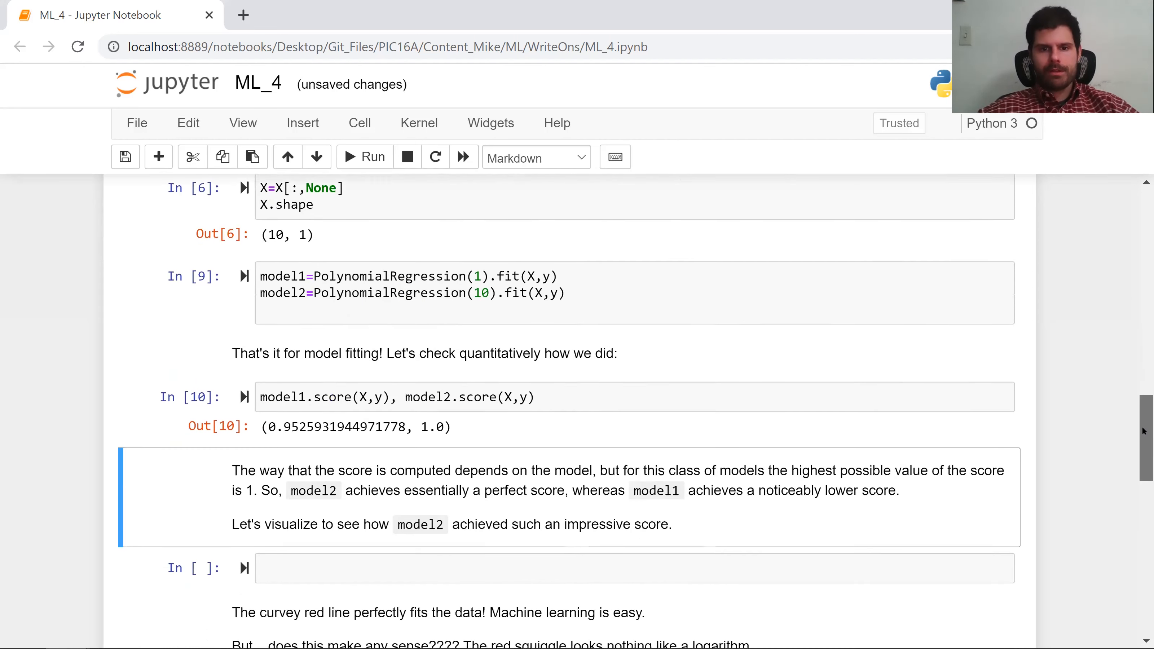
pyautogui.scroll(-3)
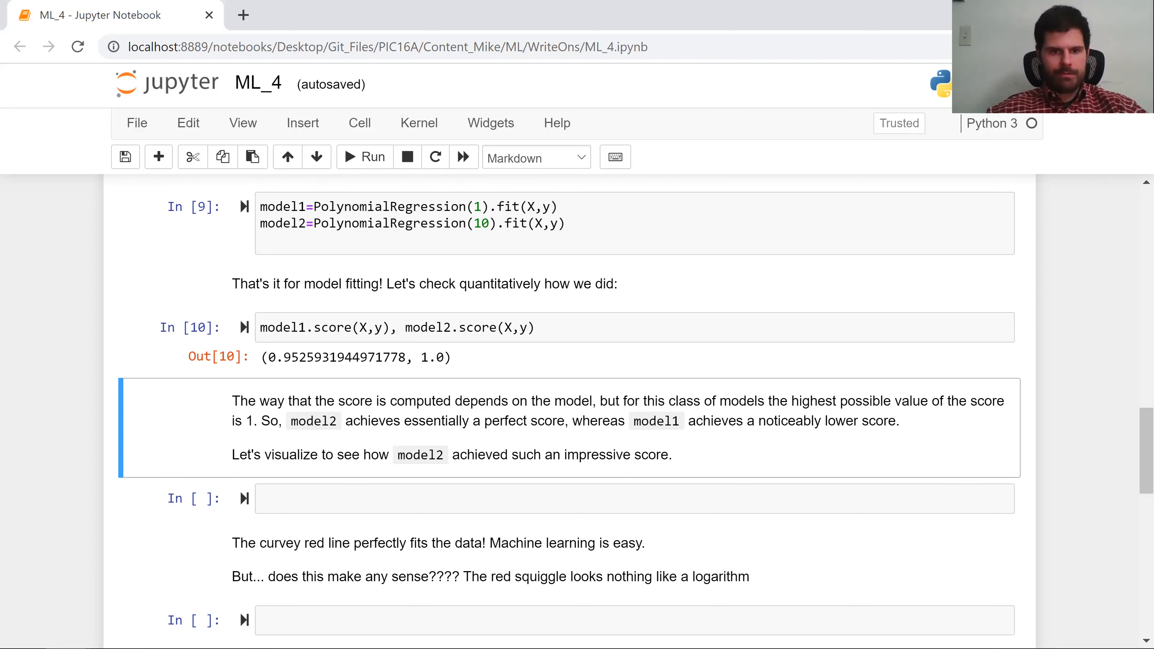
# Create fig,ax=plt.subplots(1) and xfit=np.linspace(.01,1,1000)[:,None].
pyautogui.write('fog.')
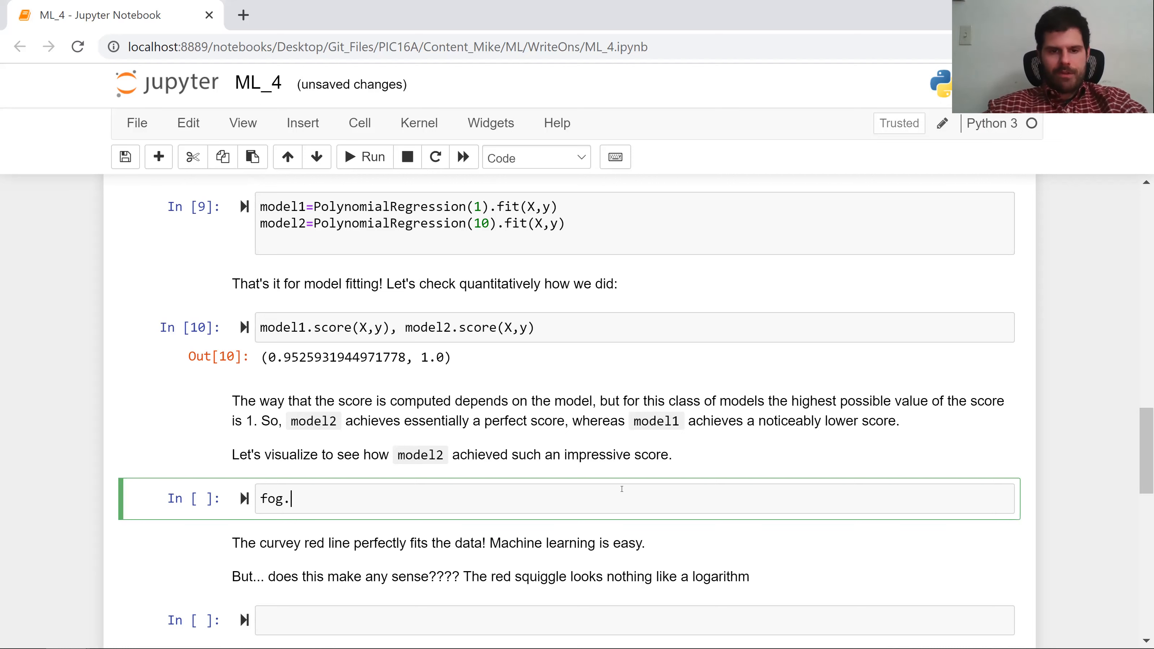
pyautogui.write('fig,ax=')
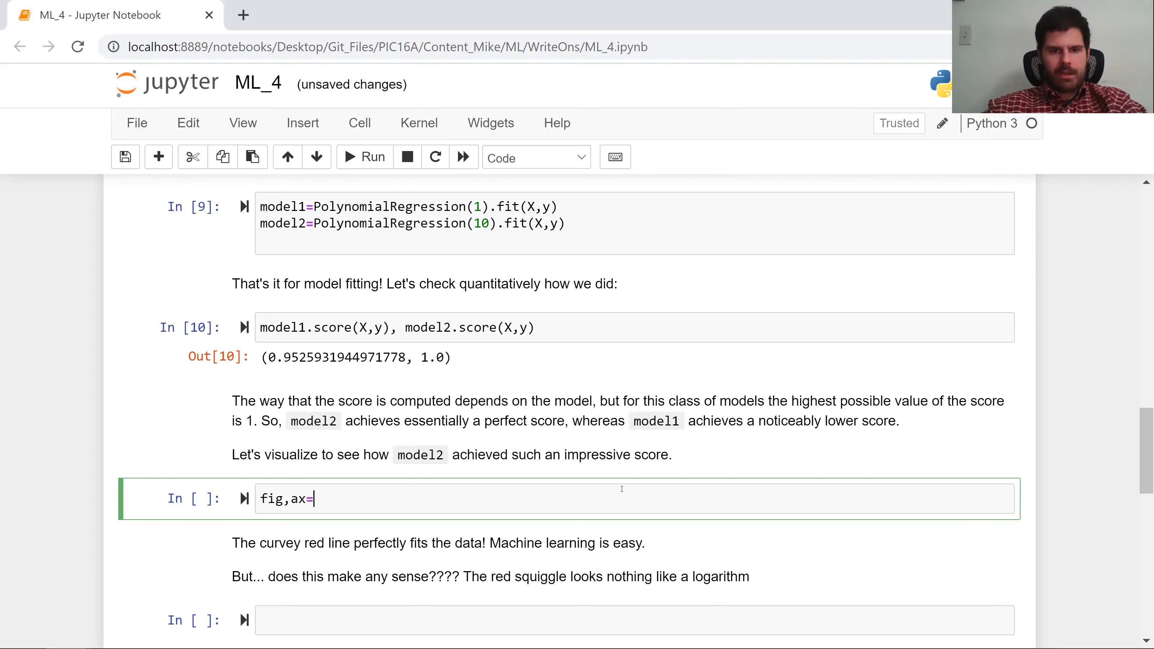
pyautogui.write('plt.su')
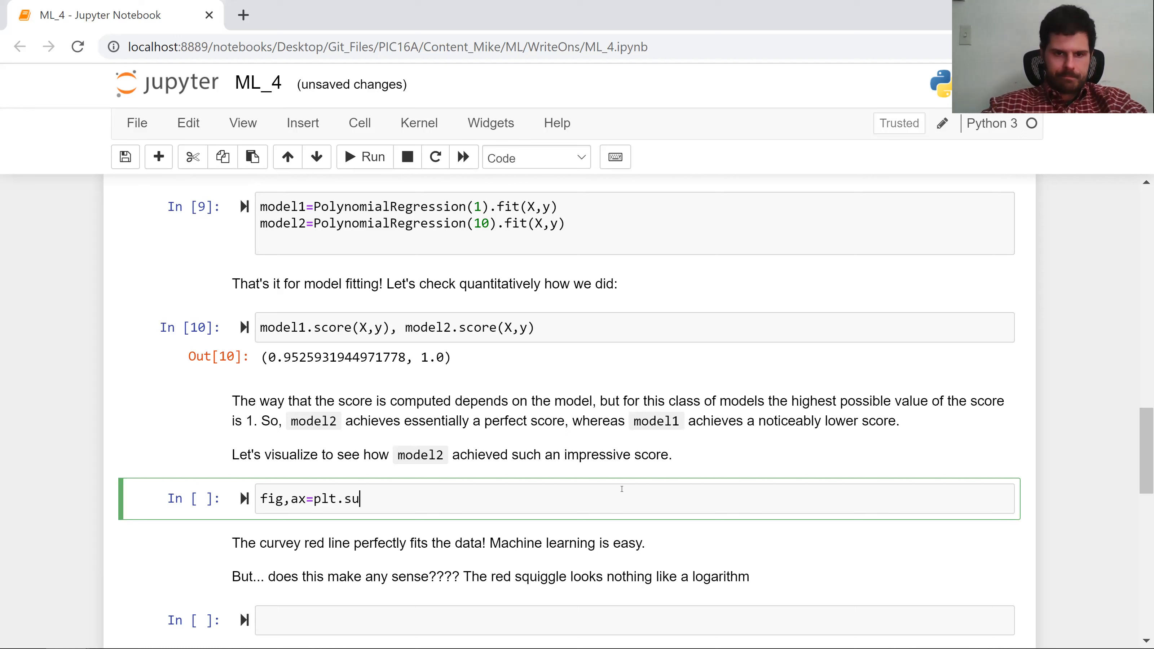
pyautogui.write('bplots()')
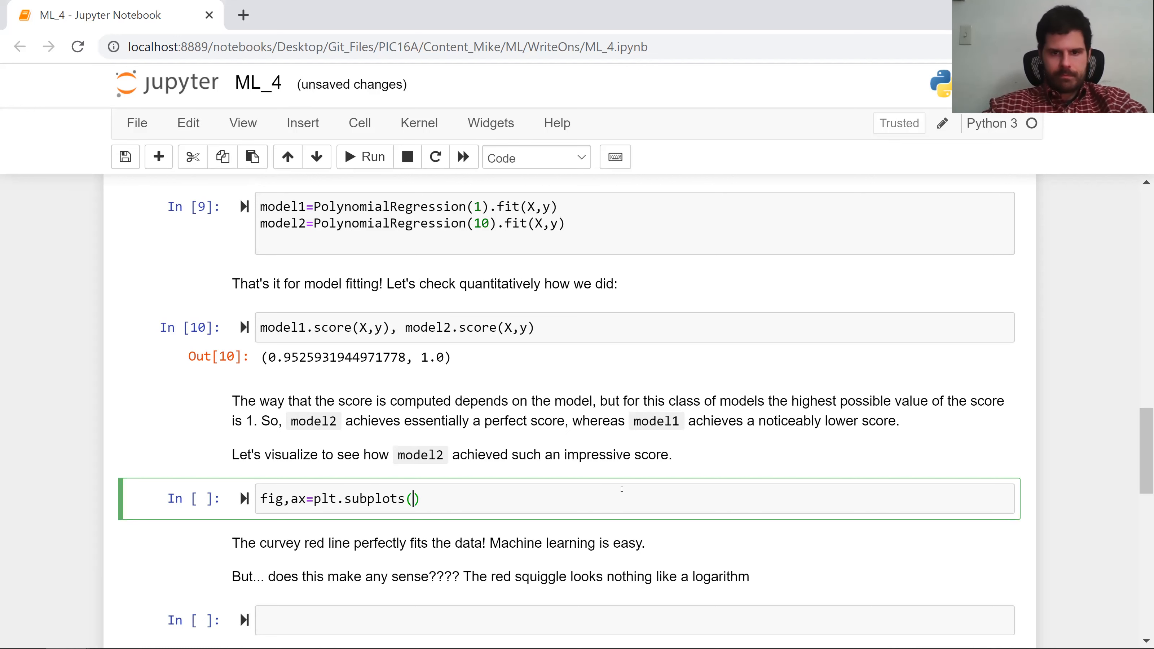
pyautogui.write('1')
pyautogui.write('x')
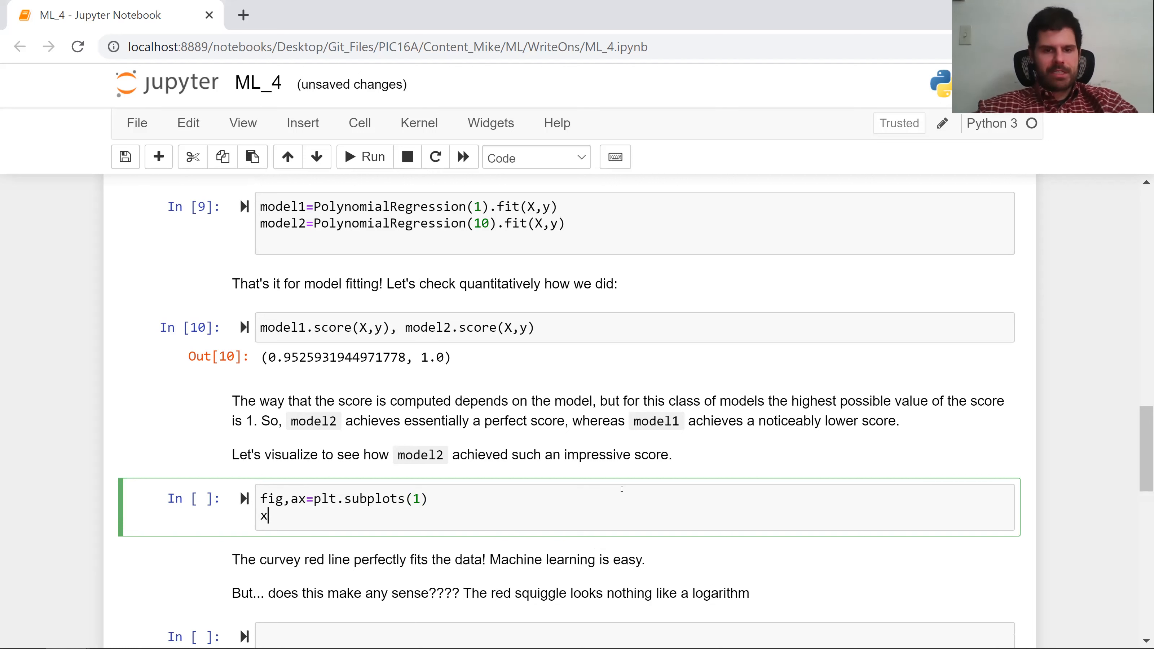
pyautogui.write('fit=')
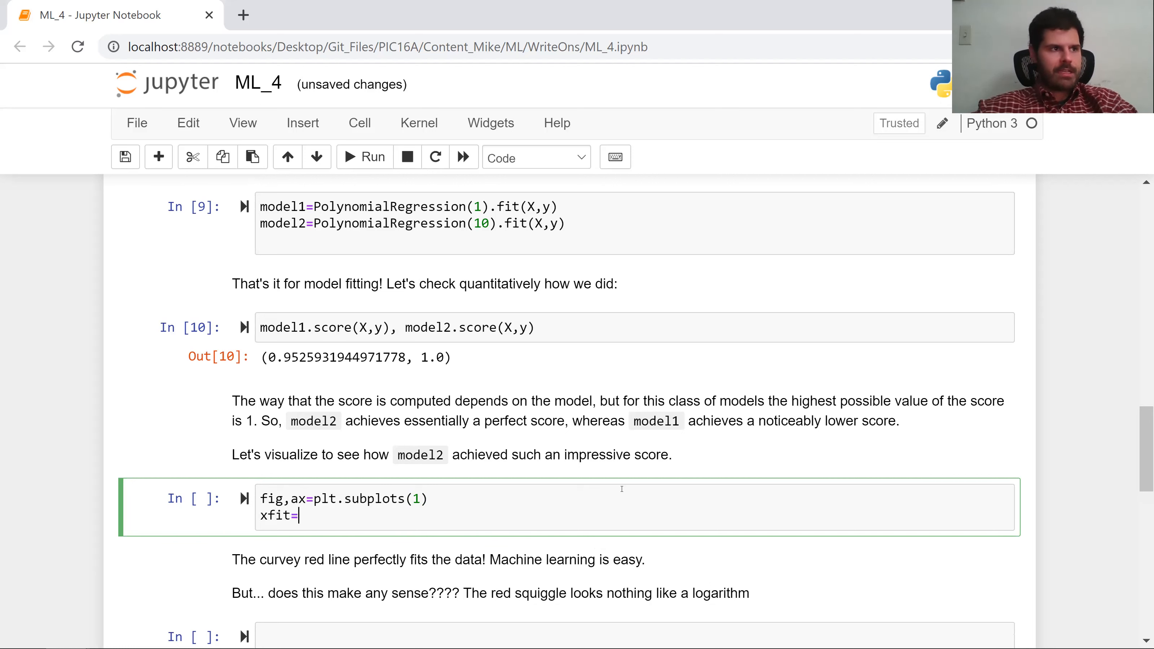
pyautogui.write('np.linspa')
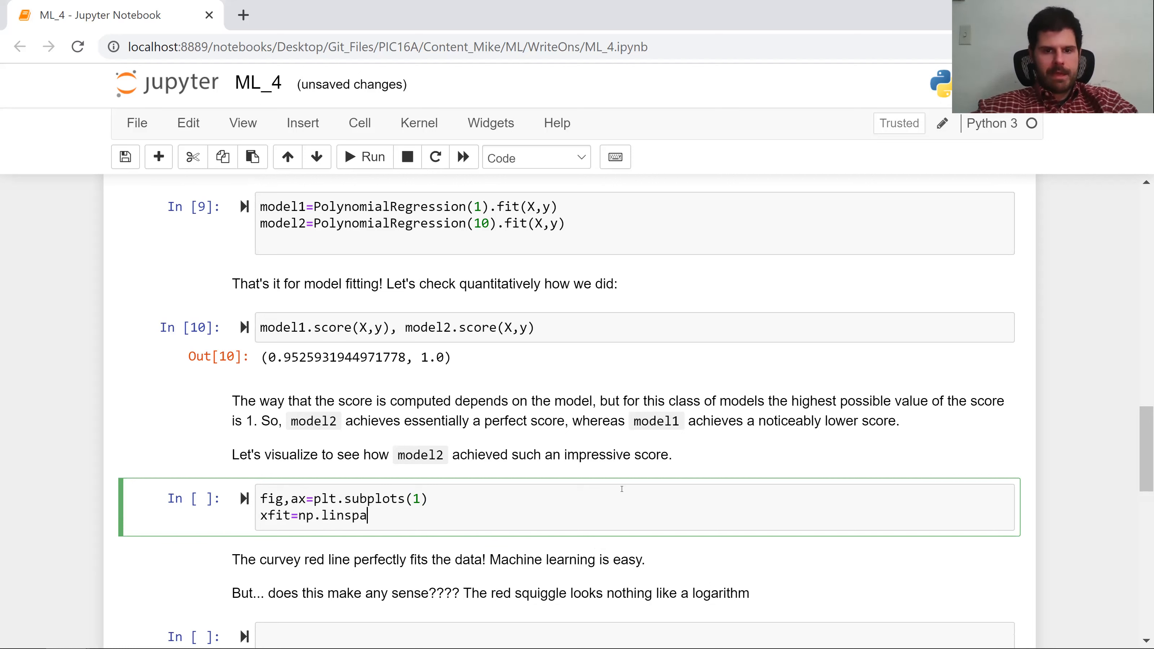
pyautogui.write('ce(.')
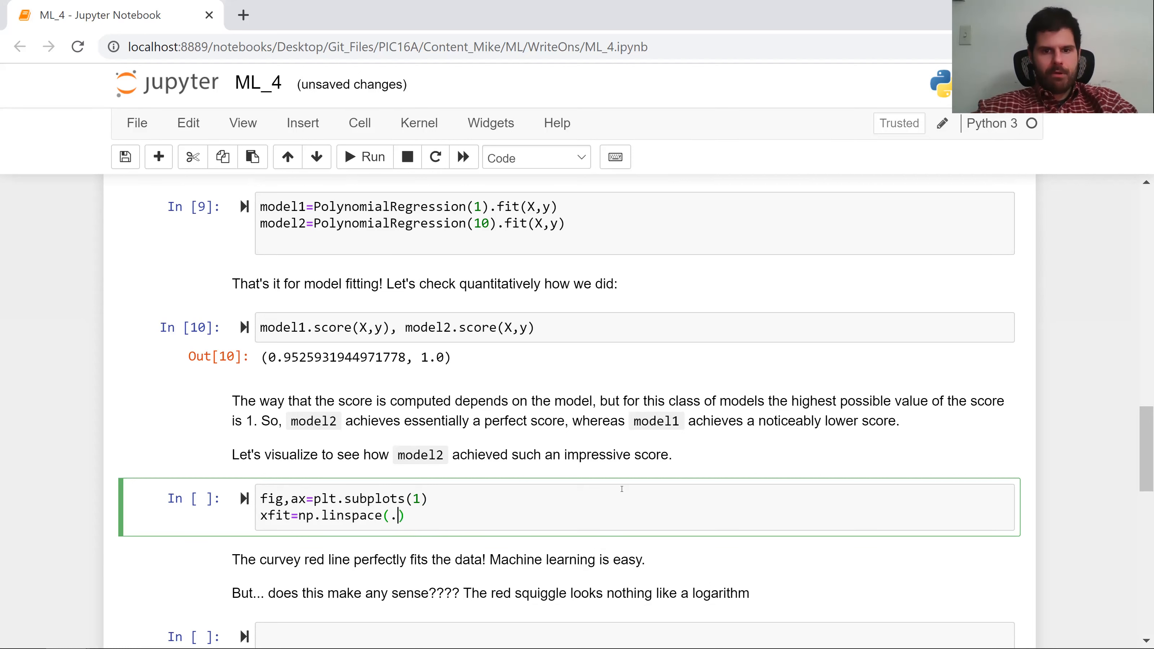
pyautogui.write('01,1,1')
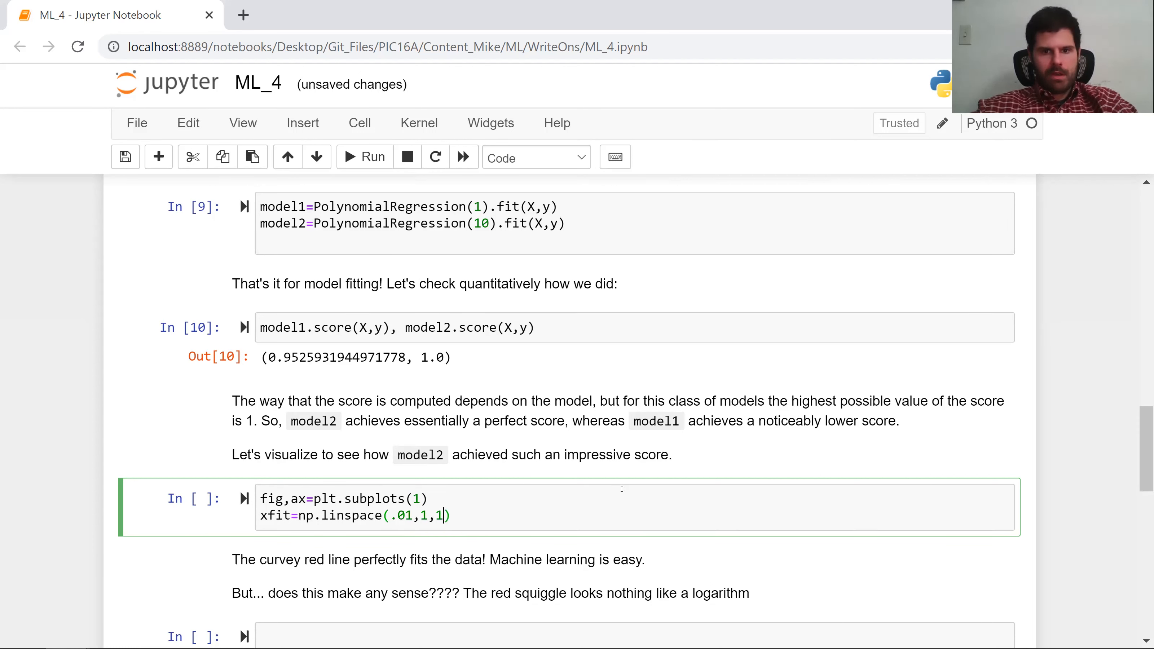
pyautogui.write('000')
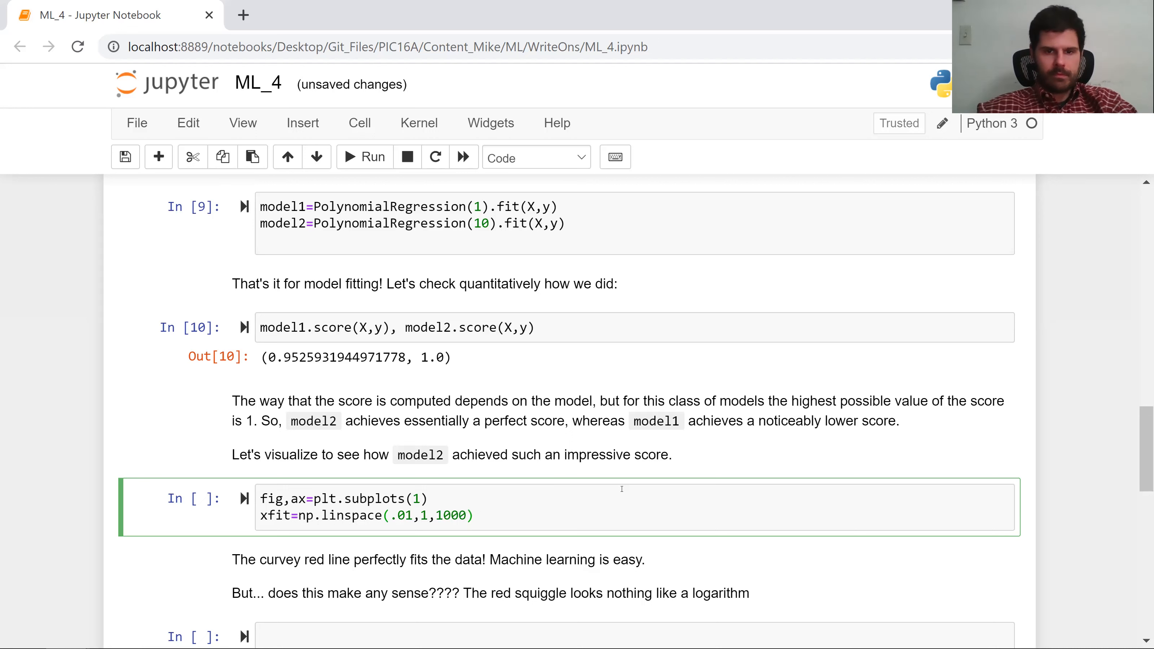
pyautogui.write('[X]')
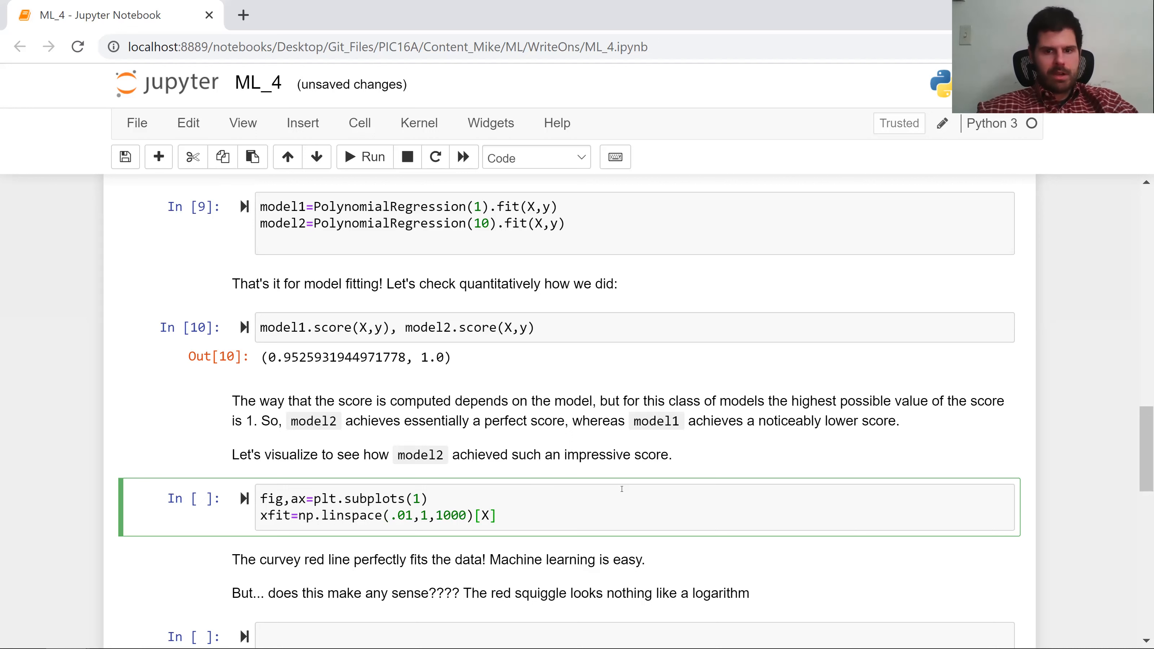
pyautogui.press('Backspace')
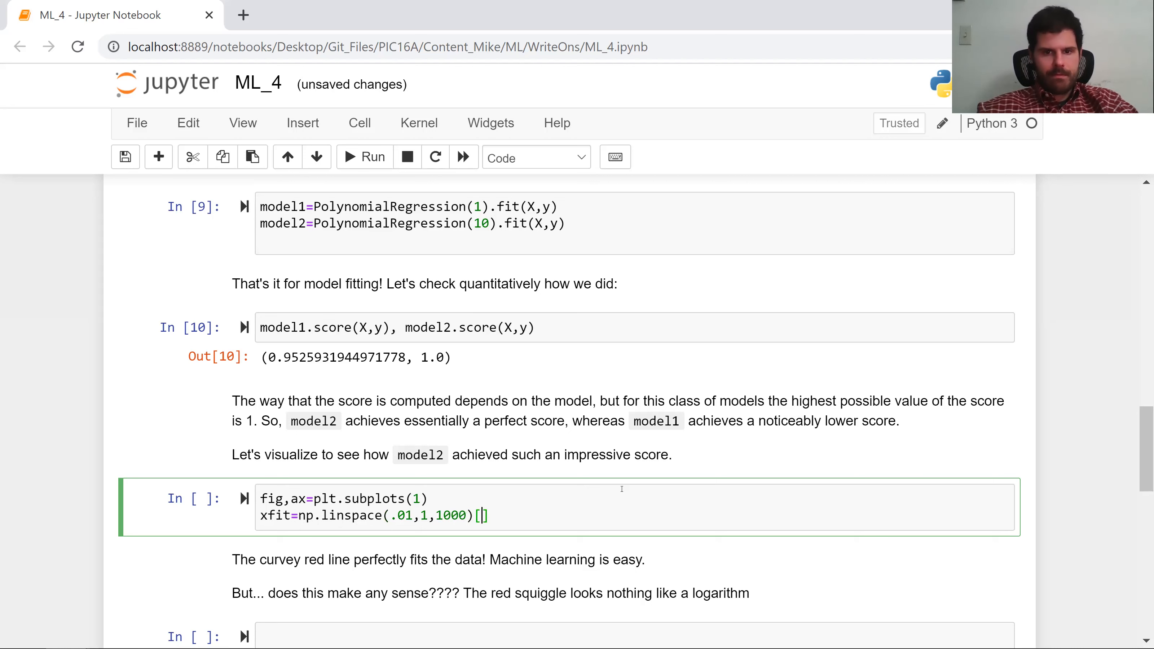
pyautogui.write(':')
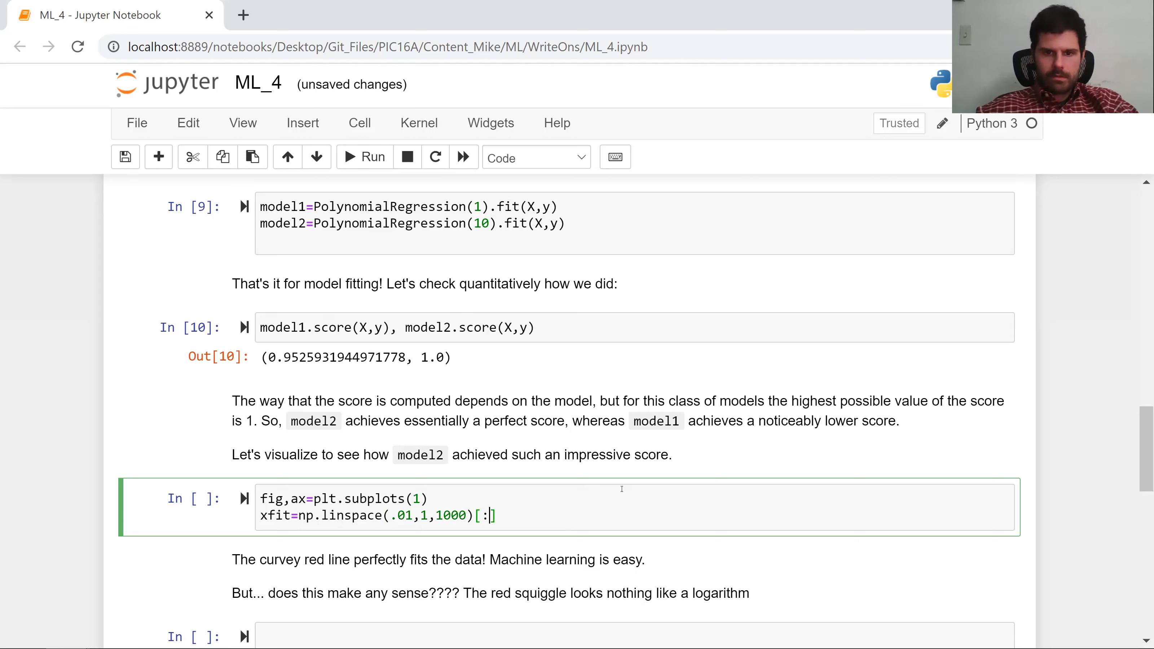
pyautogui.write(',')
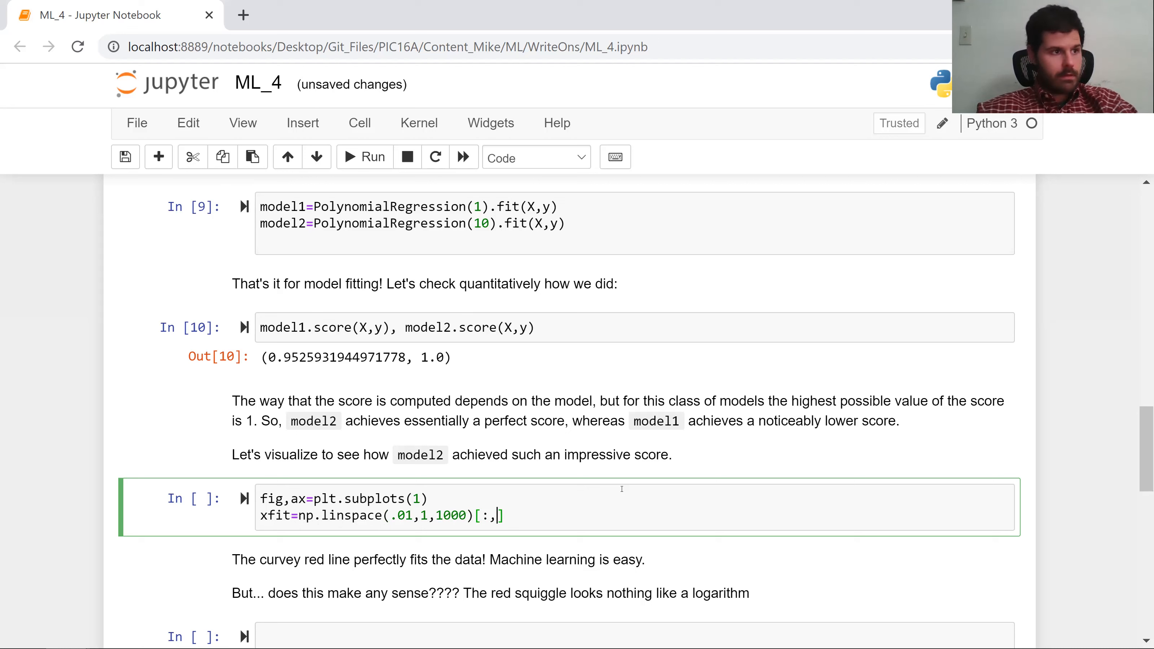
pyautogui.write('None')
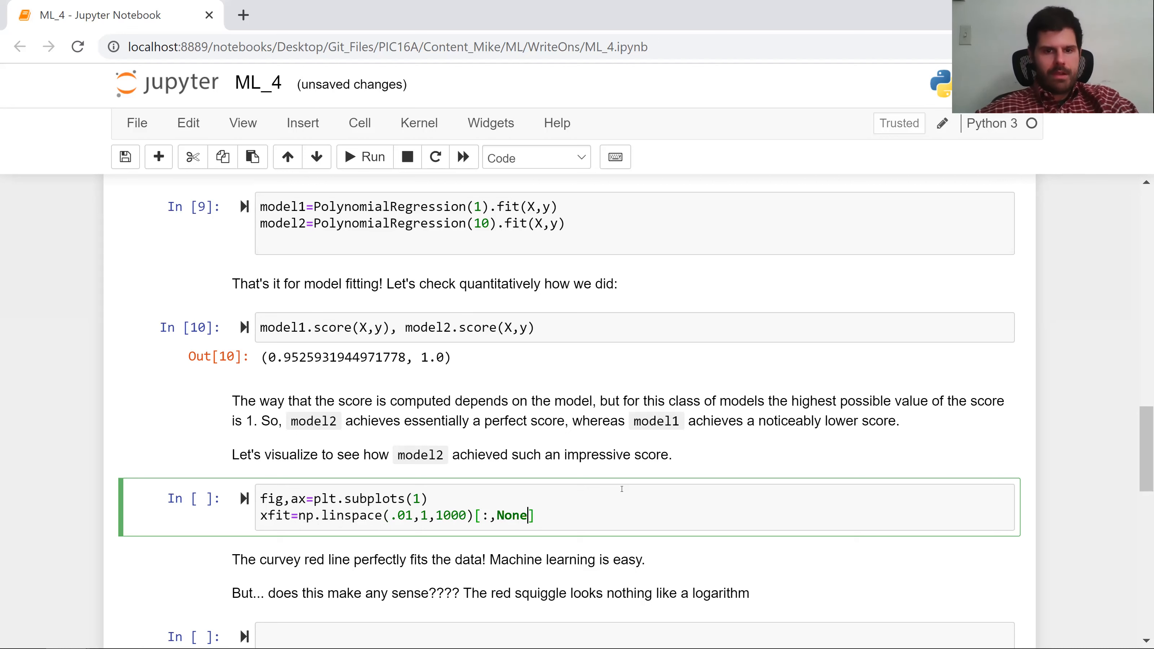
# Plot the models' predictions over xfit, colouring model2's curve firebrick.
pyautogui.write('ax.')
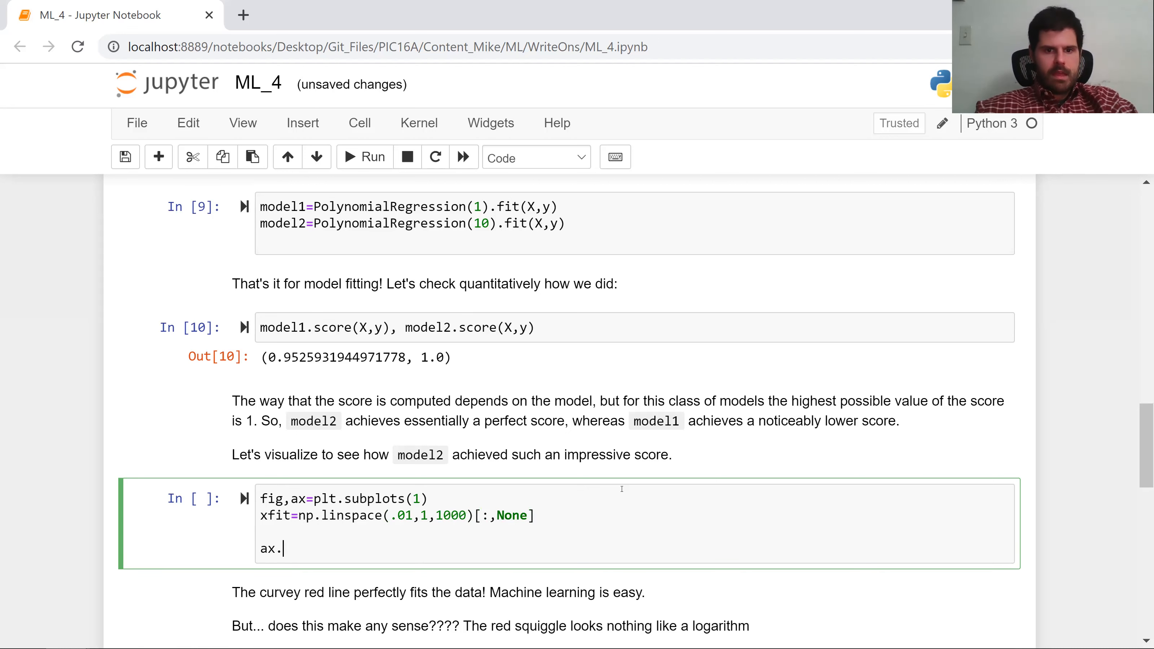
pyautogui.write('plot(xfi')
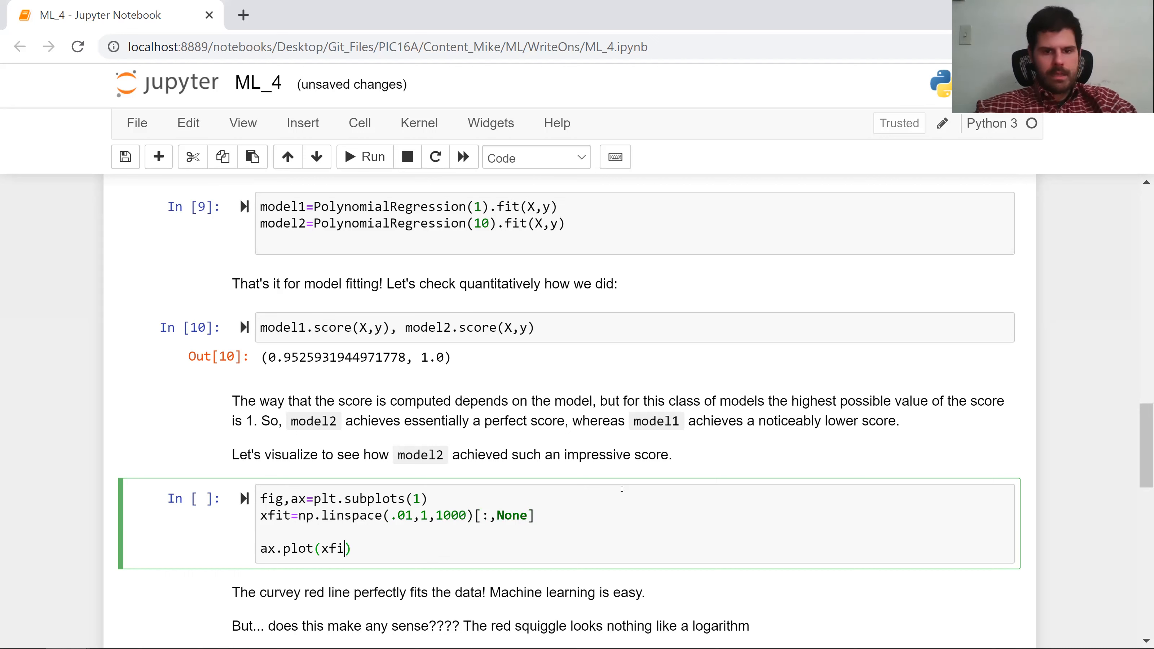
pyautogui.write(',modl')
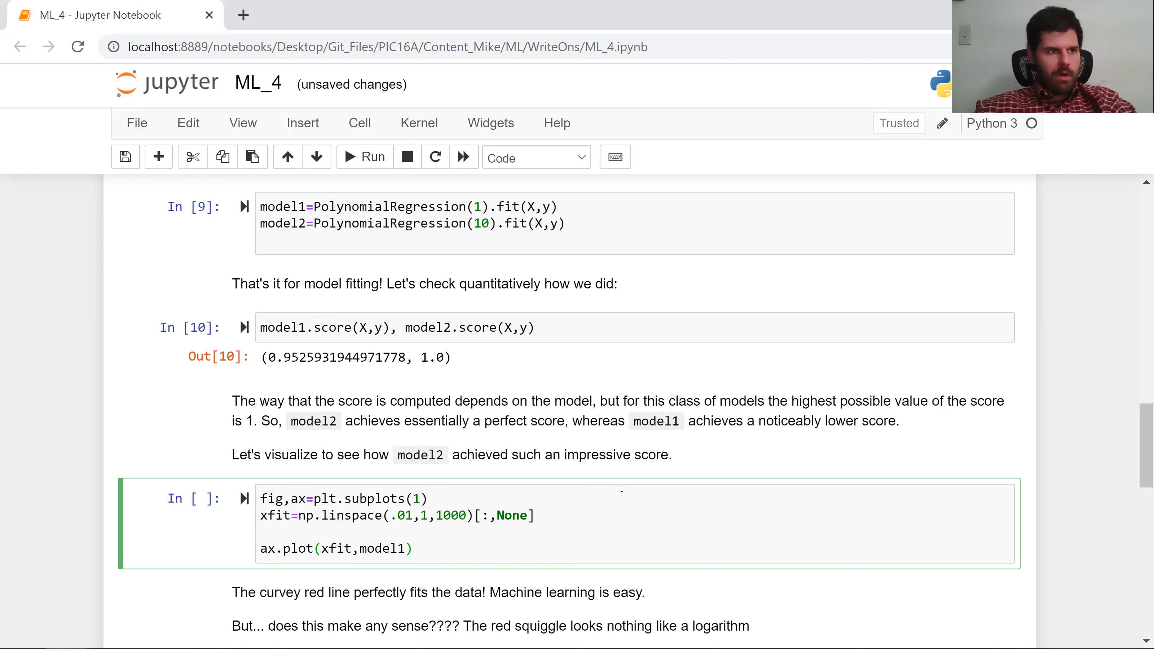
pyautogui.write('.predict(x')
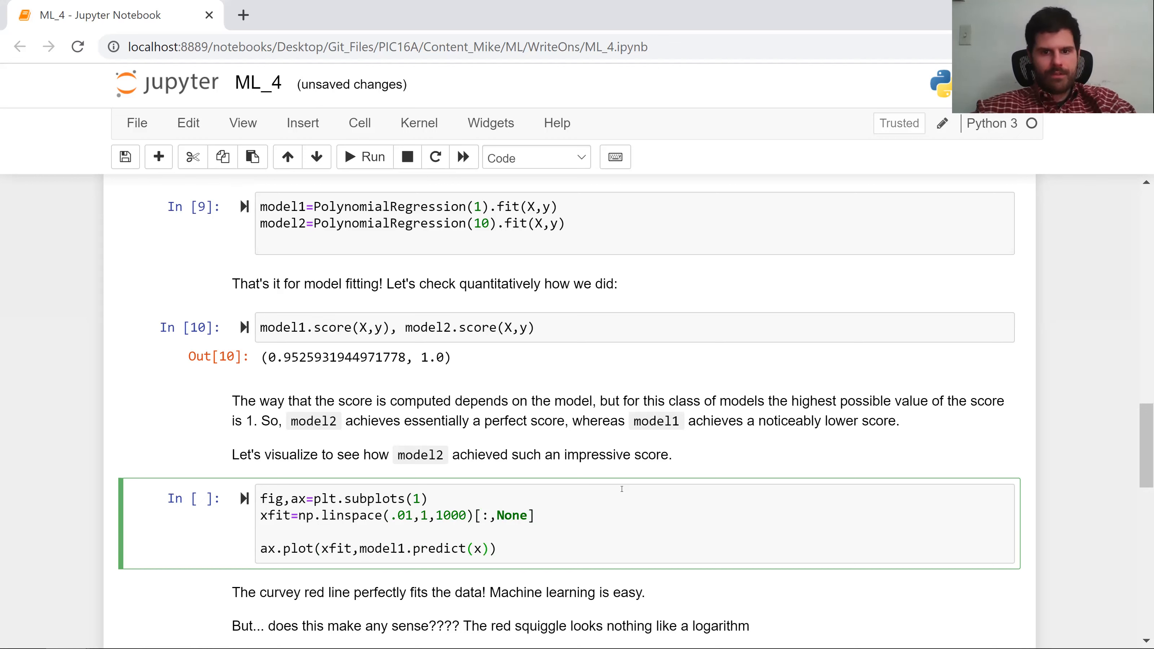
pyautogui.write('fit')
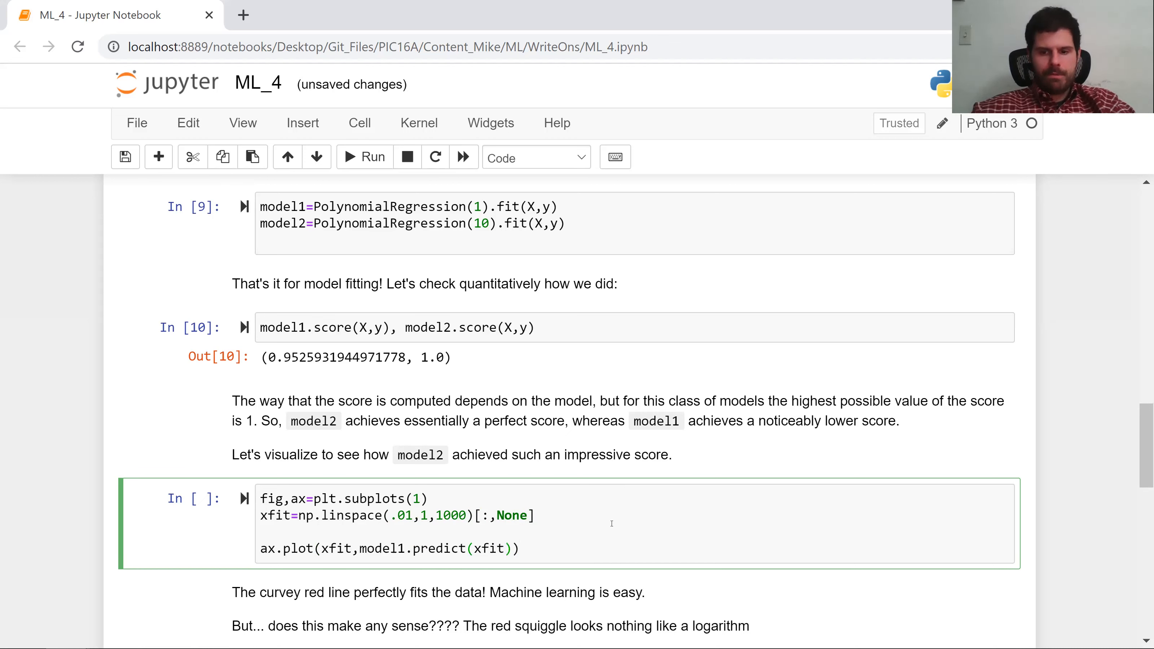
pyautogui.write(',')
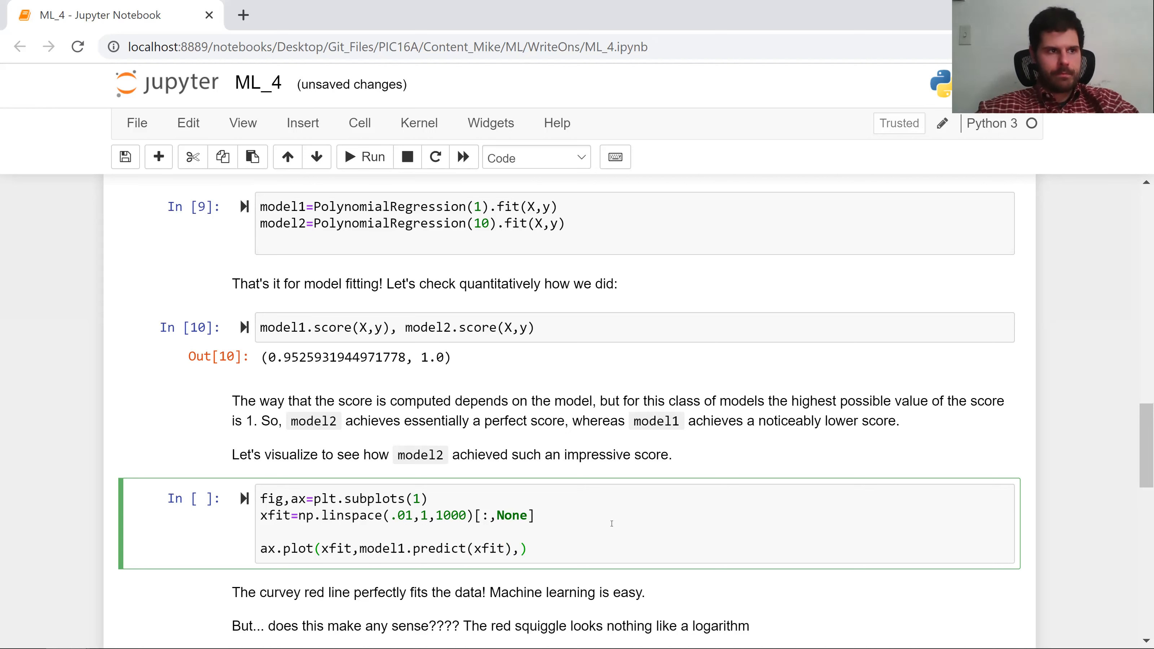
pyautogui.write('color=""')
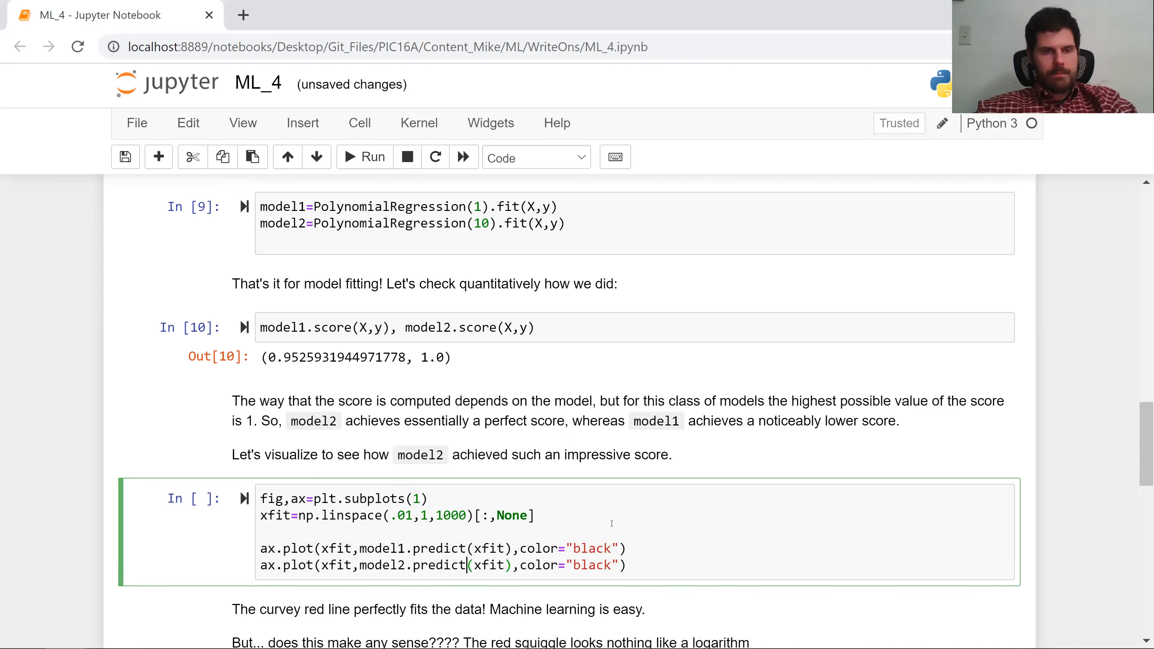
pyautogui.doubleClick(590, 565)
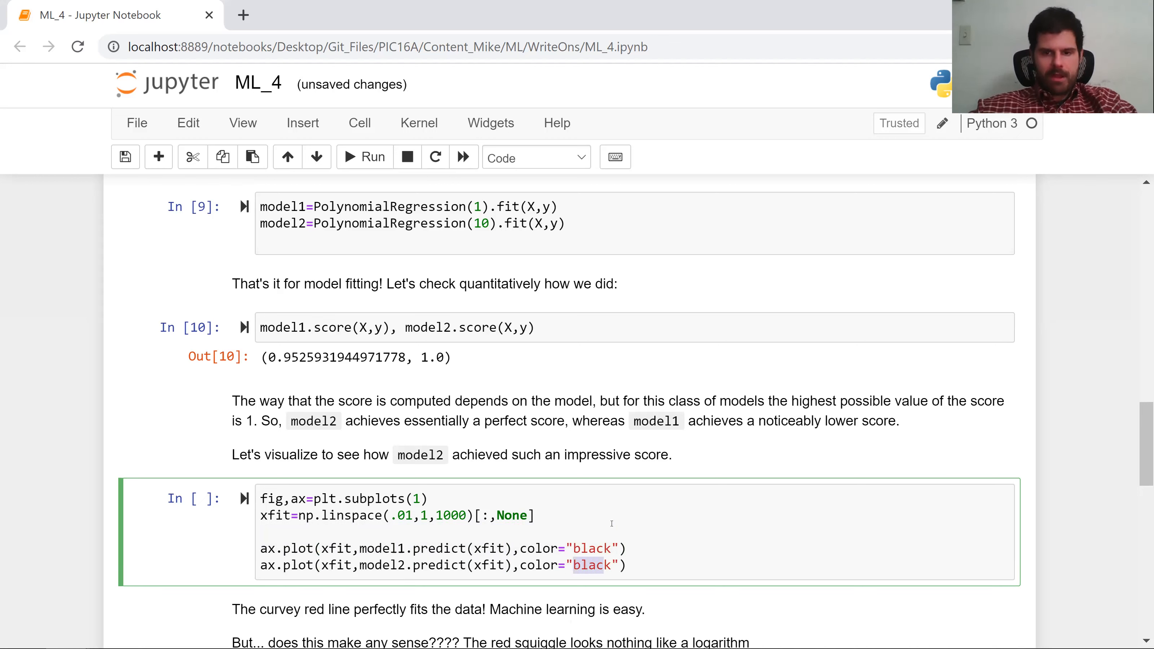
pyautogui.write('fire')
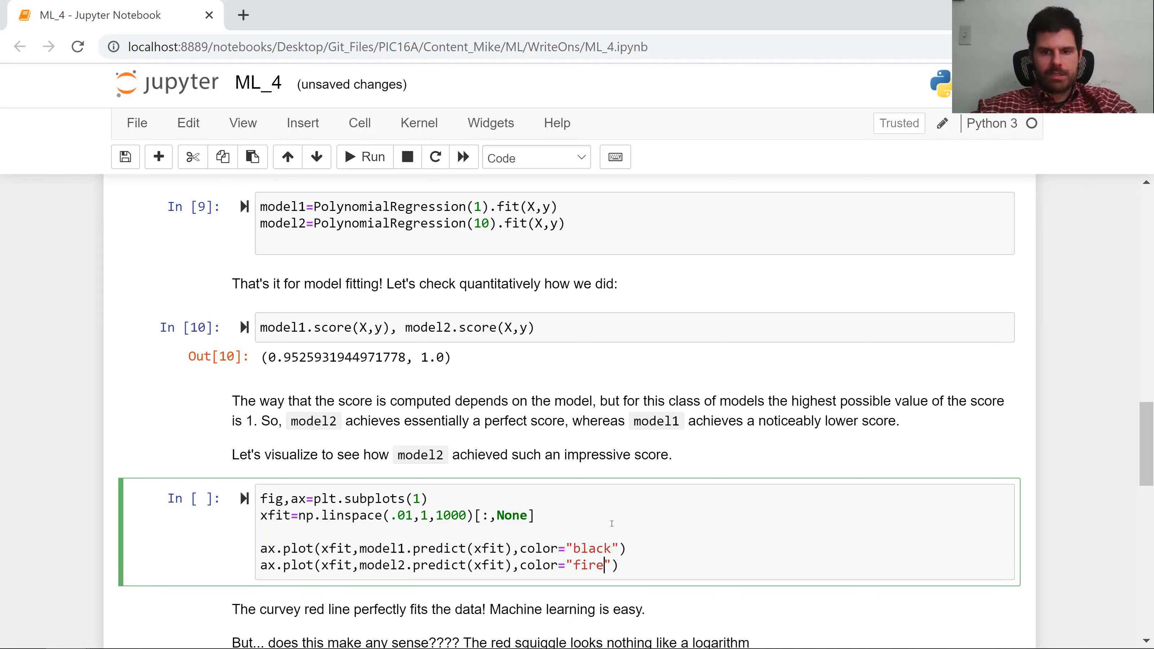
pyautogui.write('brick')
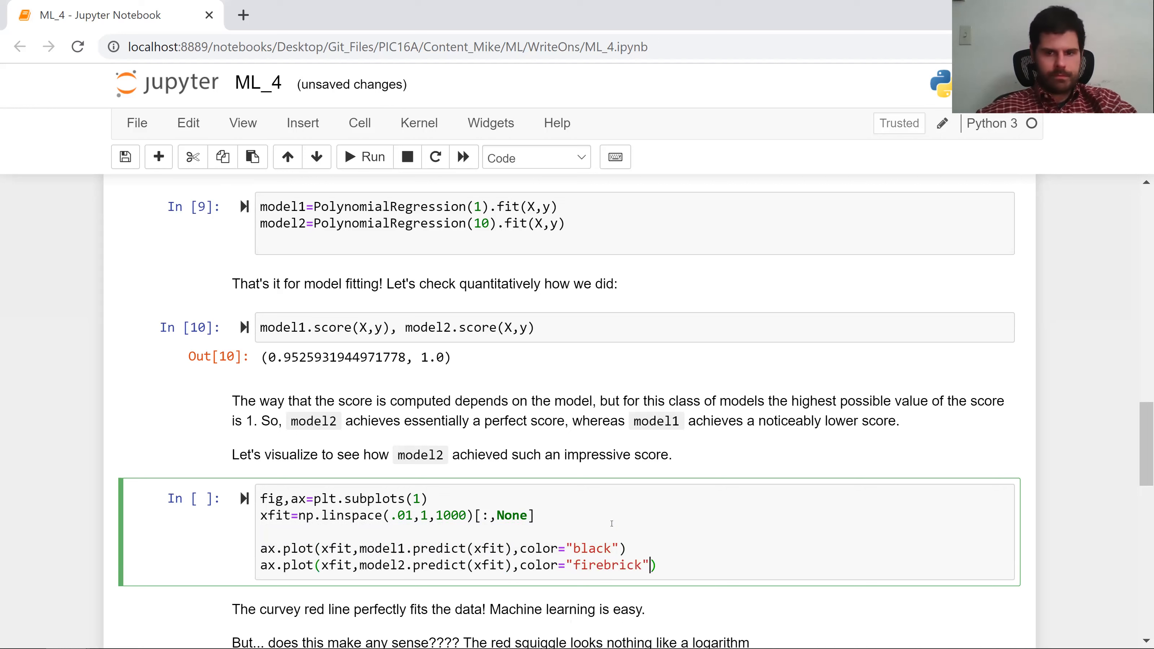
# Scatter the data points with ax.scatter(X[:,0],y).
pyautogui.write('ax.')
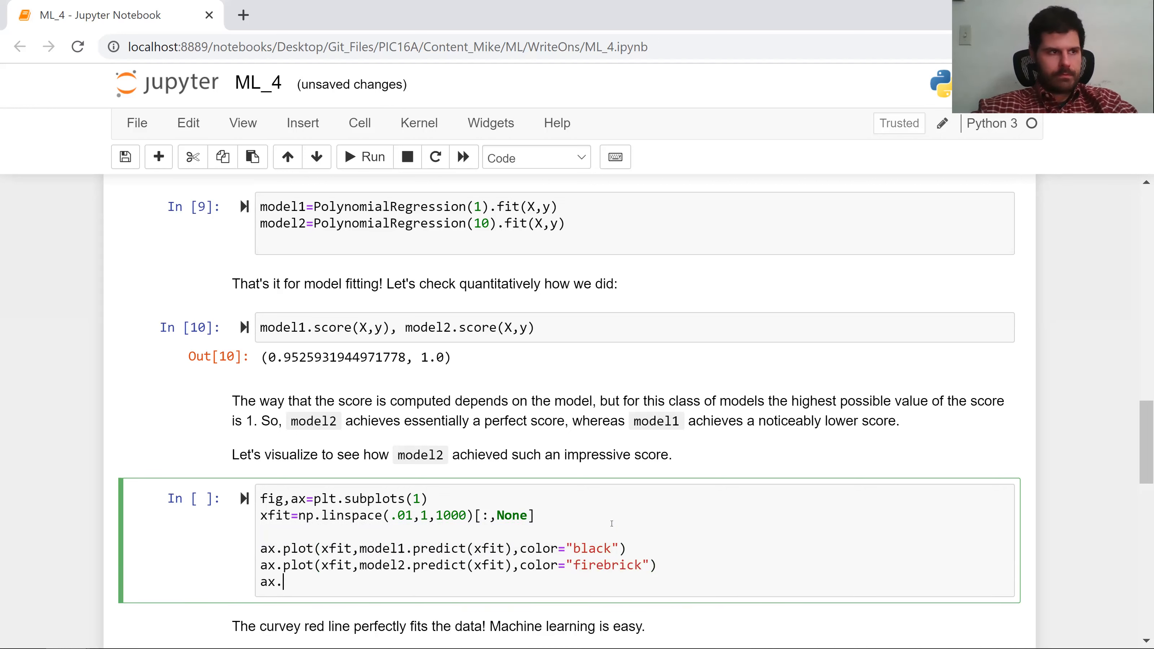
pyautogui.write('scatter')
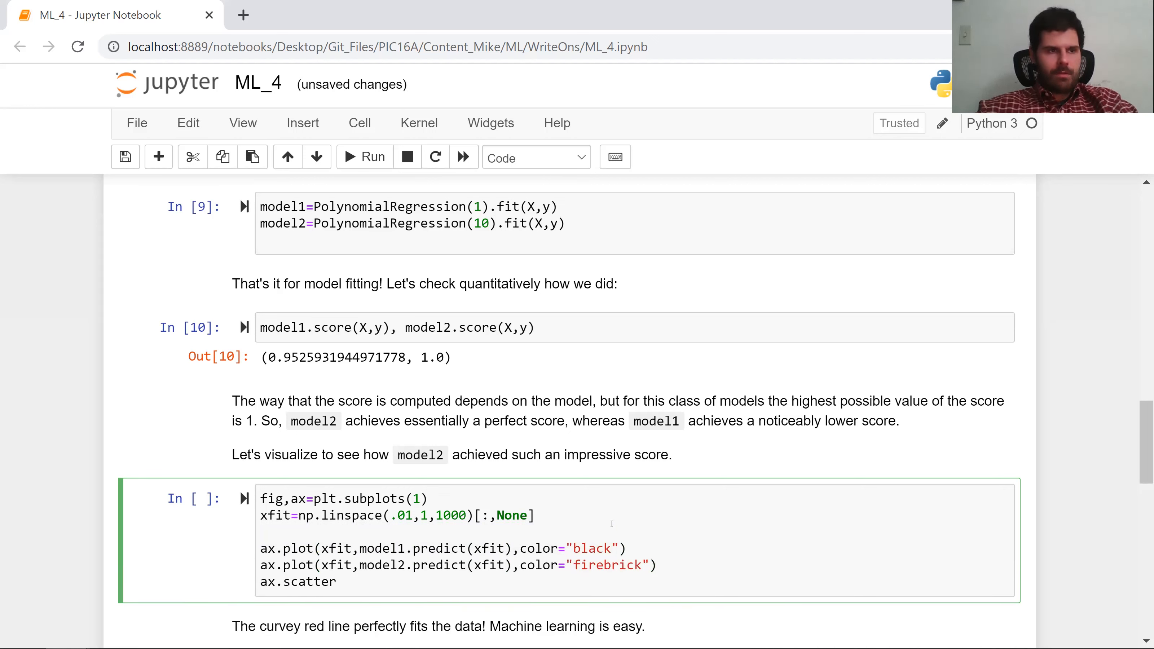
pyautogui.write('(X')
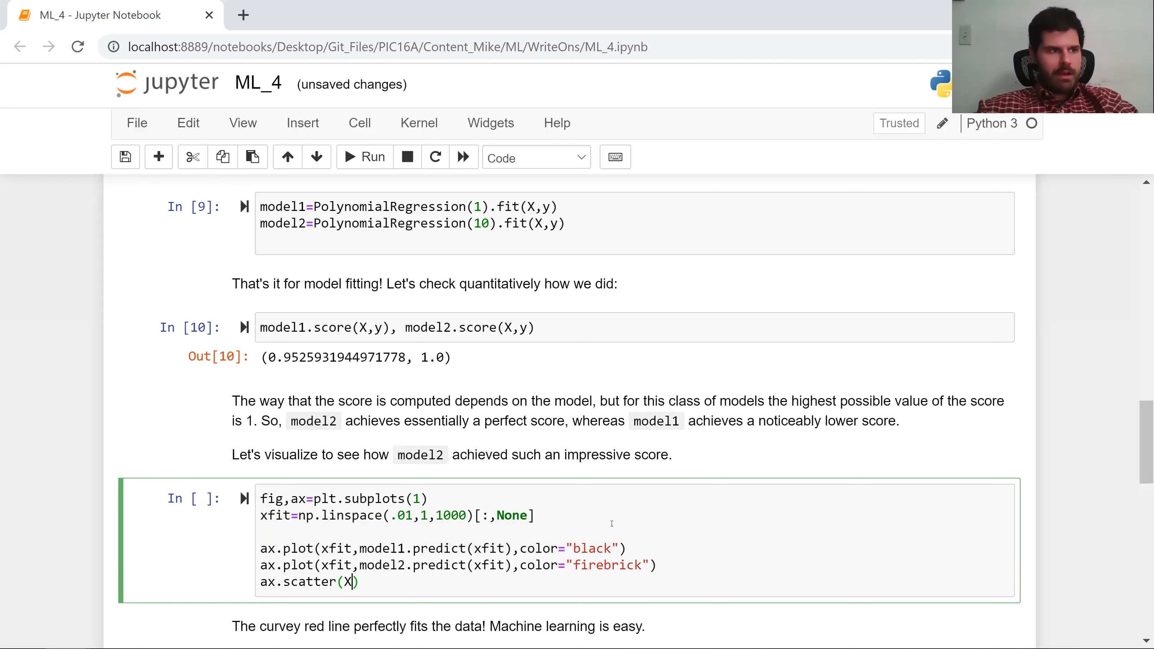
pyautogui.write('[:,0],')
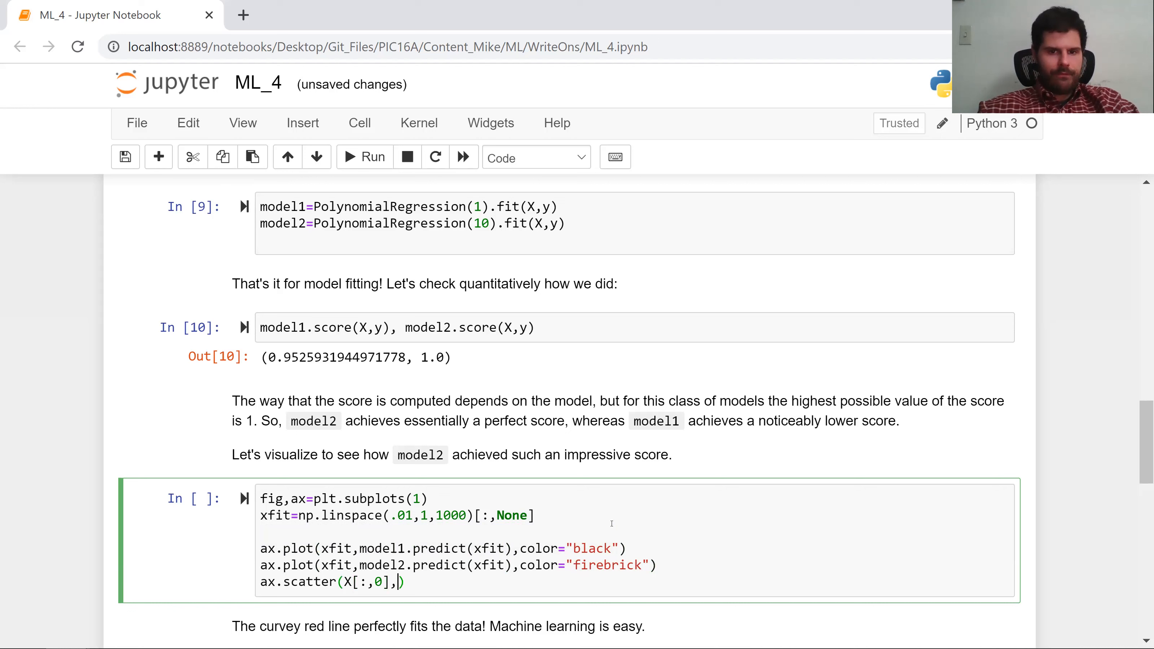
pyautogui.write('y)')
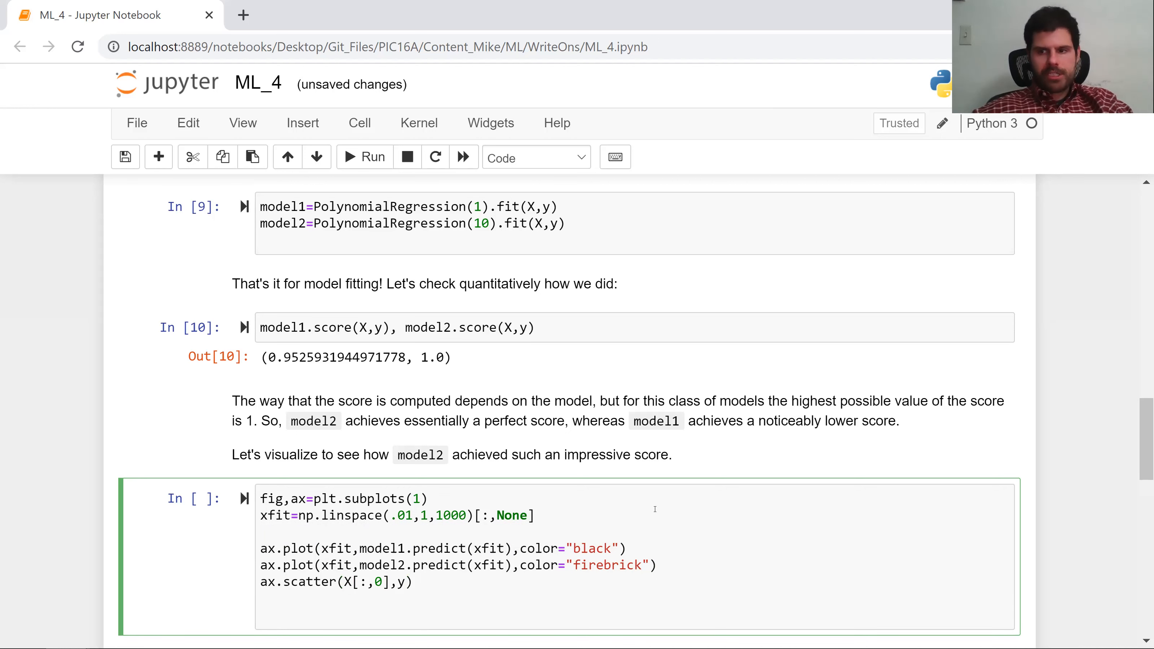
pyautogui.scroll(-3)
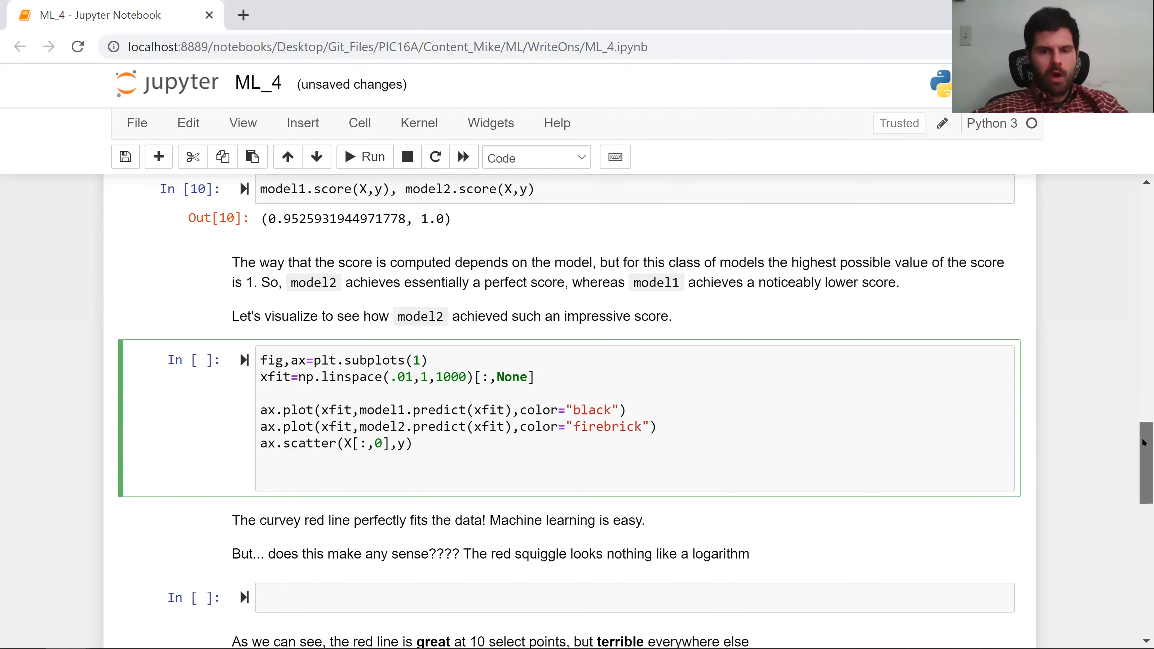
pyautogui.click(283, 475)
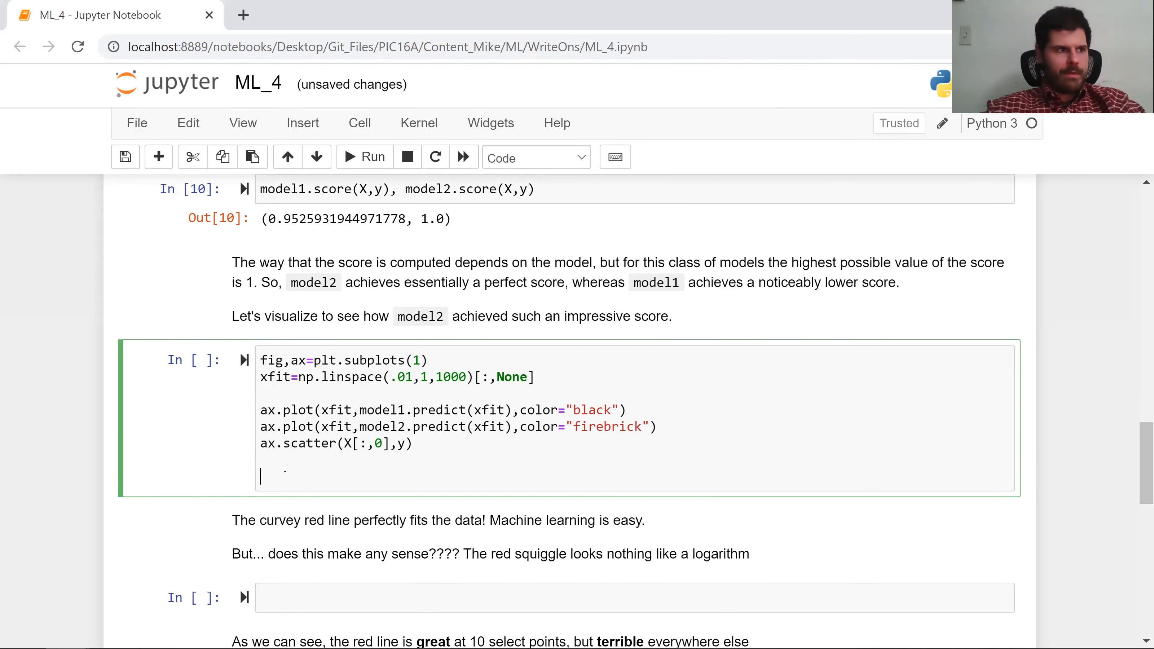
# Add ax.set ylim from y.min()-.1 to y.max()+1 and run the cell, hitting a SyntaxError.
pyautogui.write('ax.set(ylim')
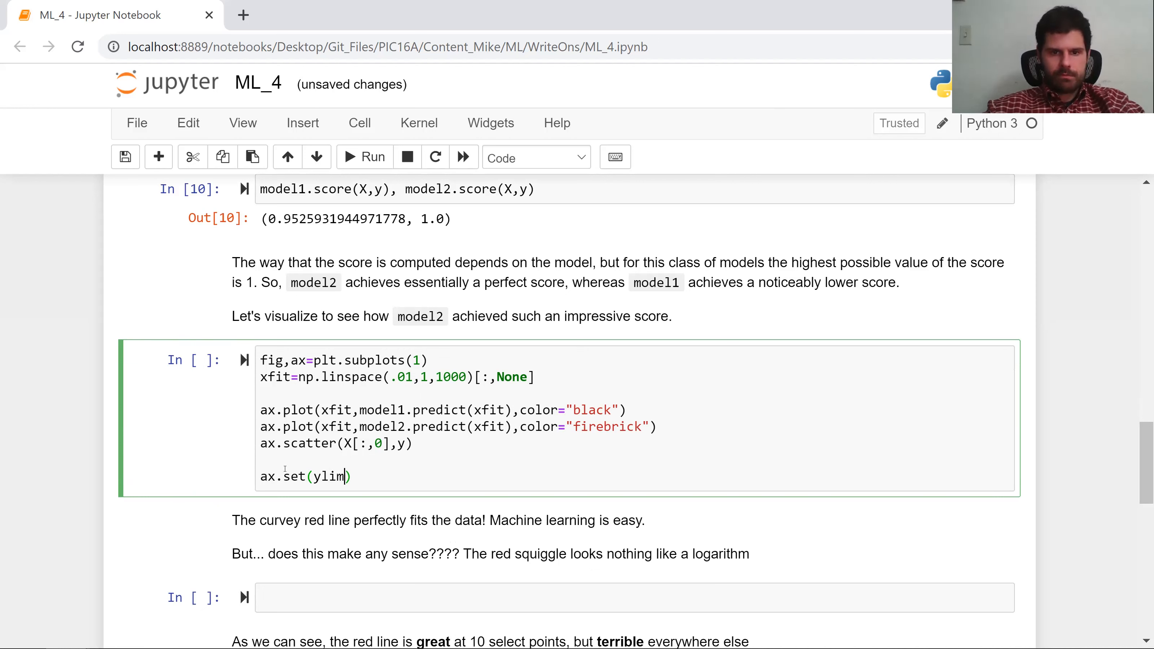
pyautogui.write('=y.')
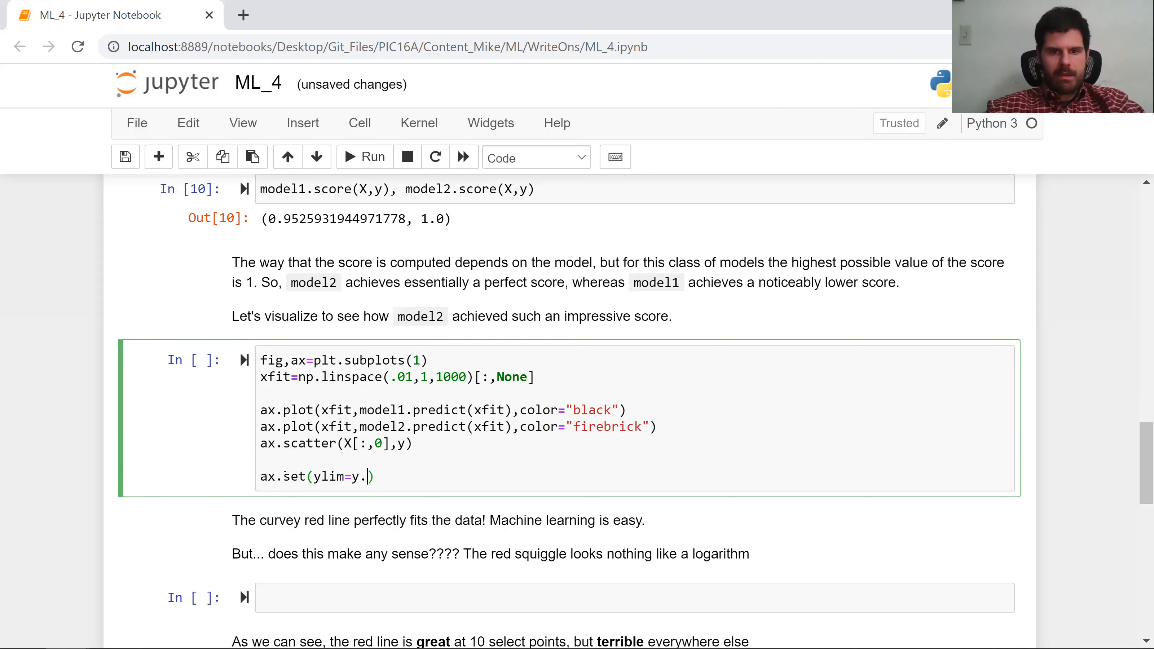
pyautogui.write('min()')
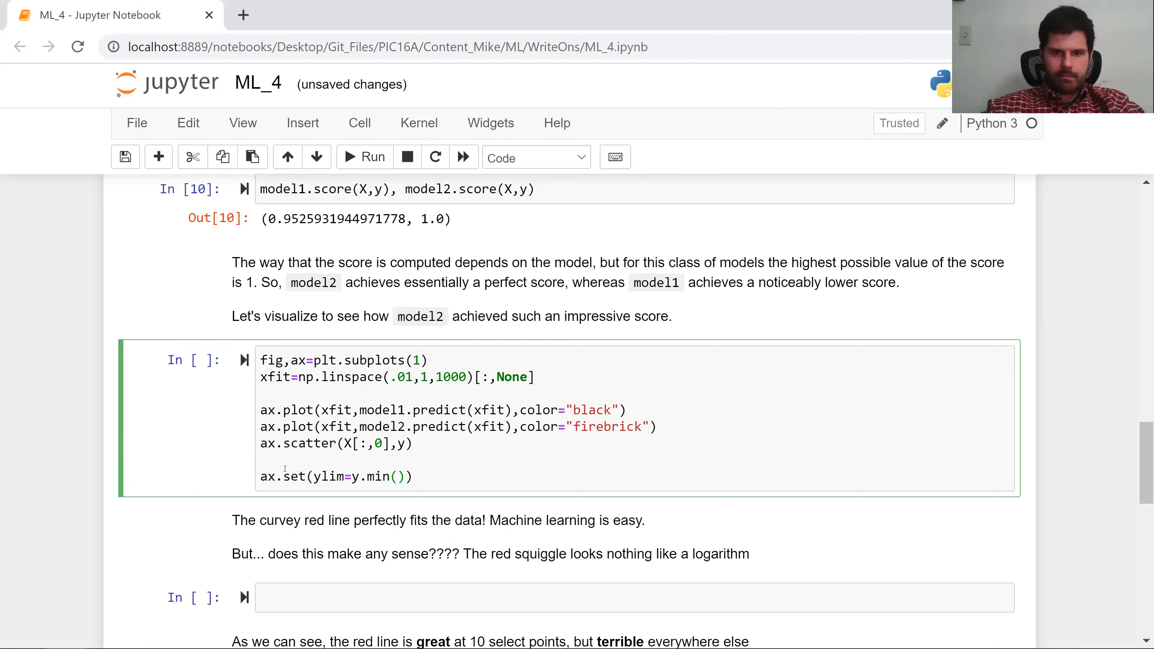
pyautogui.write('-.1m')
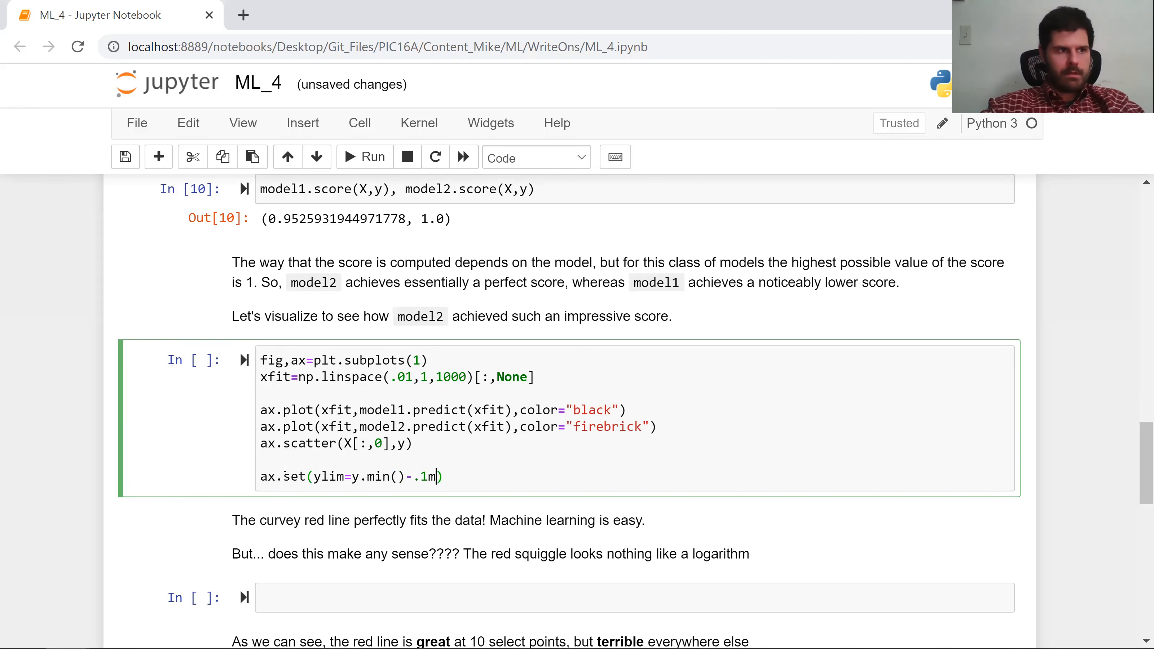
pyautogui.press('Backspace')
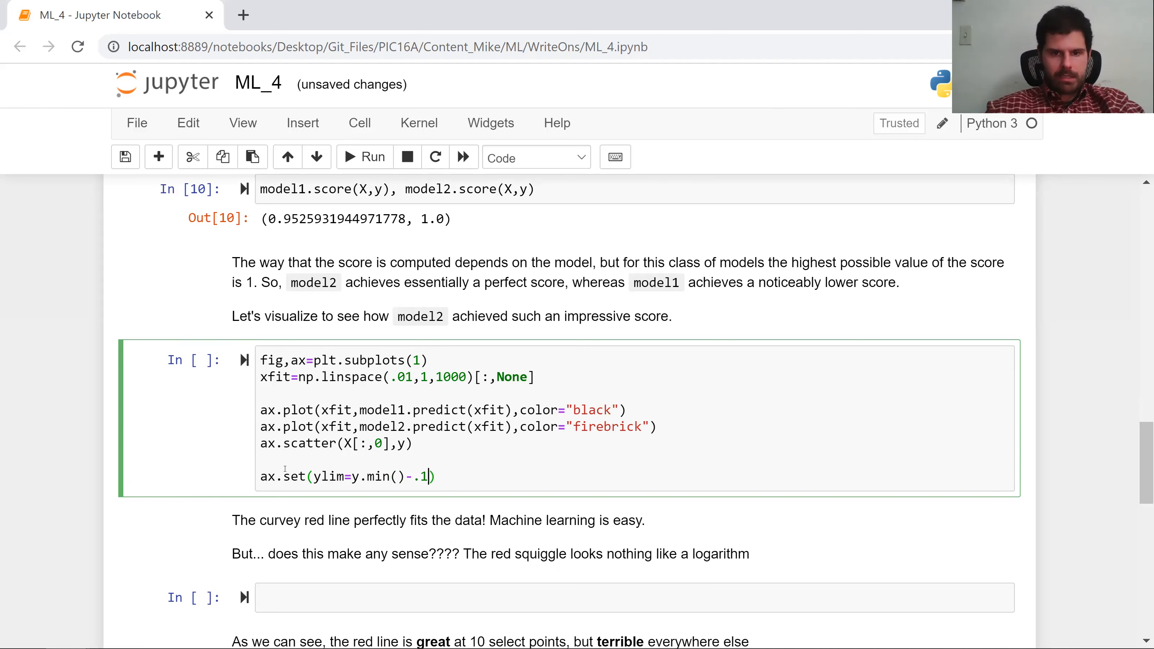
pyautogui.write(',y.max(')
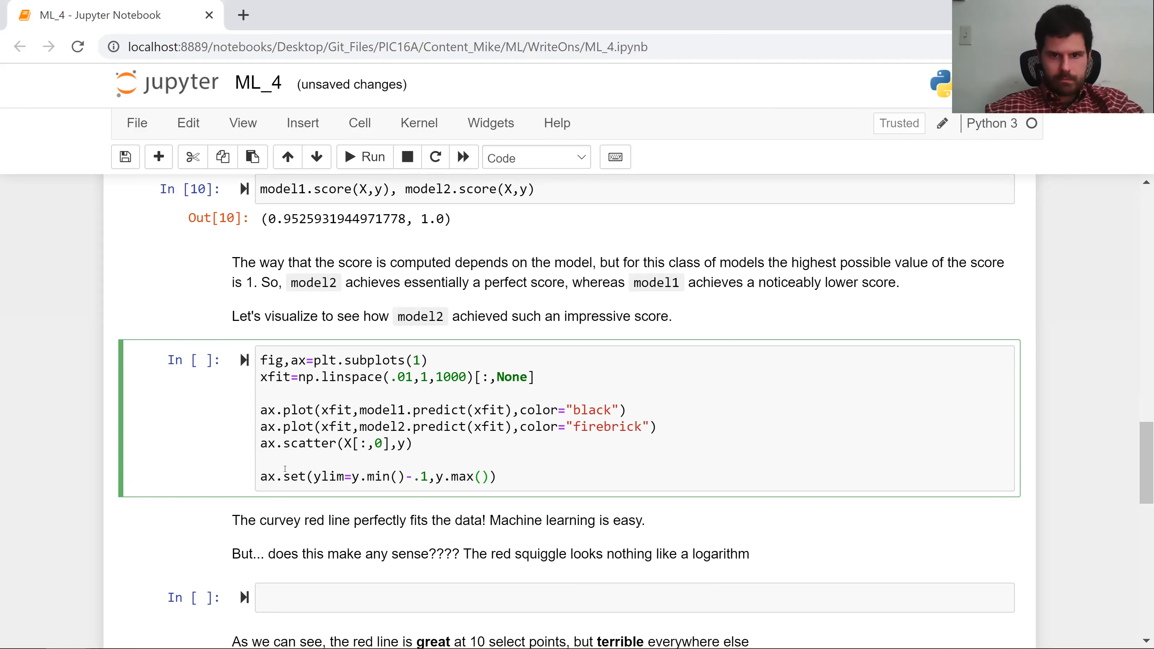
pyautogui.write('+1')
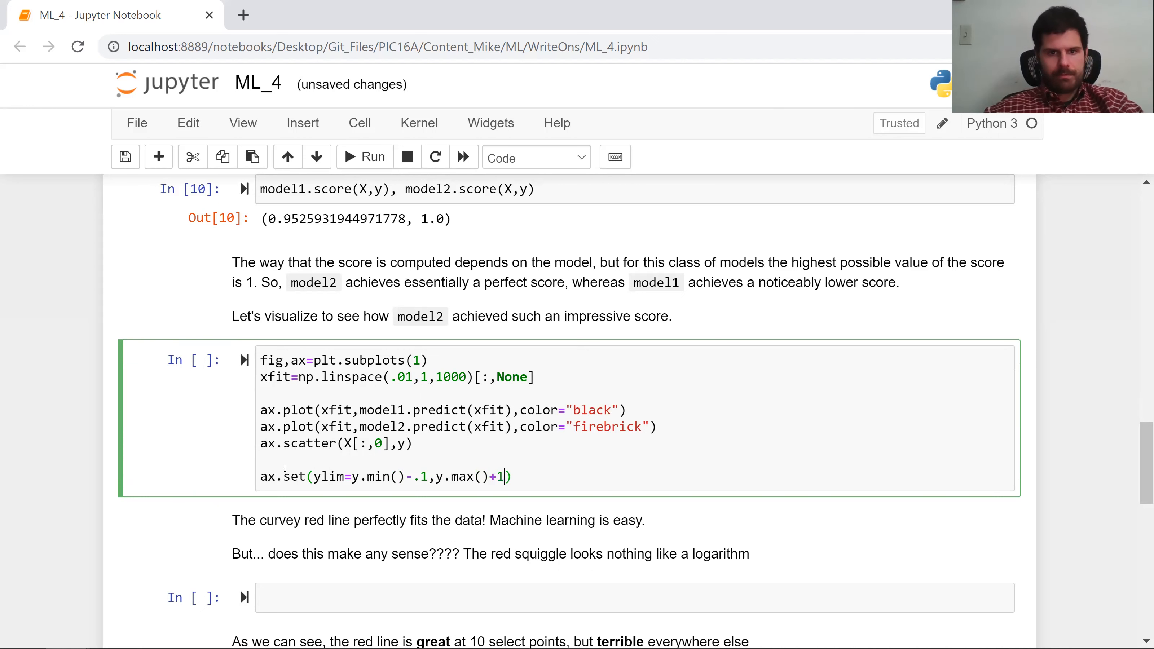
pyautogui.click(364, 157)
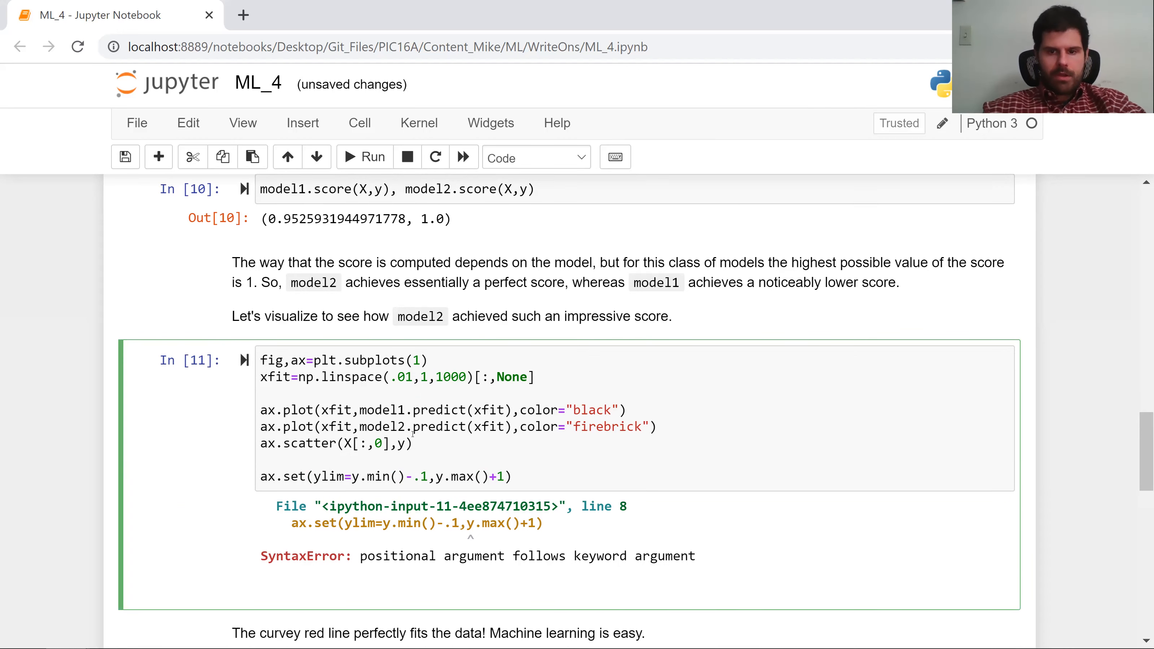
# Wrap the ylim bounds in parentheses, re-run, and view both fitted curves over the points.
pyautogui.write('(')
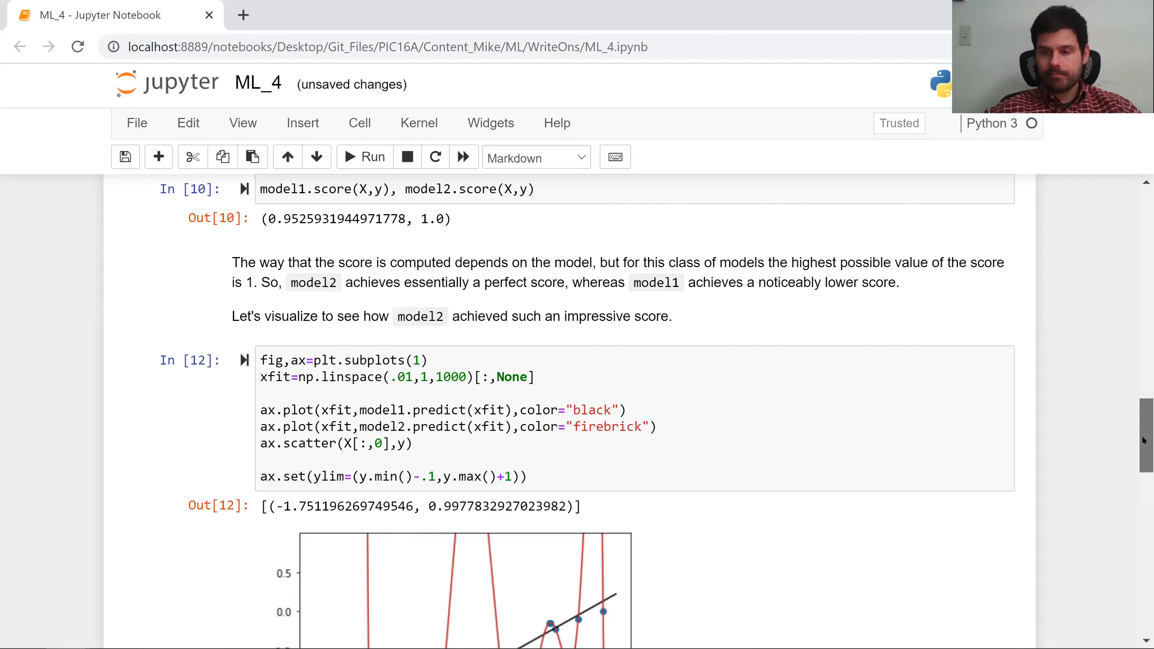
pyautogui.scroll(-3)
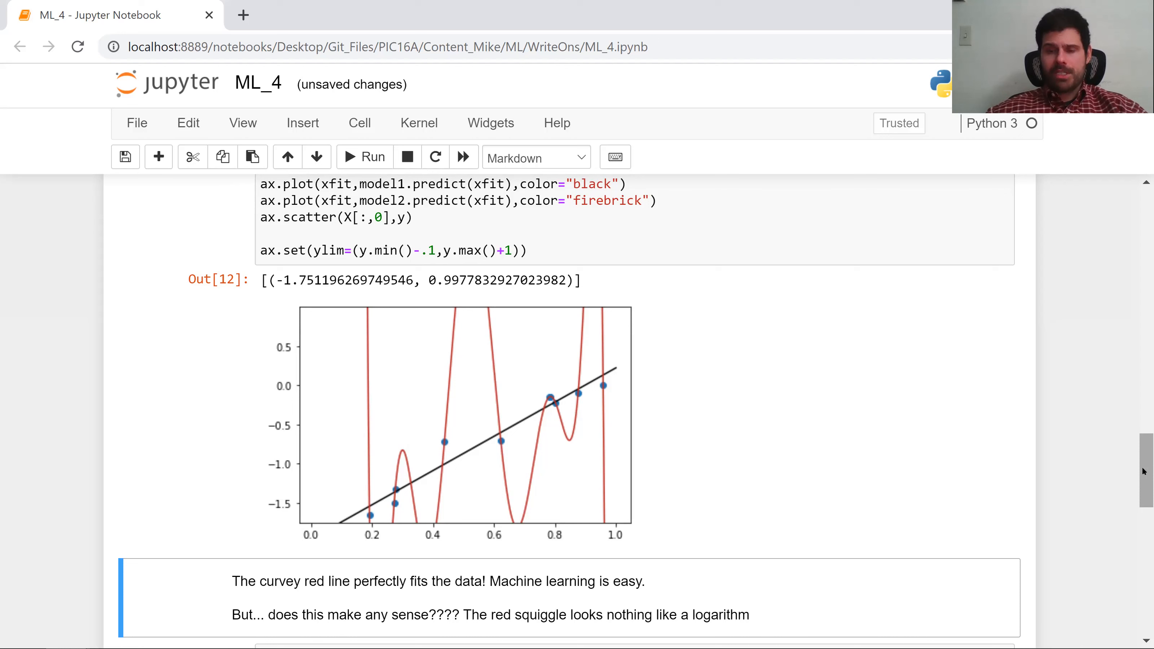
pyautogui.moveTo(926, 402)
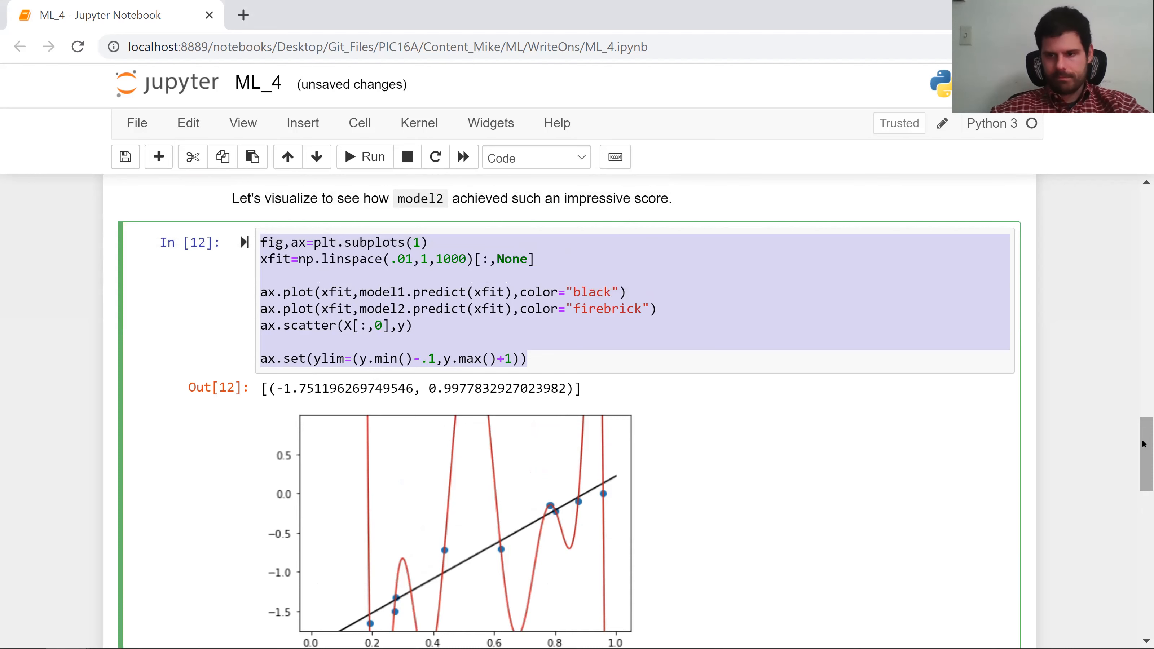
# Add an ax.plot of xfit against np.log(xfit) coloured blue as the true function.
pyautogui.scroll(-3)
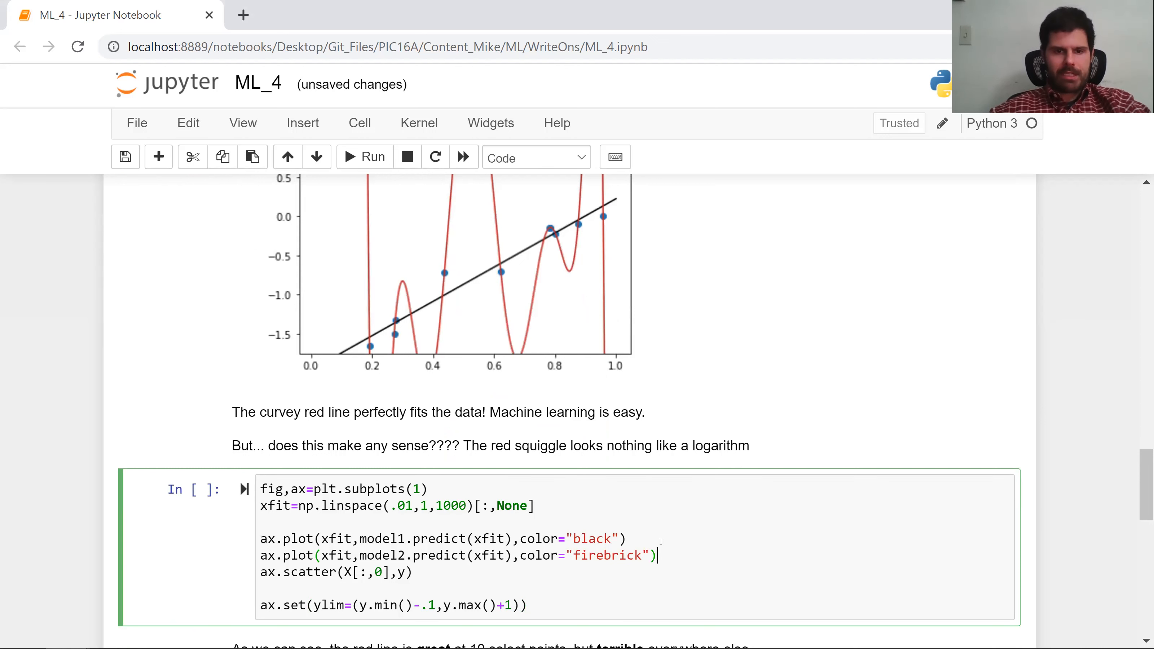
pyautogui.write('ax.plot(')
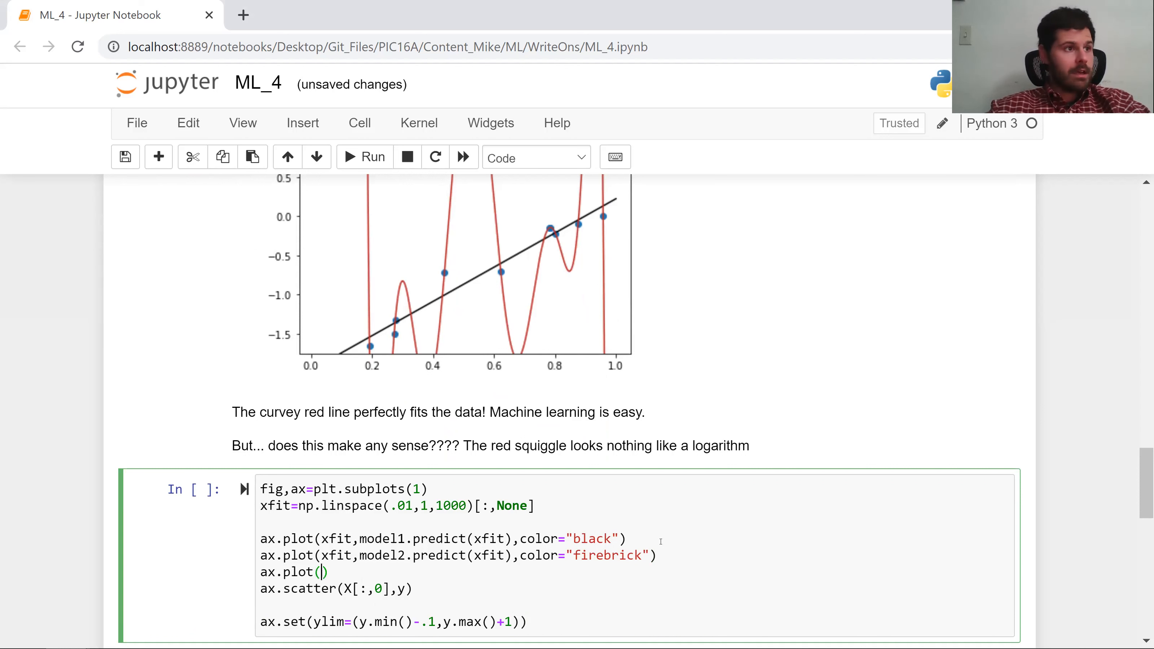
pyautogui.write('xfit,np')
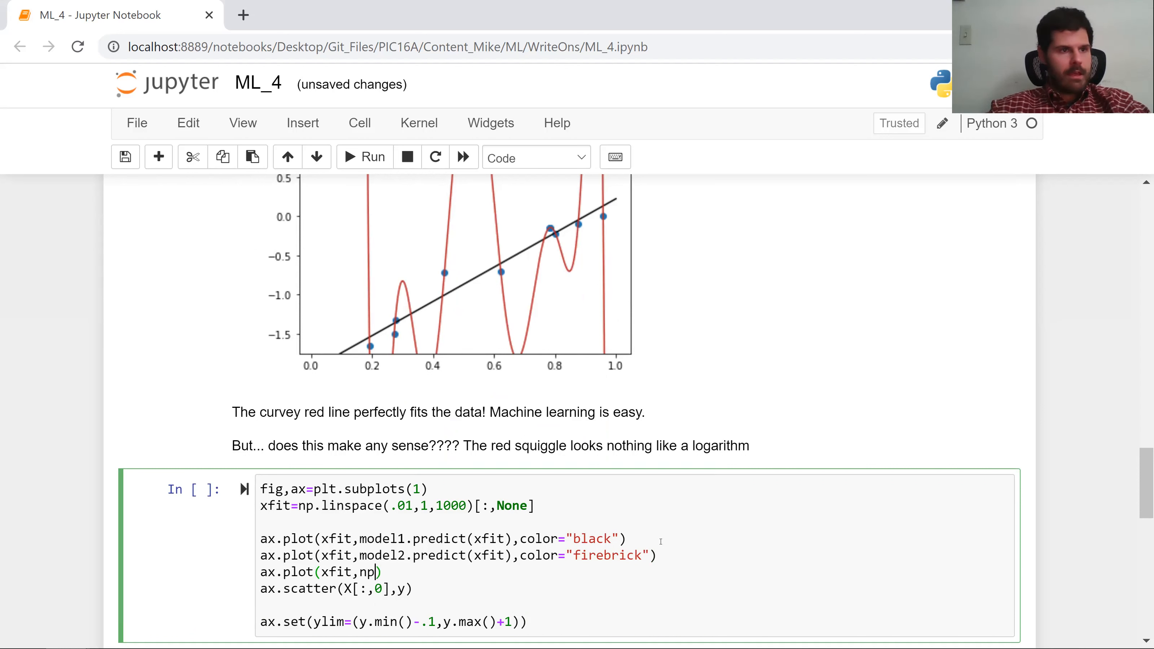
pyautogui.write('.log(xfi')
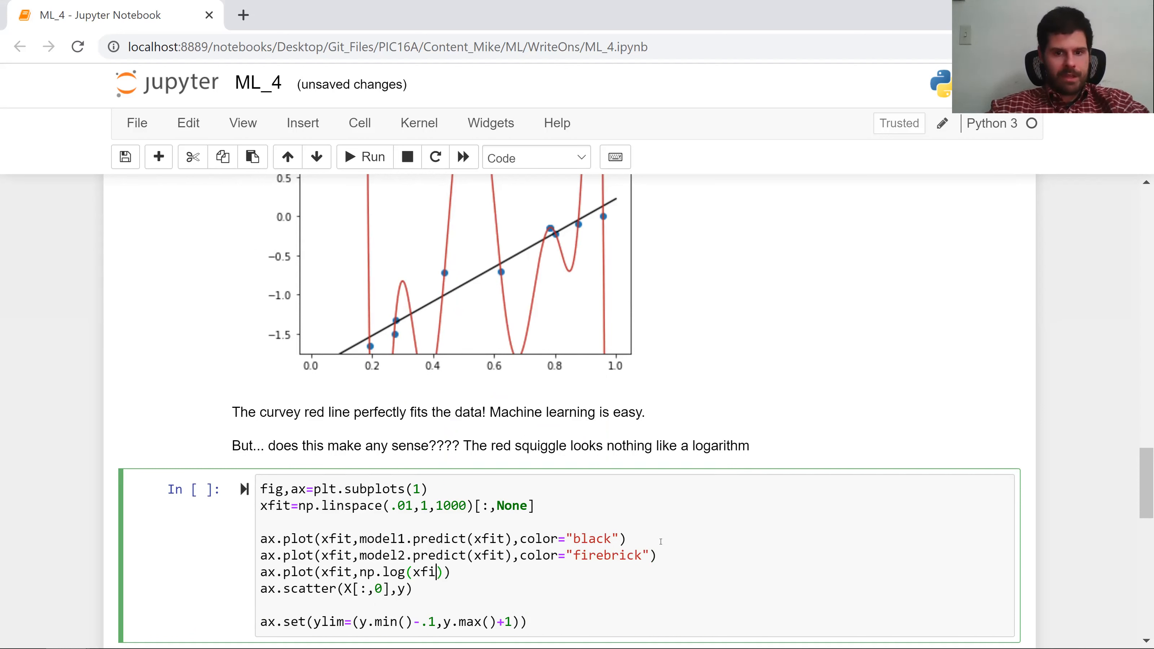
pyautogui.write('t),')
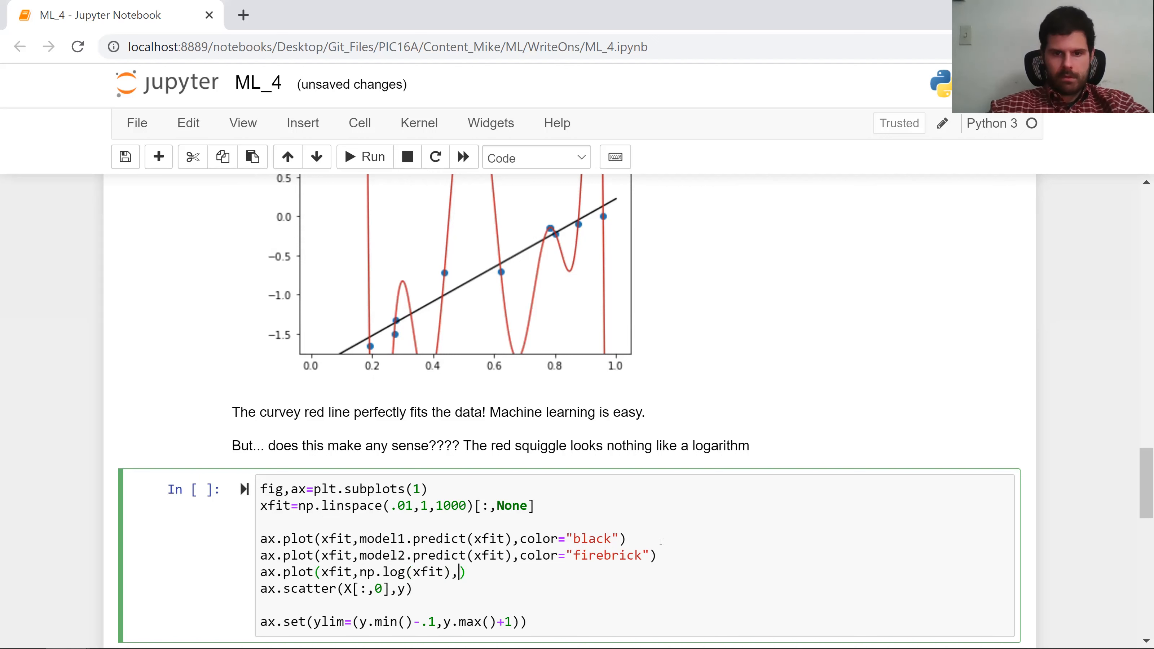
pyautogui.write('color')
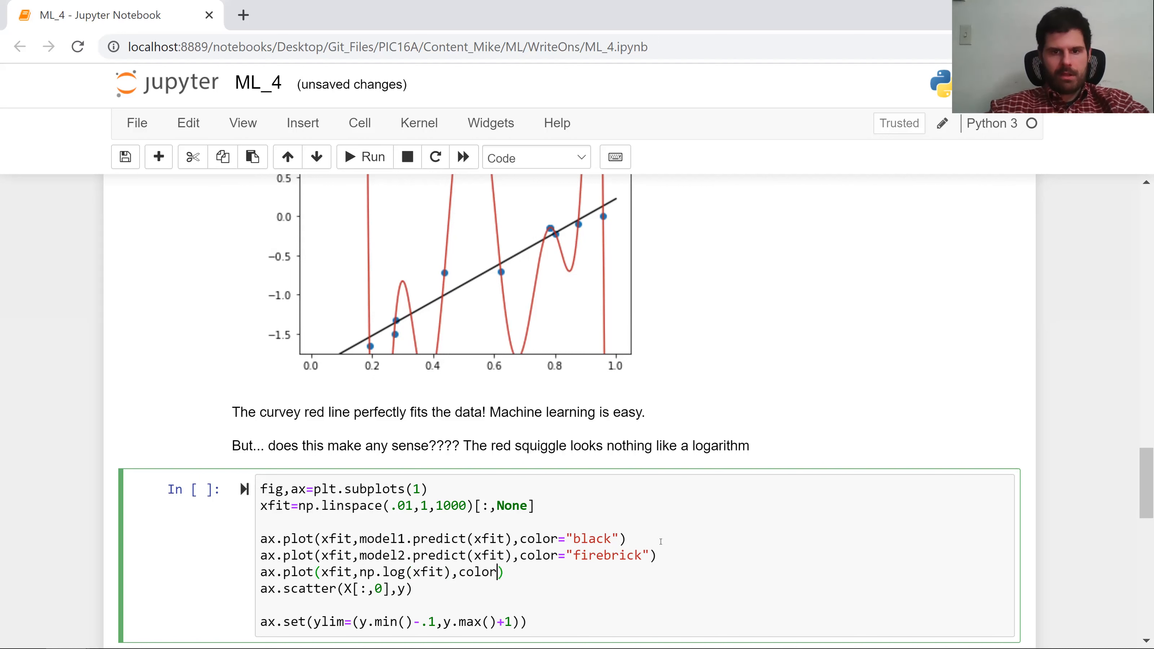
pyautogui.press('ctrl+s')
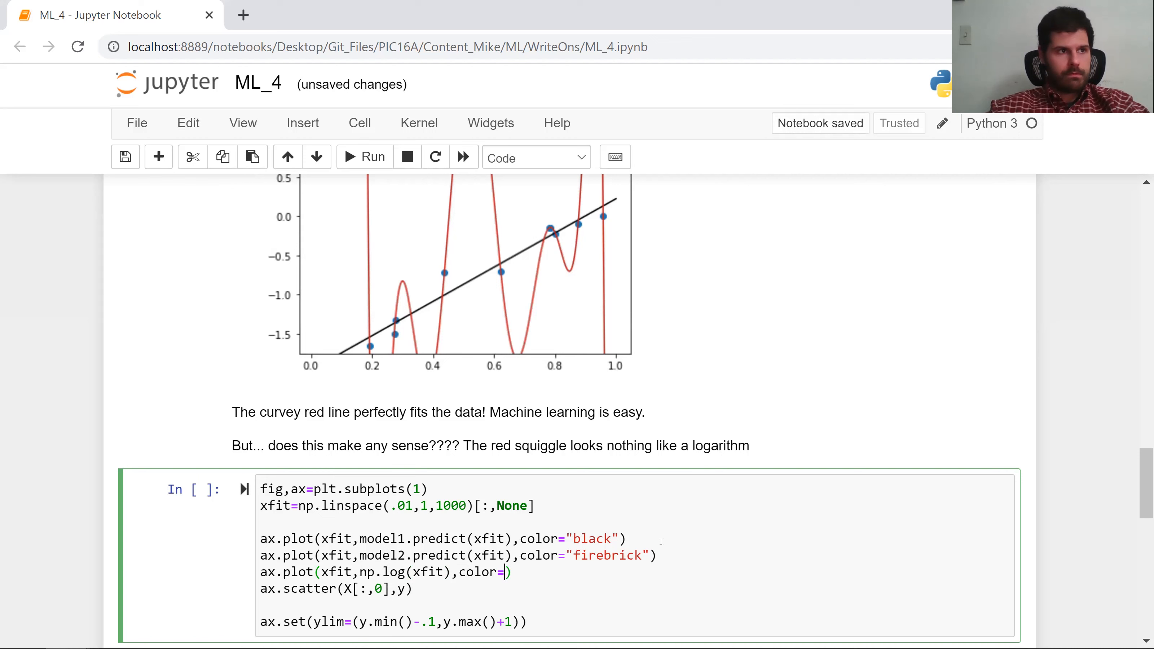
pyautogui.write('blue')
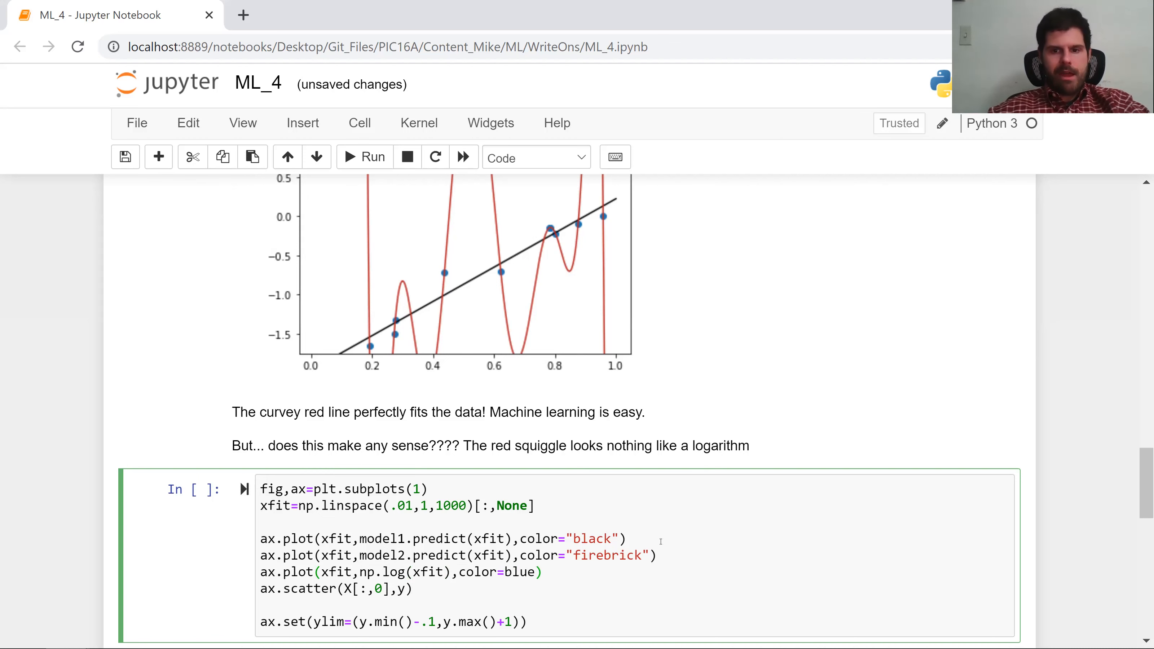
# Label the curves 'linear model', 'tenth order polynomial', 'true function' and add ax.legend().
pyautogui.write(',')
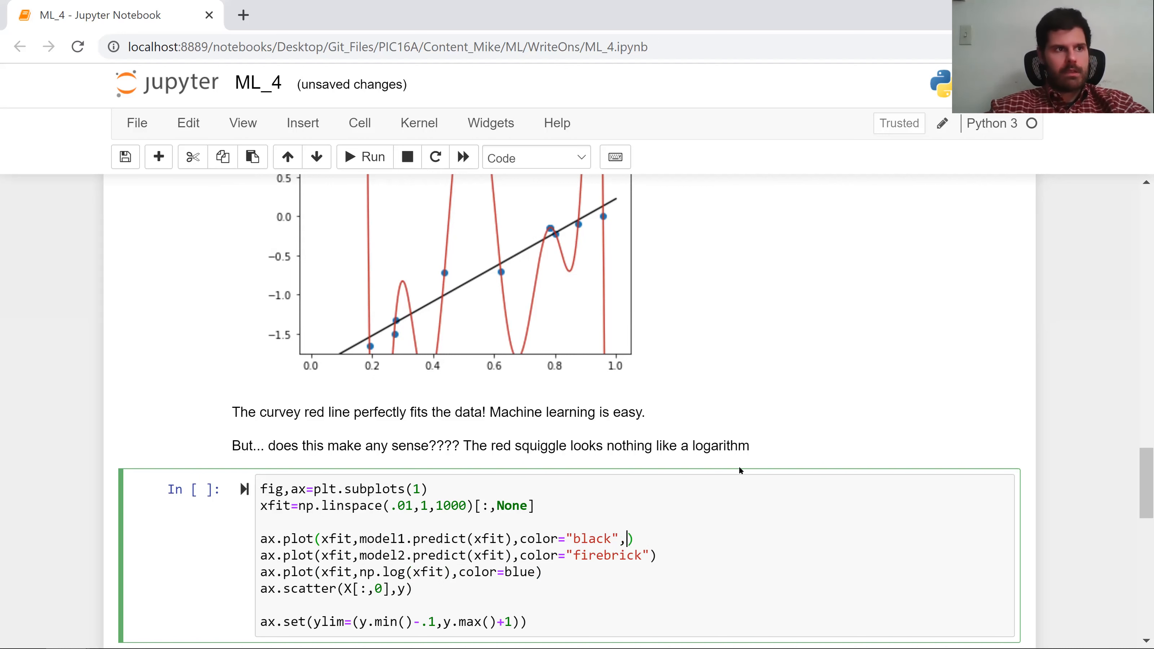
pyautogui.write('label=l')
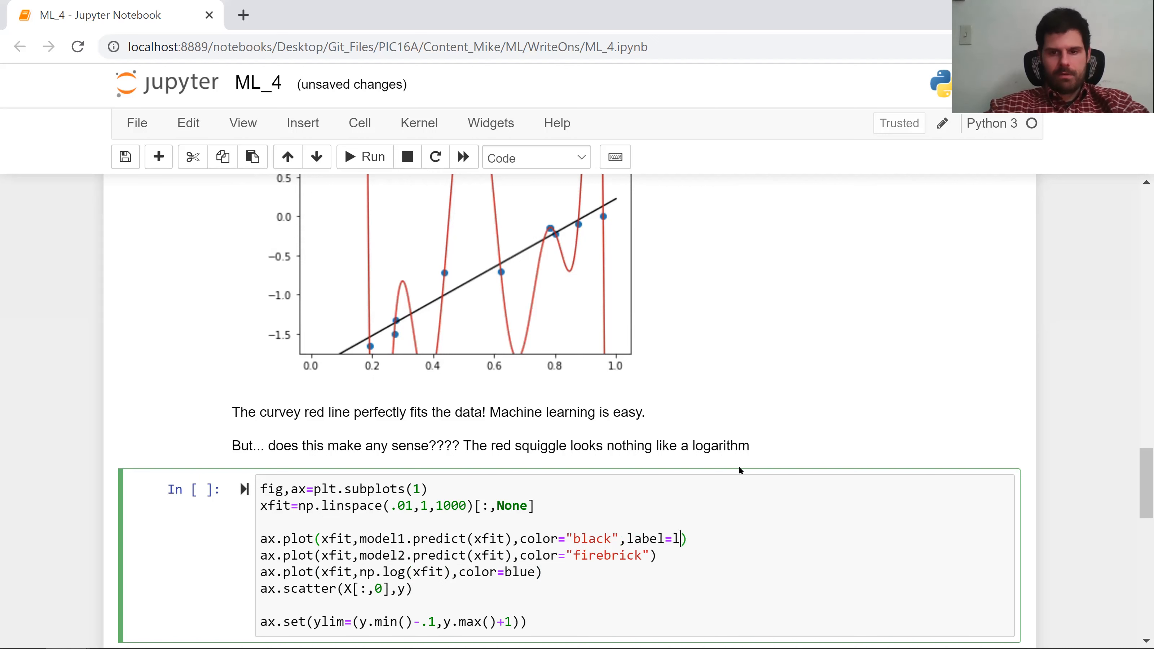
pyautogui.write('inear model"')
pyautogui.click(458, 556)
pyautogui.write(',label="')
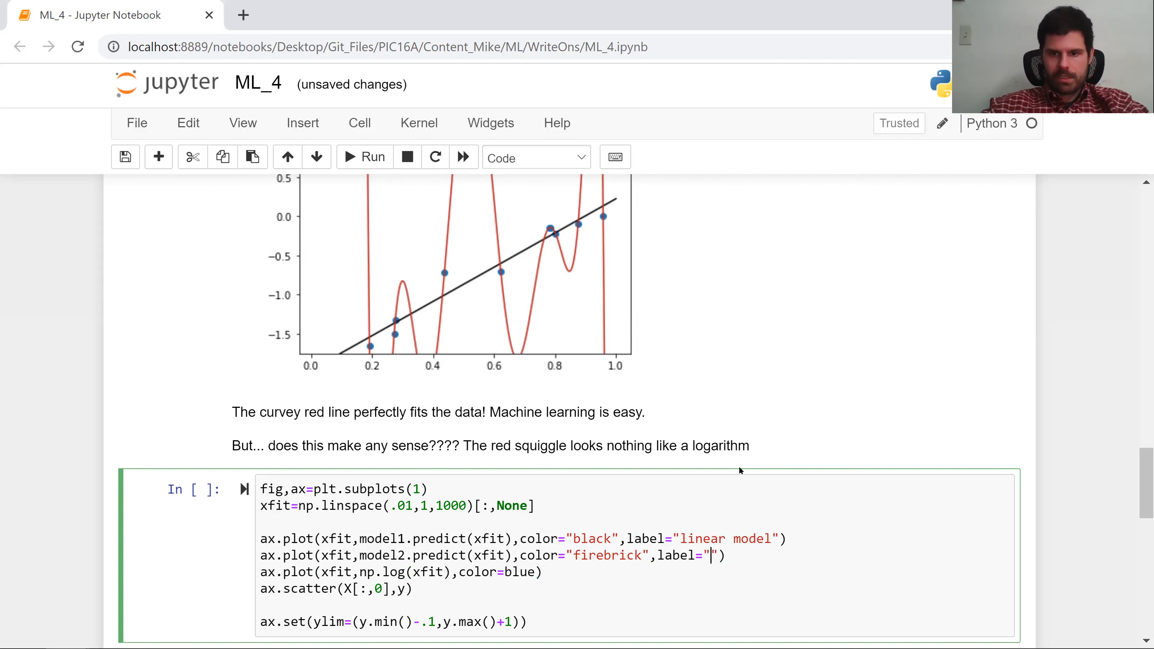
pyautogui.write('tenth order polynoma')
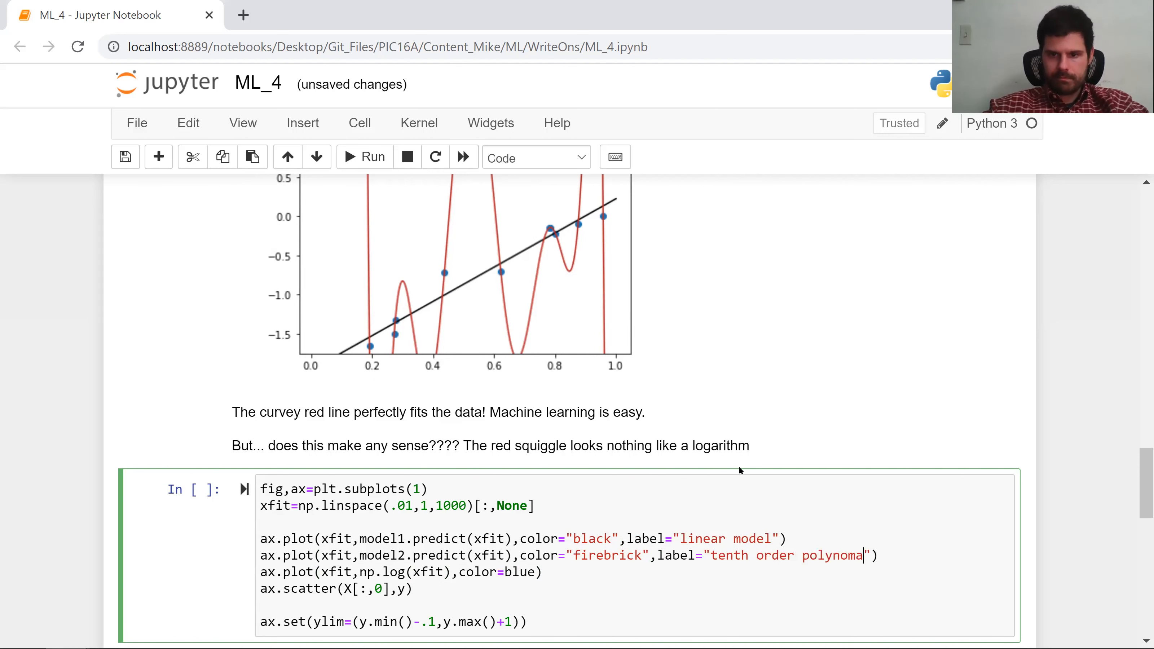
pyautogui.write('l')
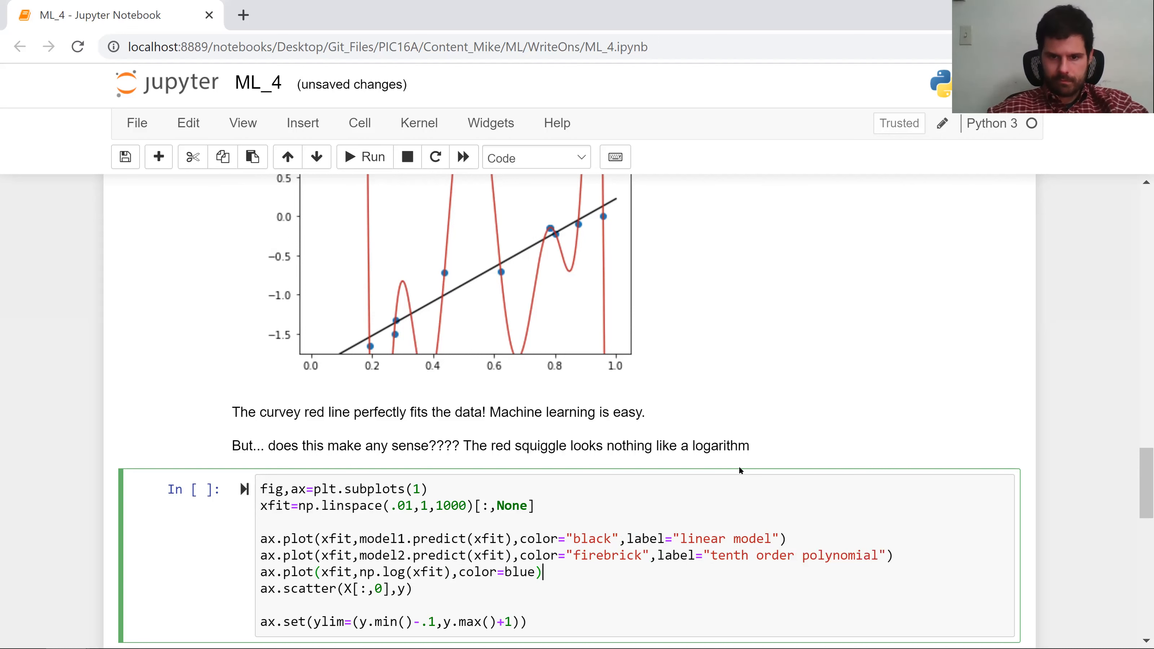
pyautogui.write(',label=')
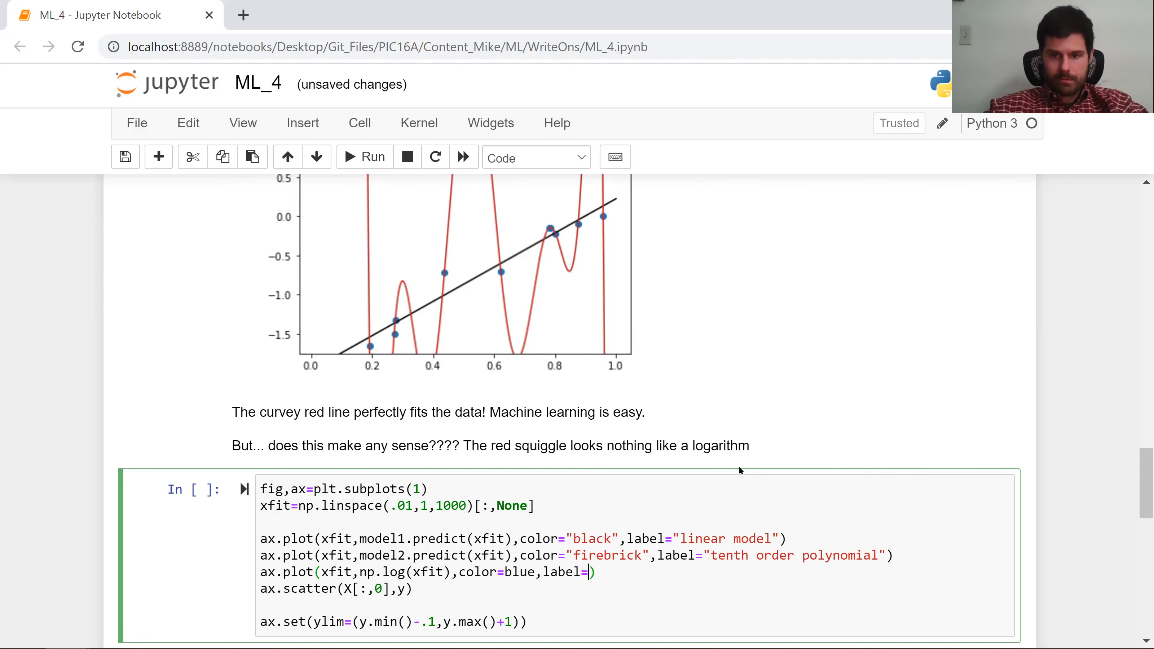
pyautogui.write('"true funcit"')
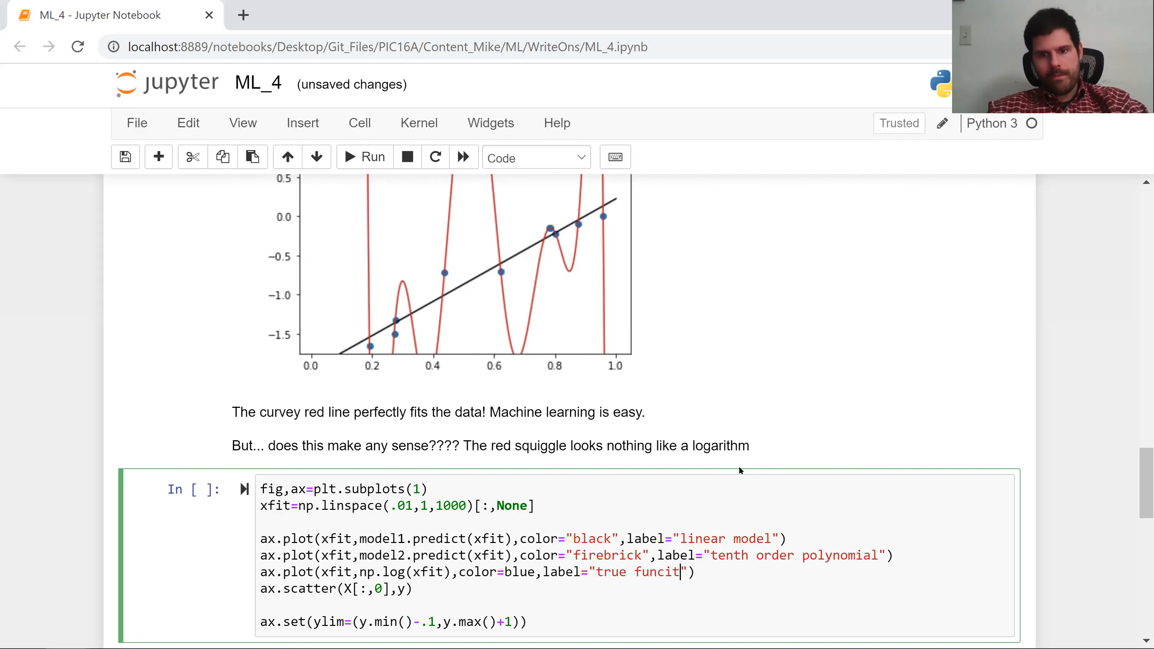
pyautogui.write('ion')
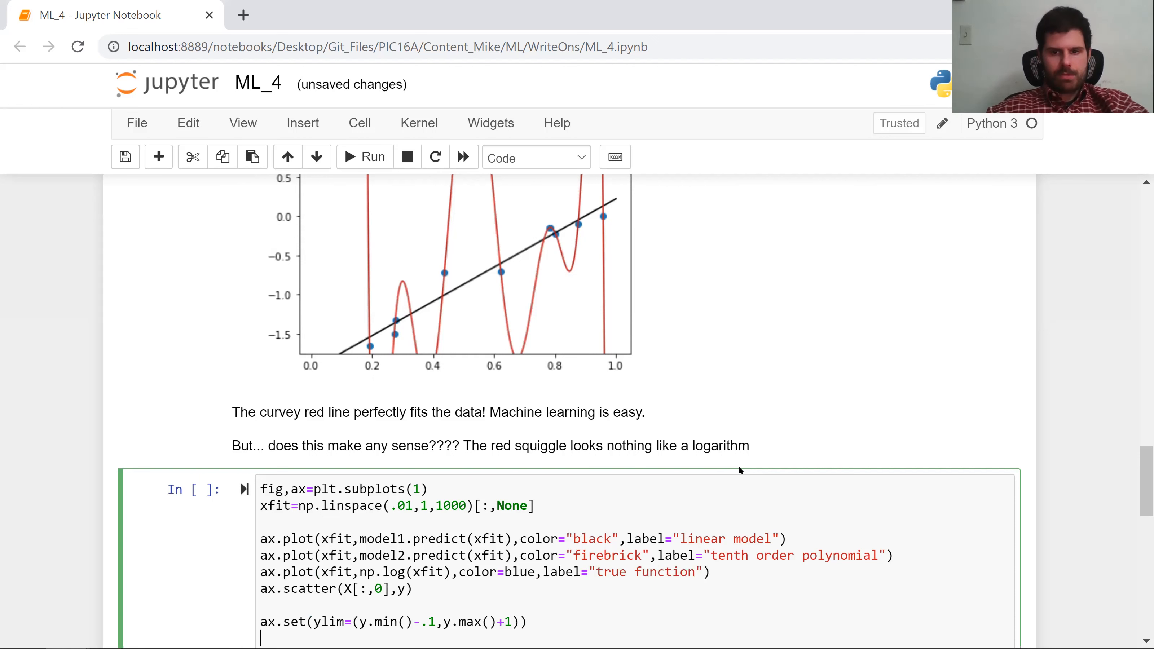
pyautogui.write('ax.lege')
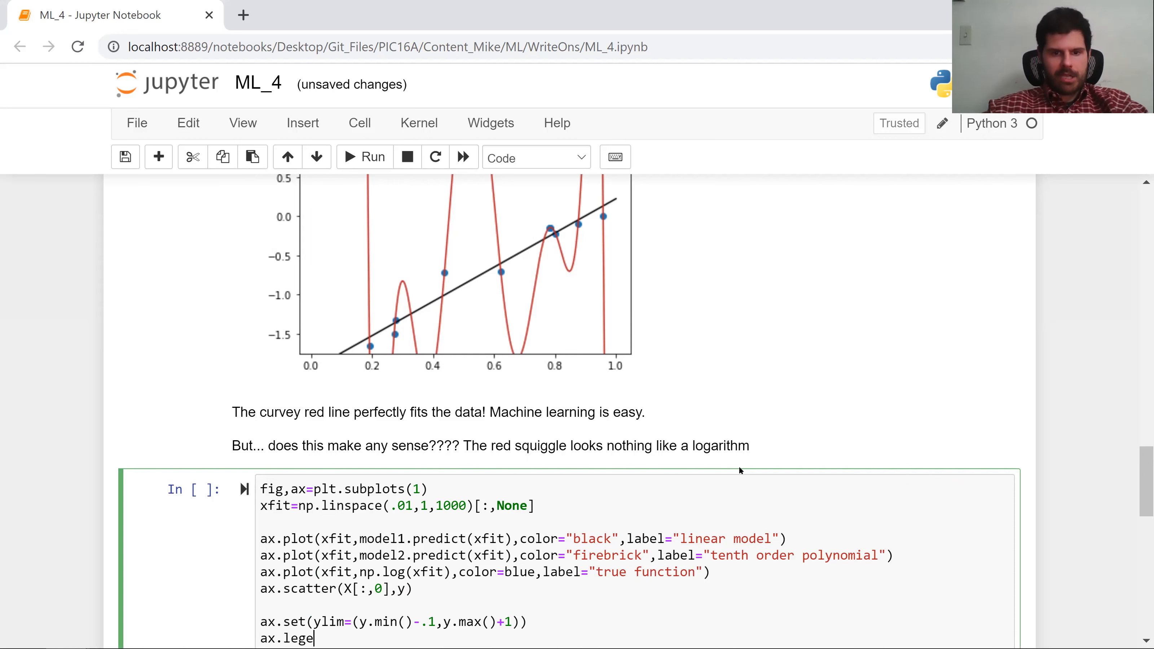
pyautogui.write('nd()')
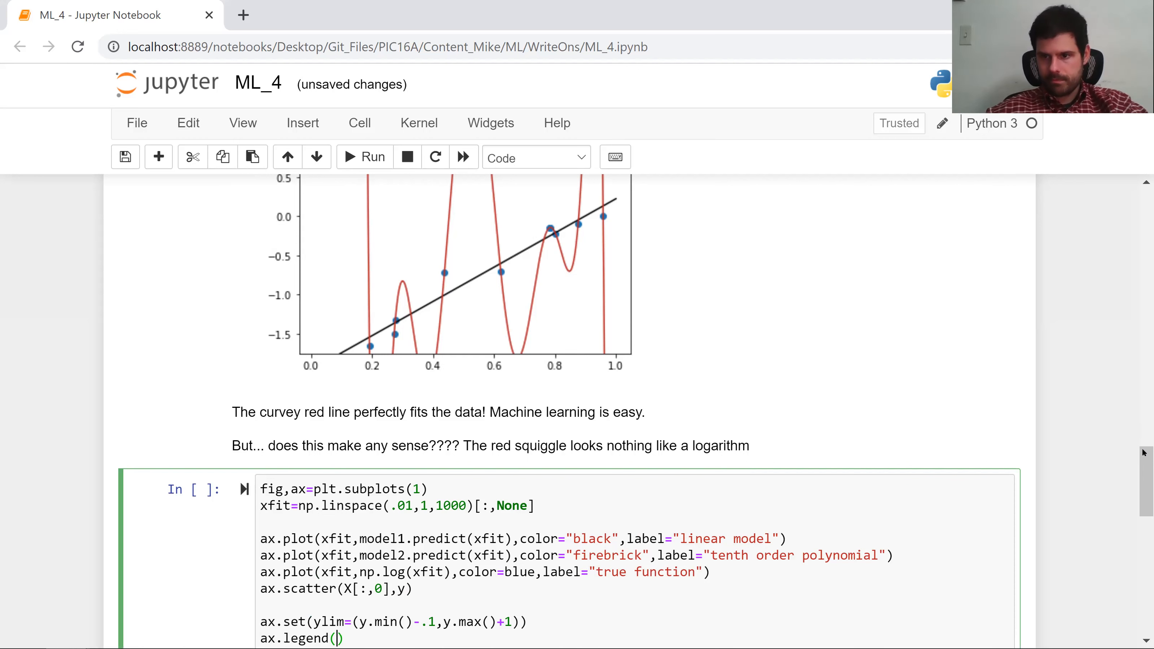
pyautogui.scroll(-3)
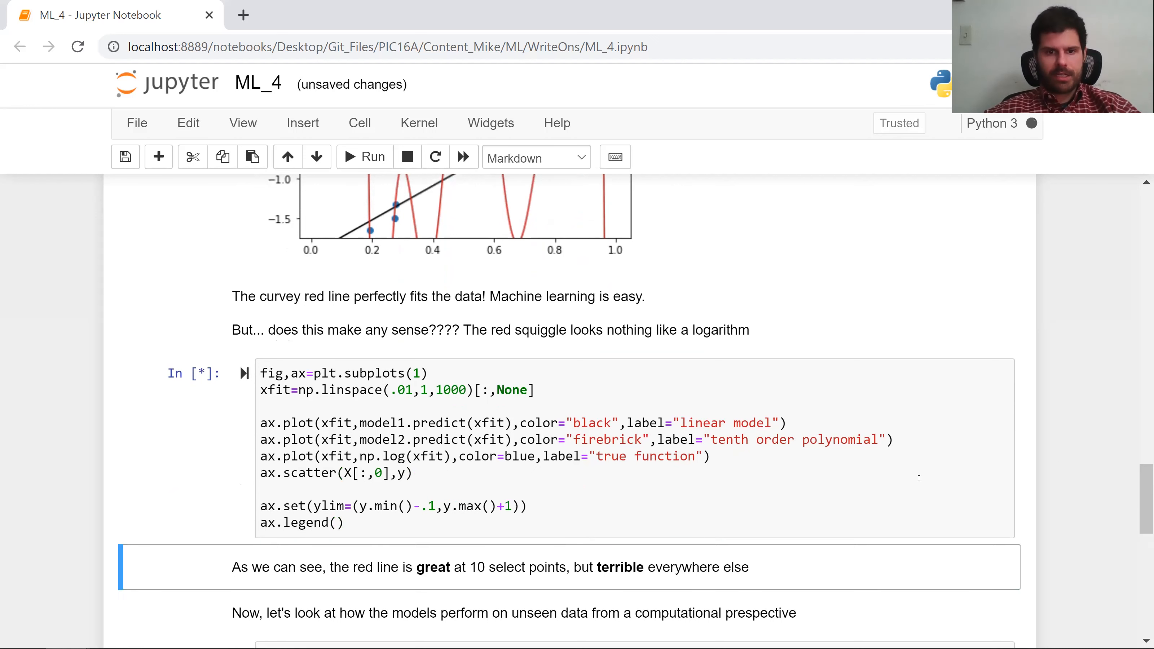
# Run the plot cell, see the NameError on blue, and quote blue to get the legended plot.
pyautogui.click(365, 156)
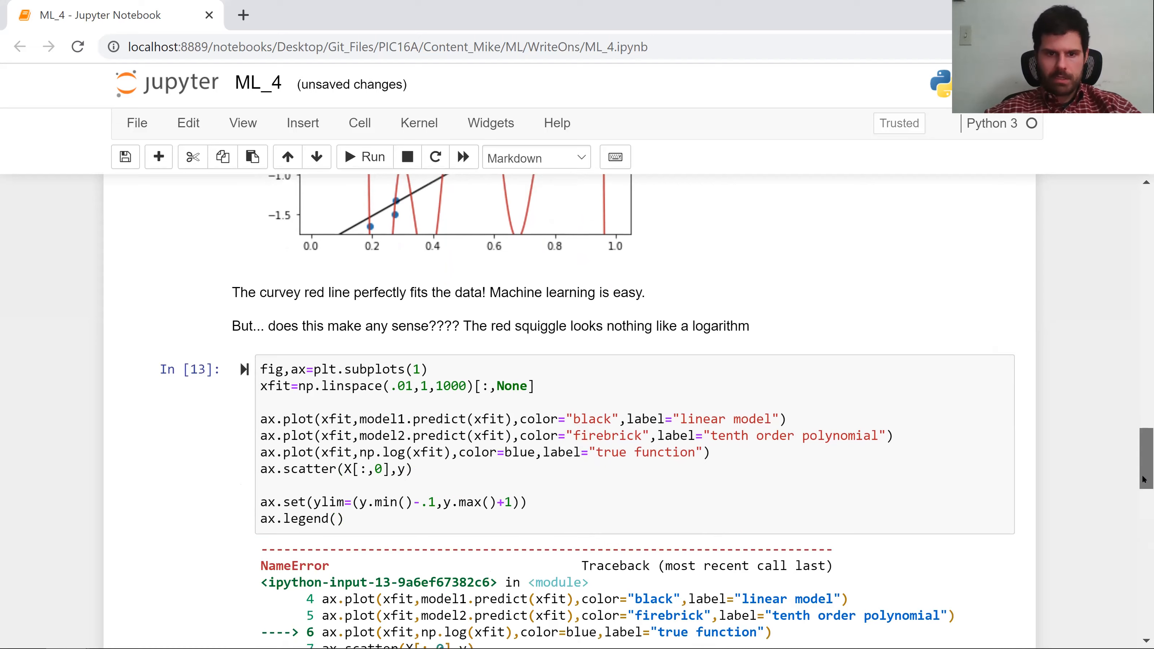
pyautogui.scroll(-3)
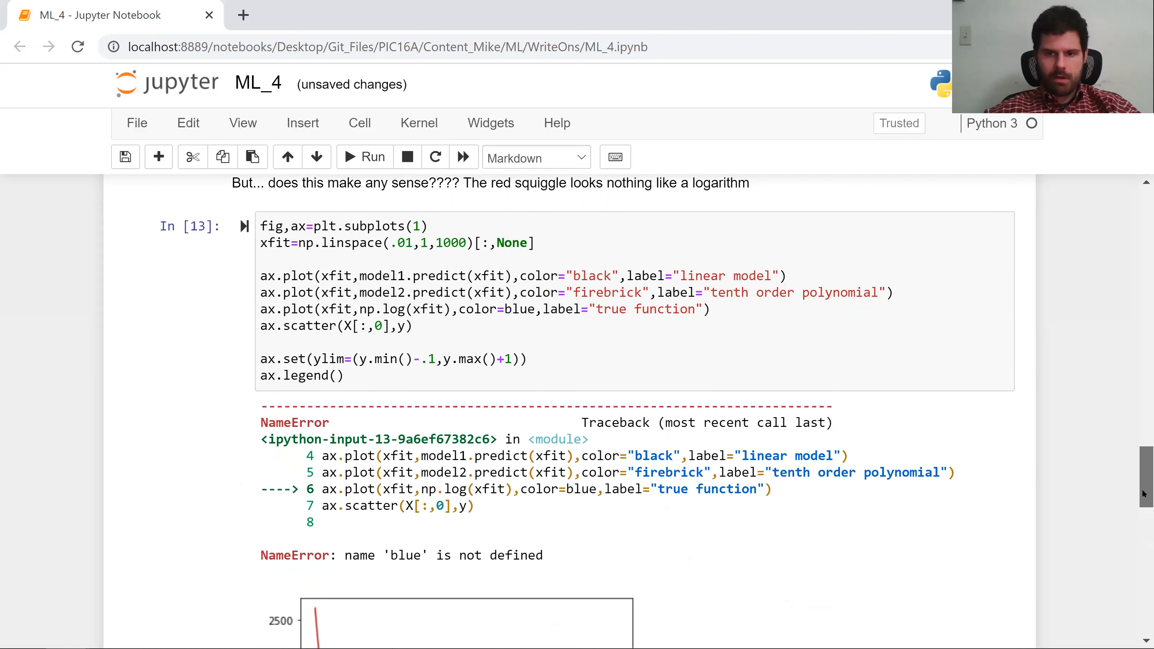
pyautogui.scroll(-3)
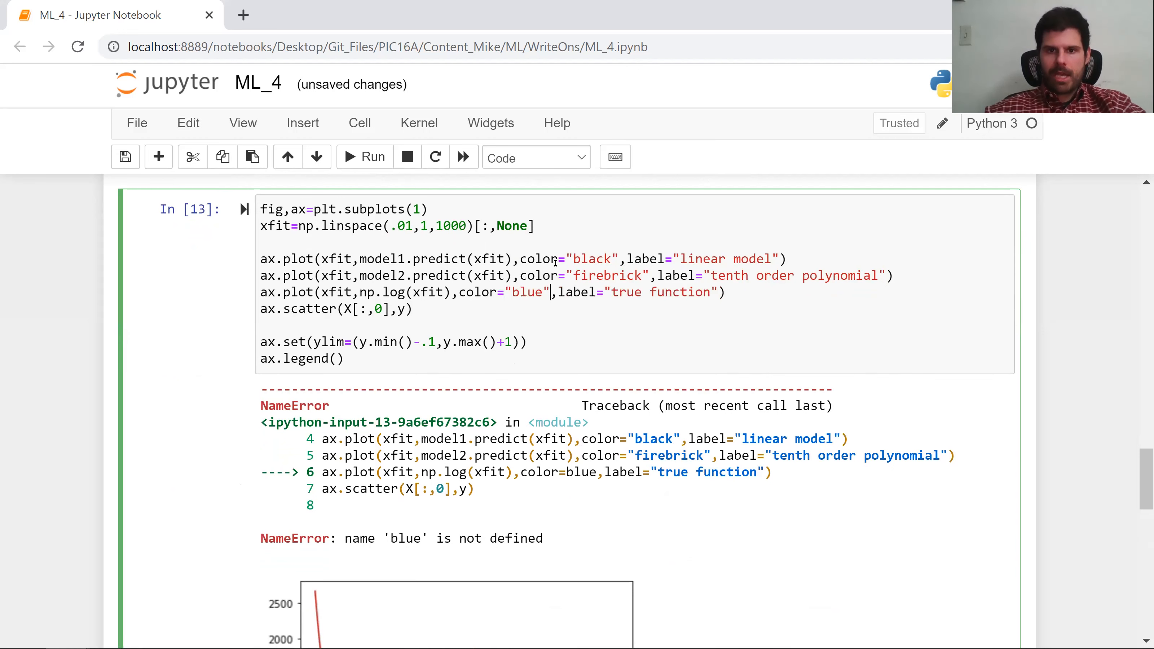
pyautogui.click(365, 157)
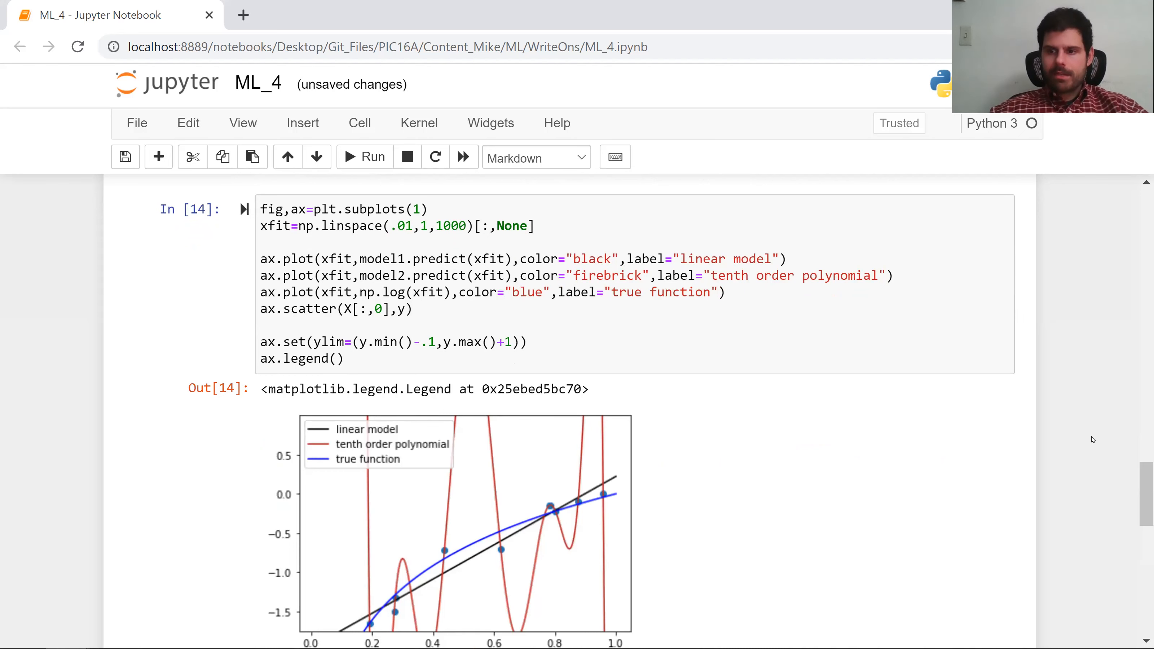
# Scroll down past the legend plot to the #new data cell.
pyautogui.scroll(-3)
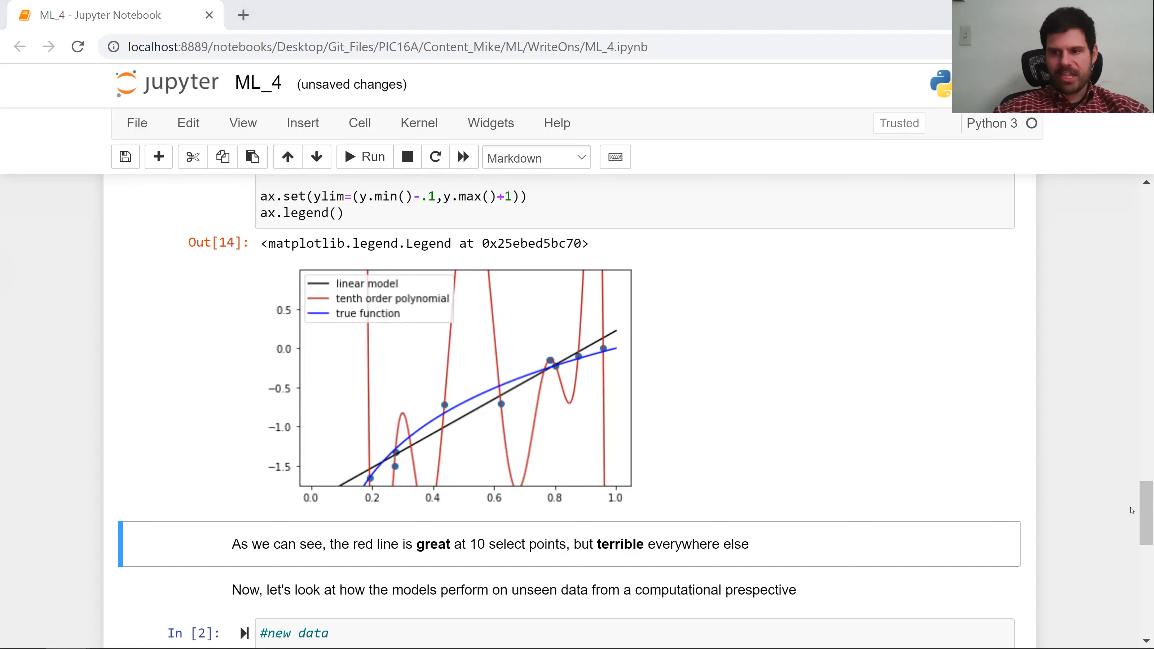
pyautogui.scroll(-3)
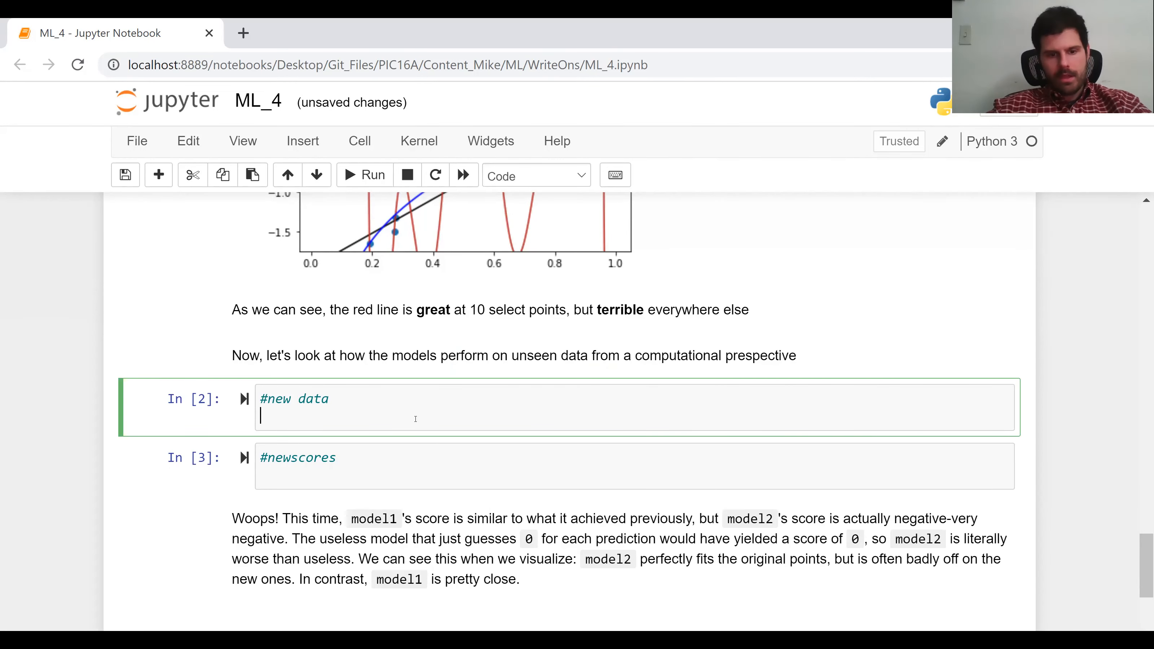
# Write X_new=np.random.rand(10) and noisy y_new=np.log(X_new)+.1*np.random.randn(len(X_new)).
pyautogui.write('X_new=')
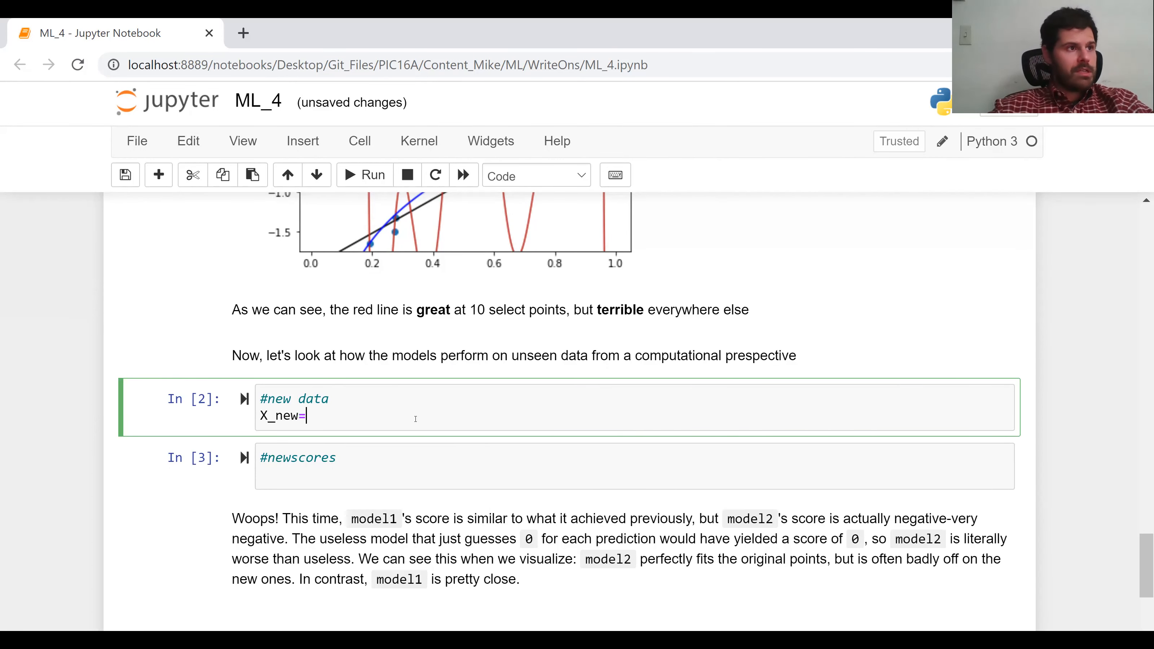
pyautogui.write('np.random.r')
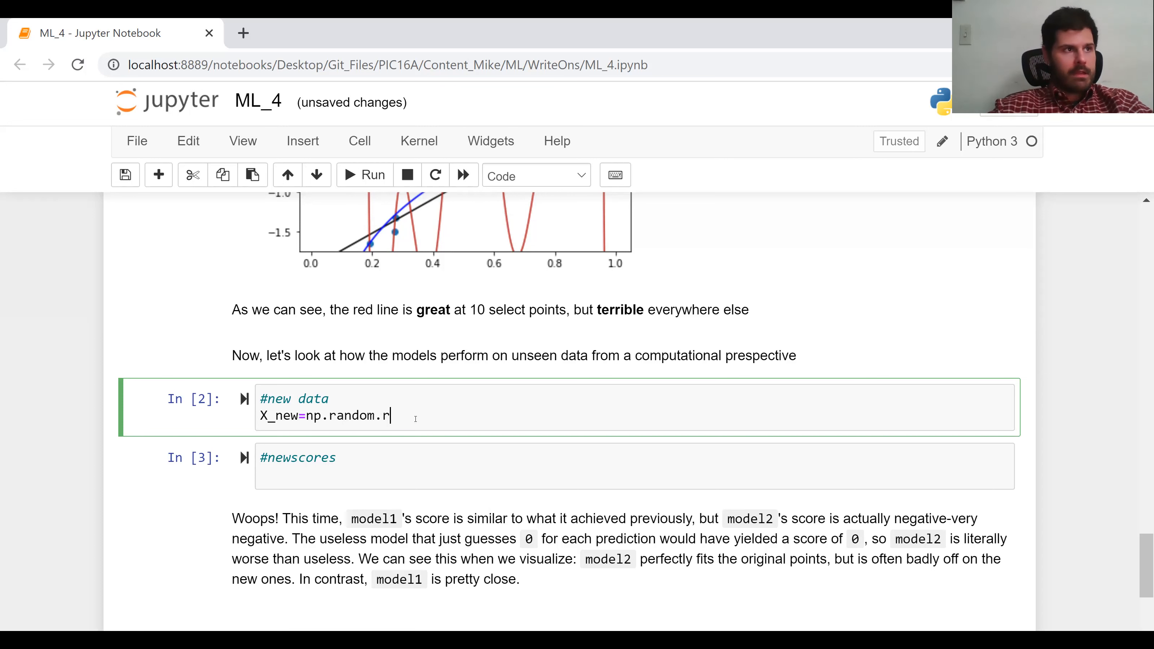
pyautogui.write('and(10)')
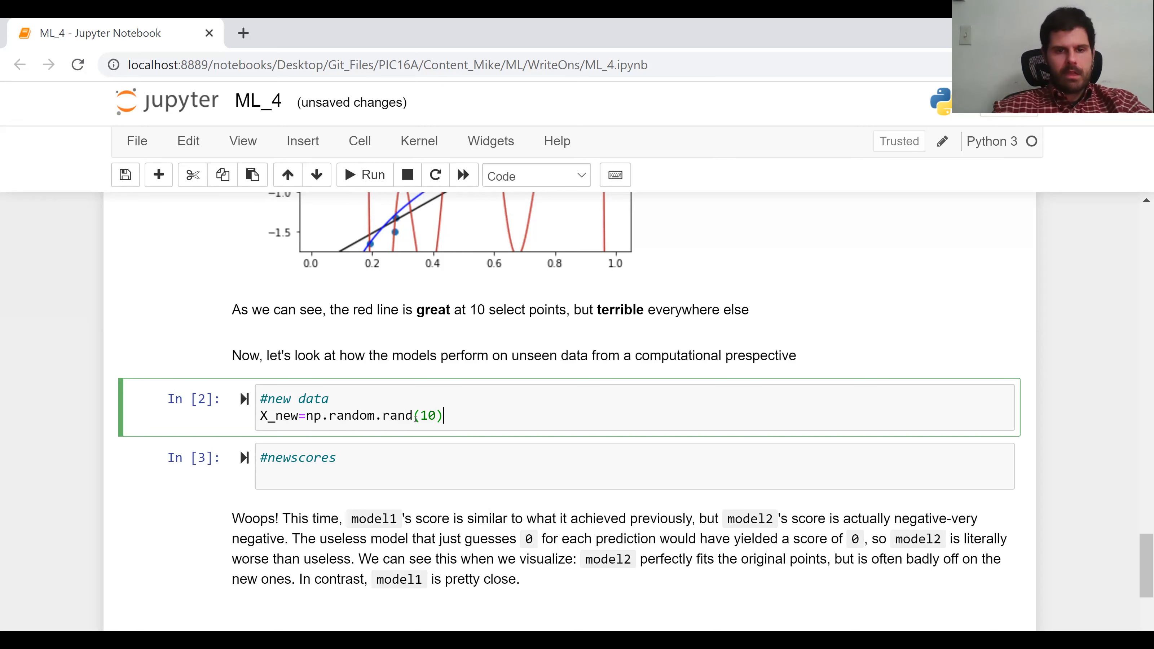
pyautogui.write('y_new=n')
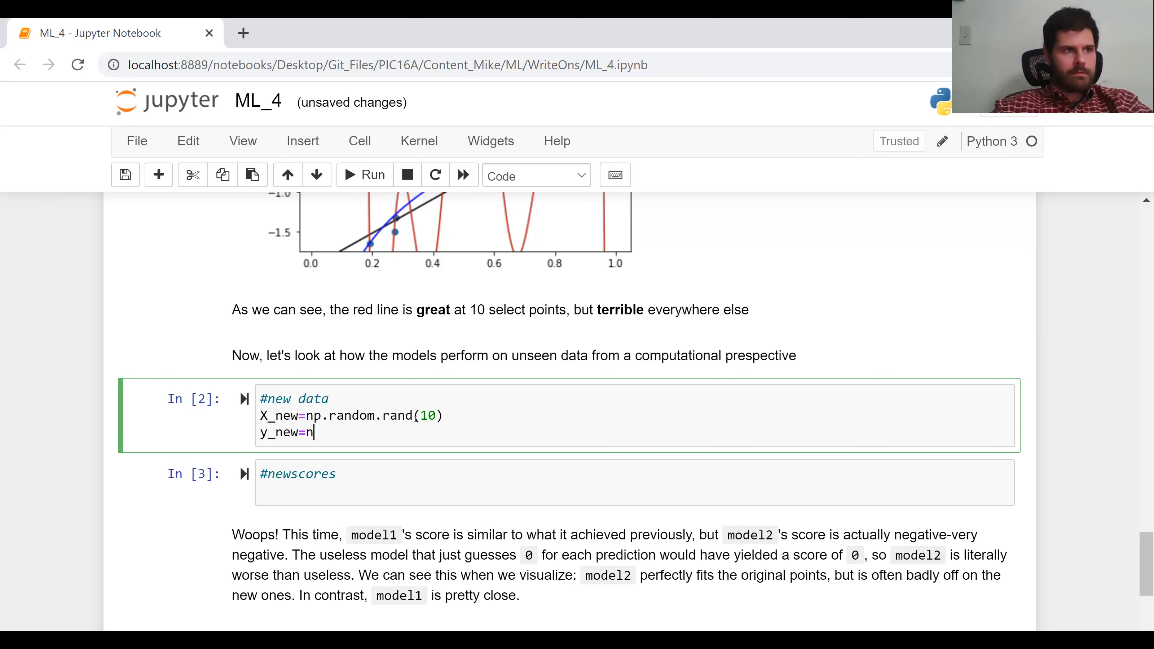
pyautogui.write('p.lo')
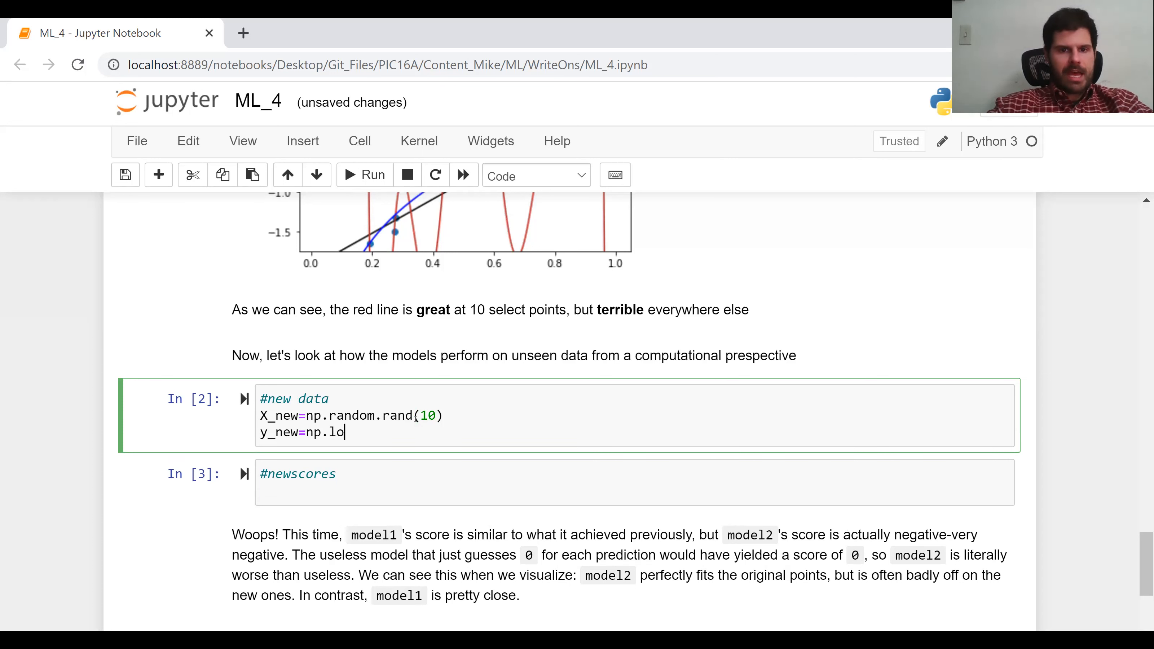
pyautogui.write('g(X_n')
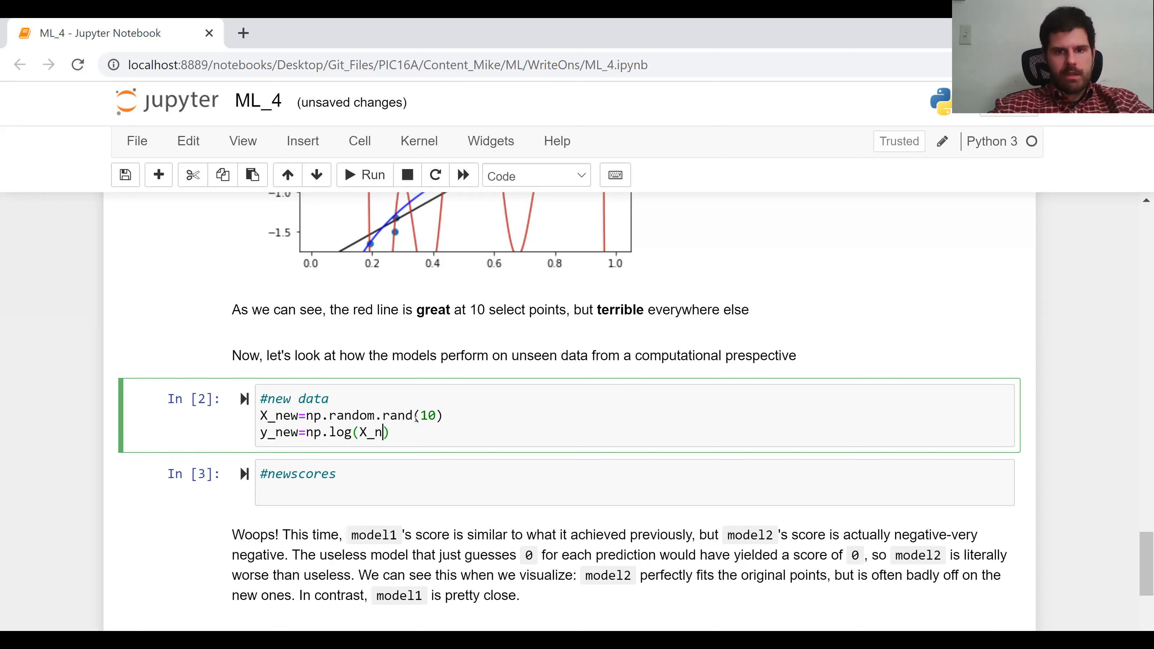
pyautogui.write('ew)+')
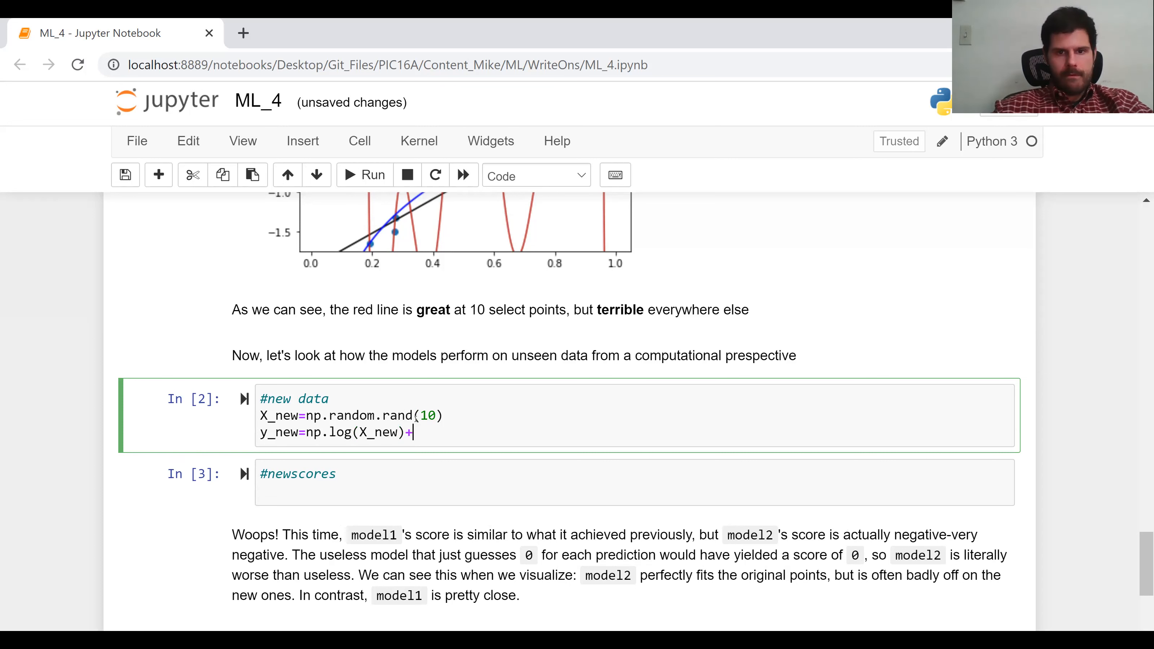
pyautogui.write('.1*n')
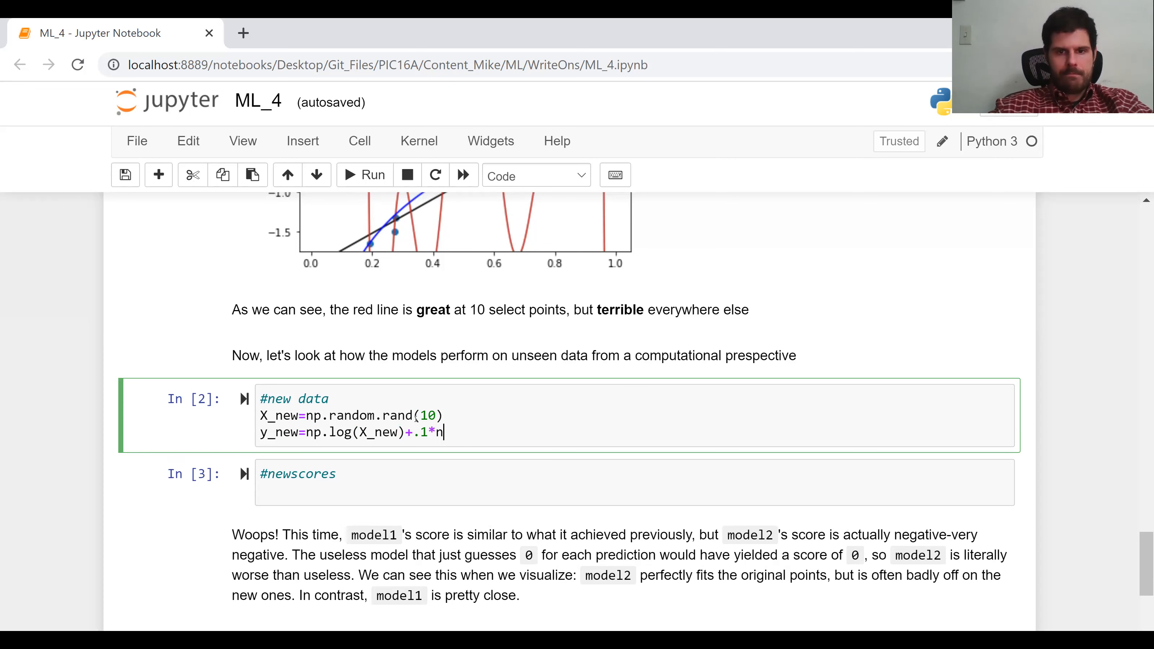
pyautogui.write('p.random.randn(1')
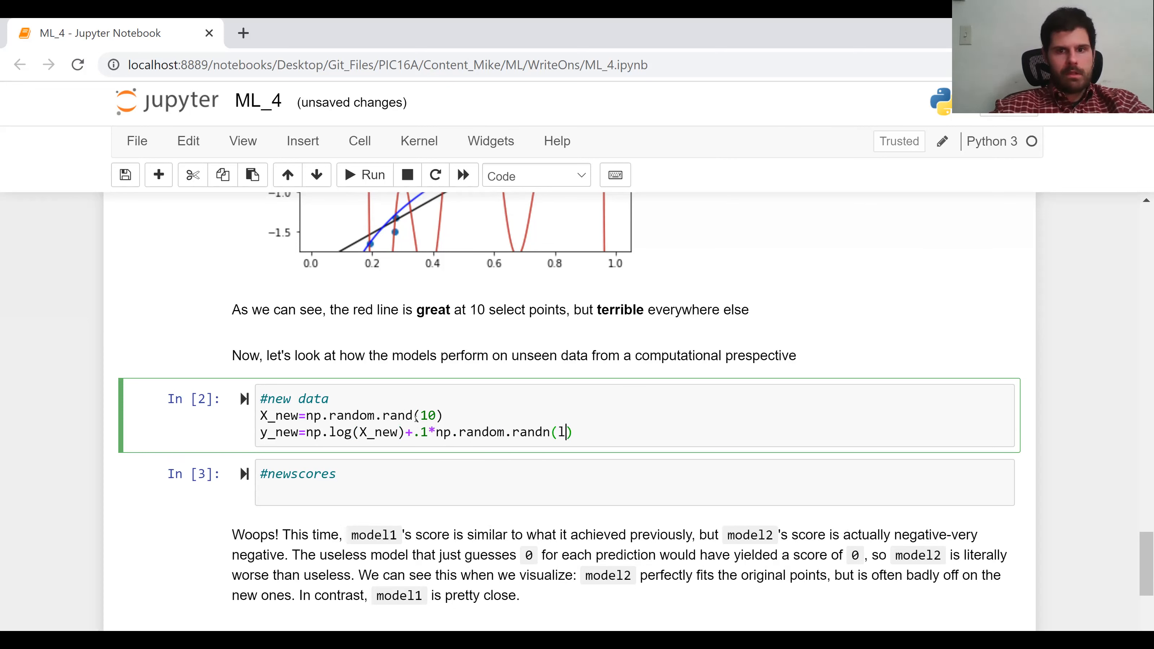
pyautogui.write('en(X_new)')
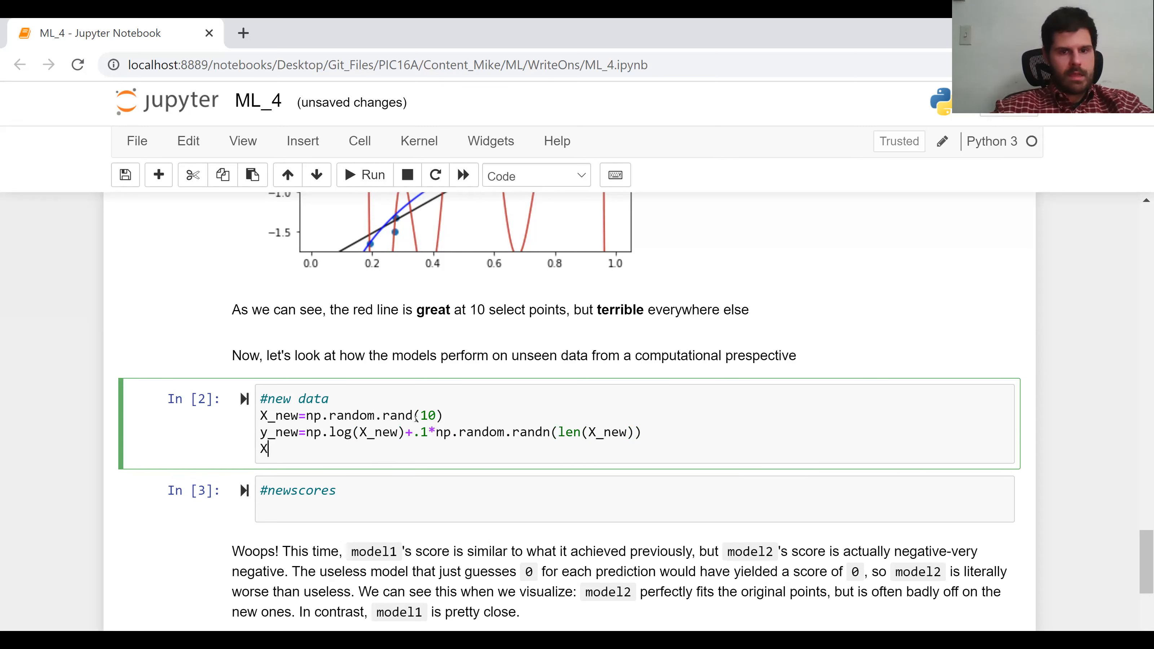
# Add X_new=X_new[:,None] to reshape X_new into a single column.
pyautogui.write('_new')
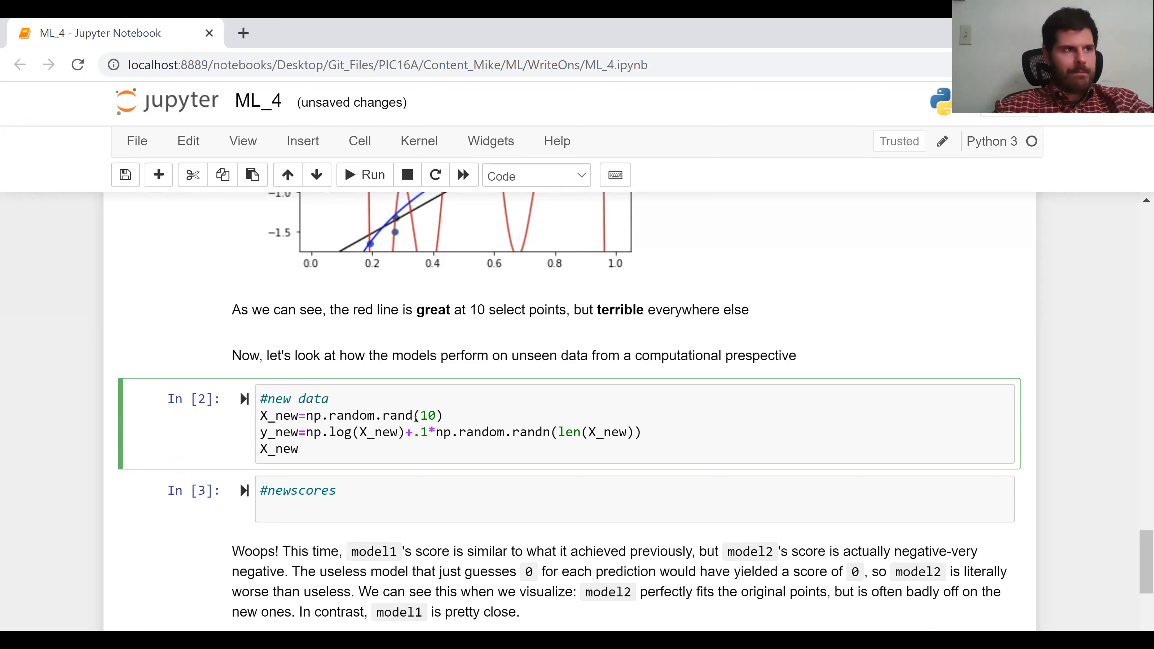
pyautogui.write('=C')
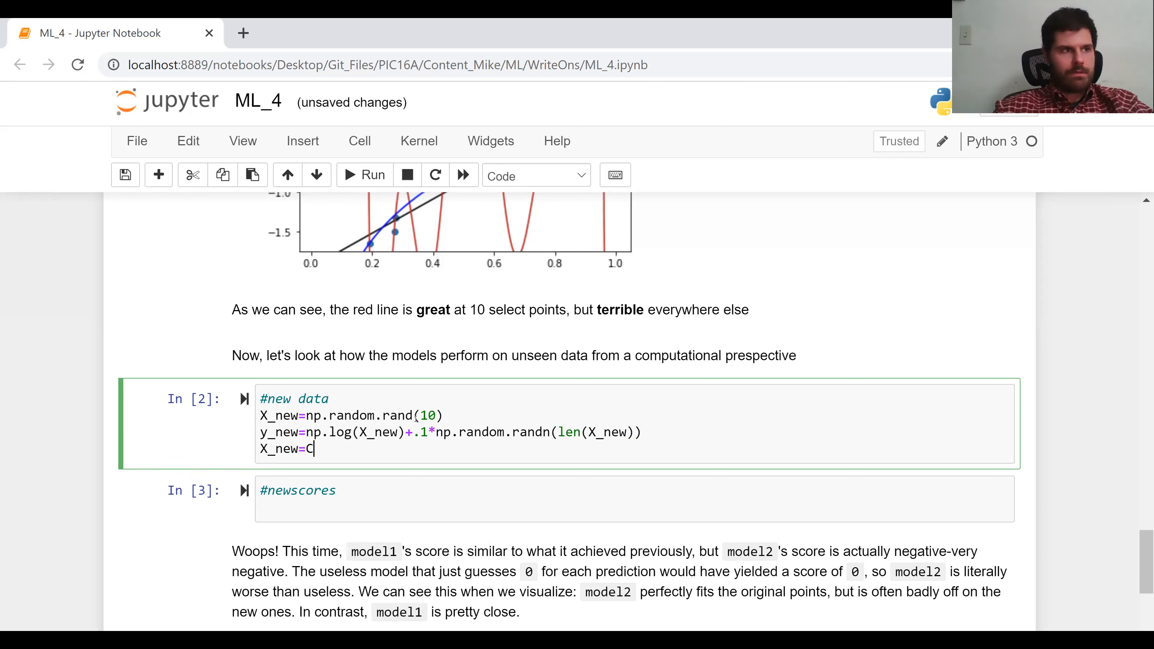
pyautogui.write('X_n')
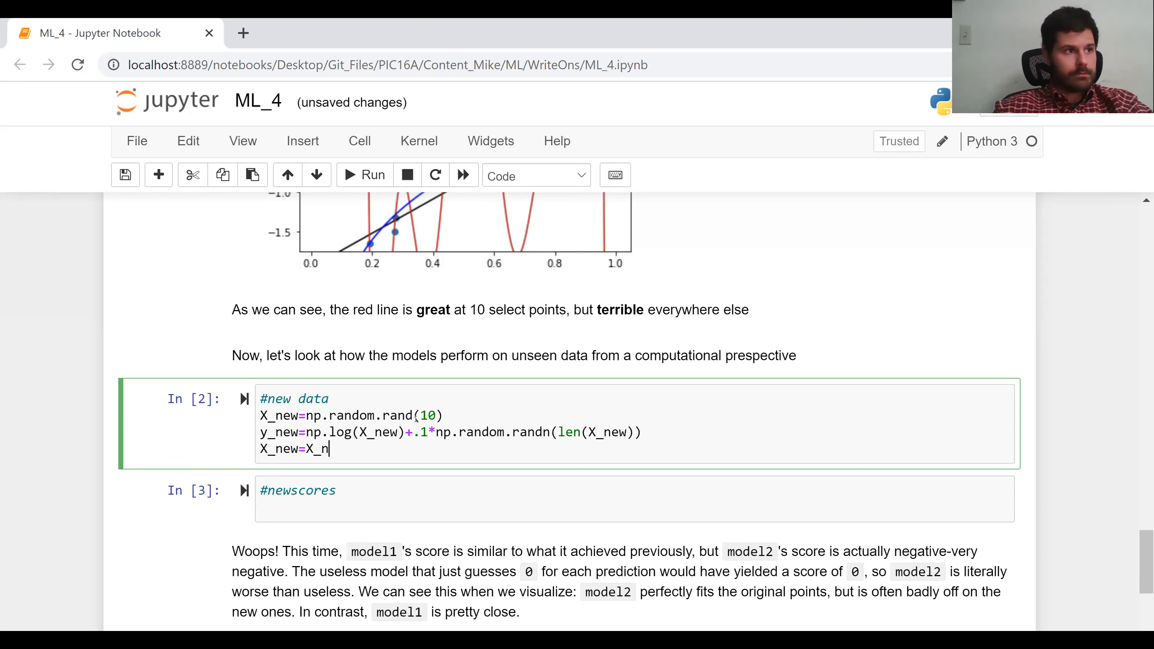
pyautogui.write('ew[]')
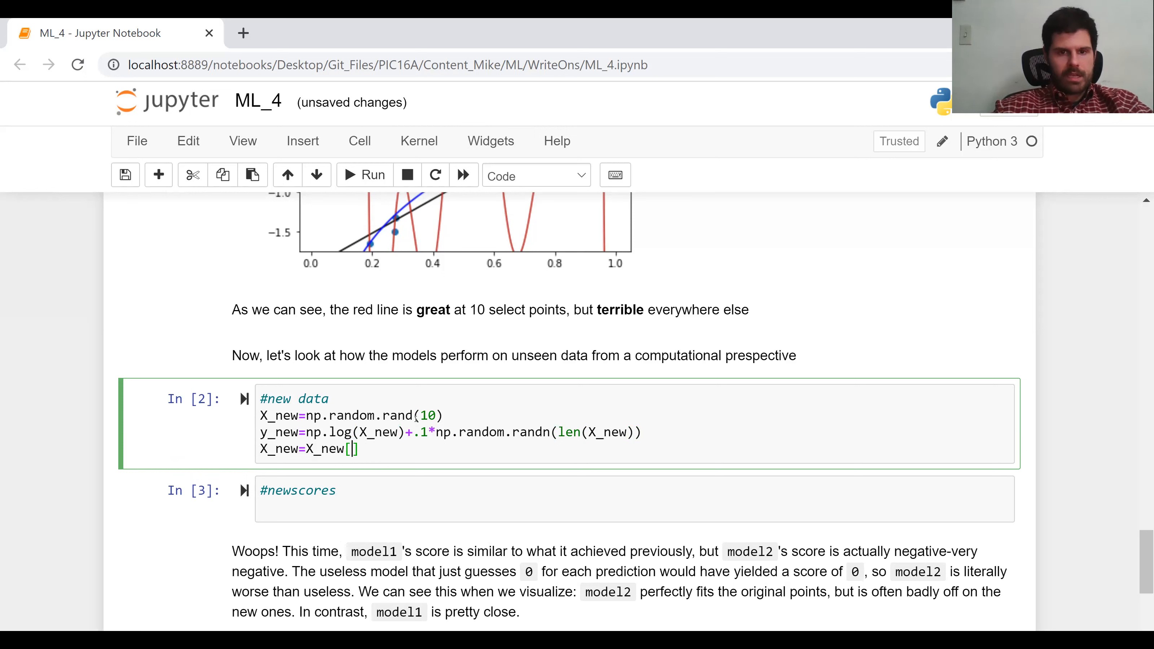
pyautogui.write(':')
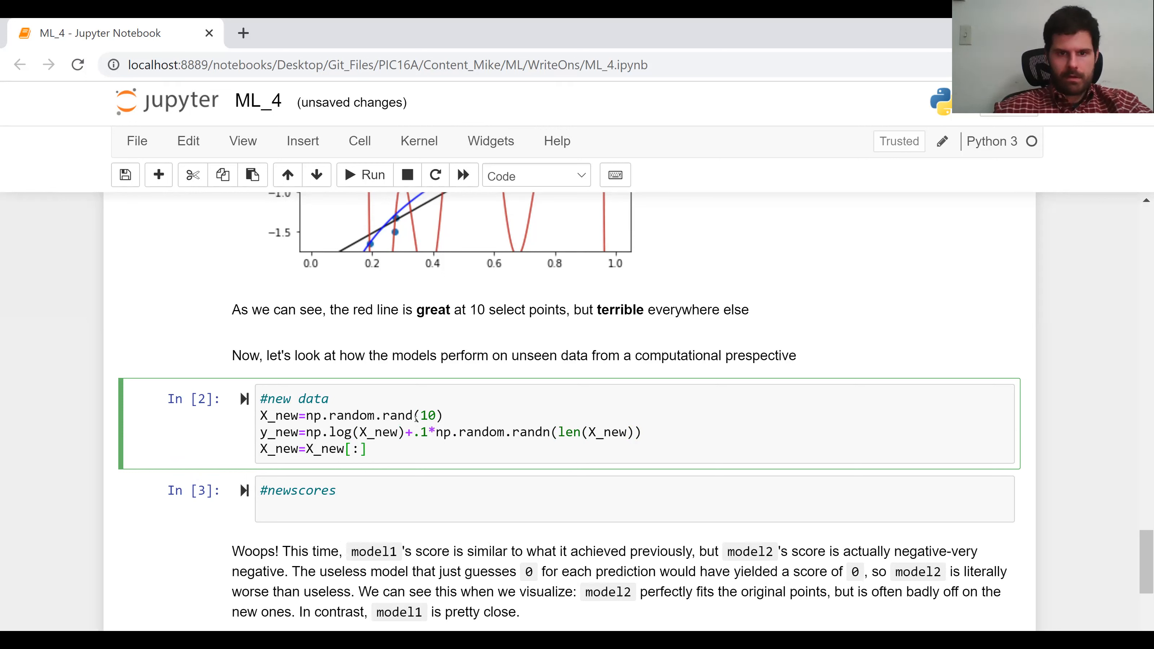
pyautogui.write('None')
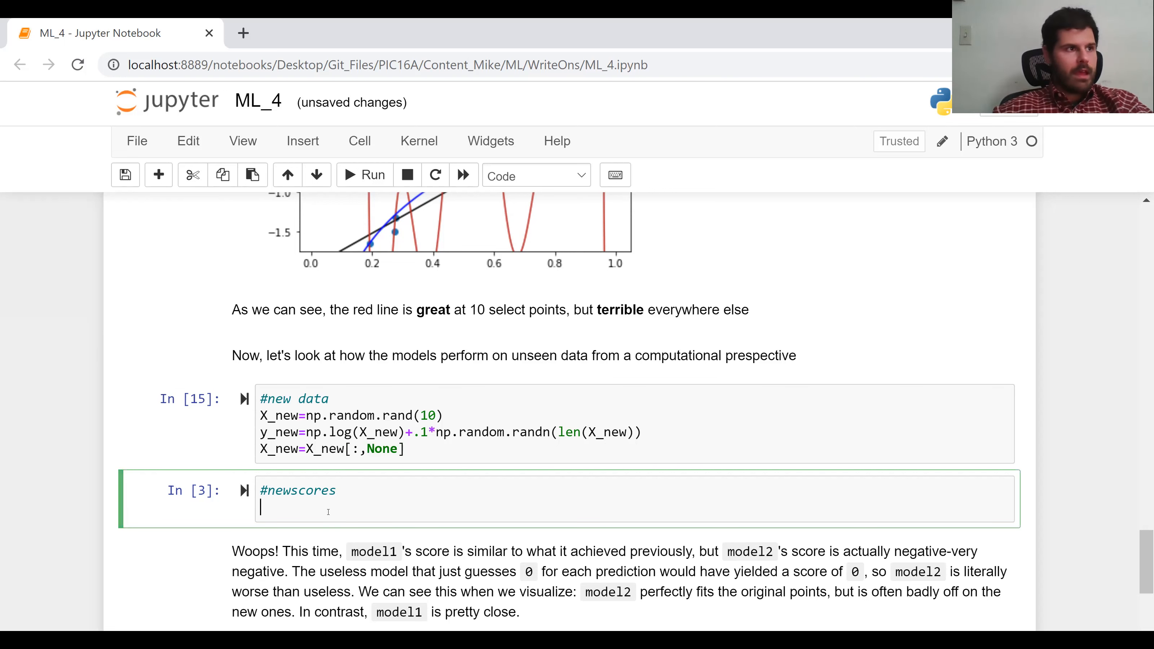
# Write model1.score(X_new,y_new) in the #newscores cell.
pyautogui.write('model')
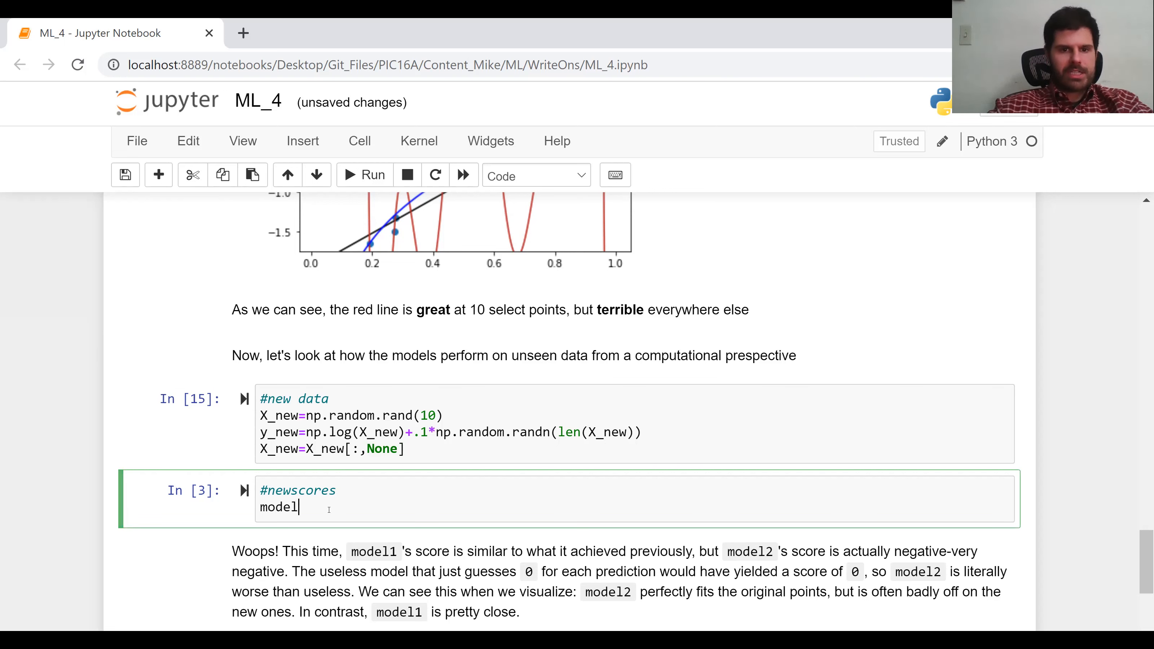
pyautogui.write('1')
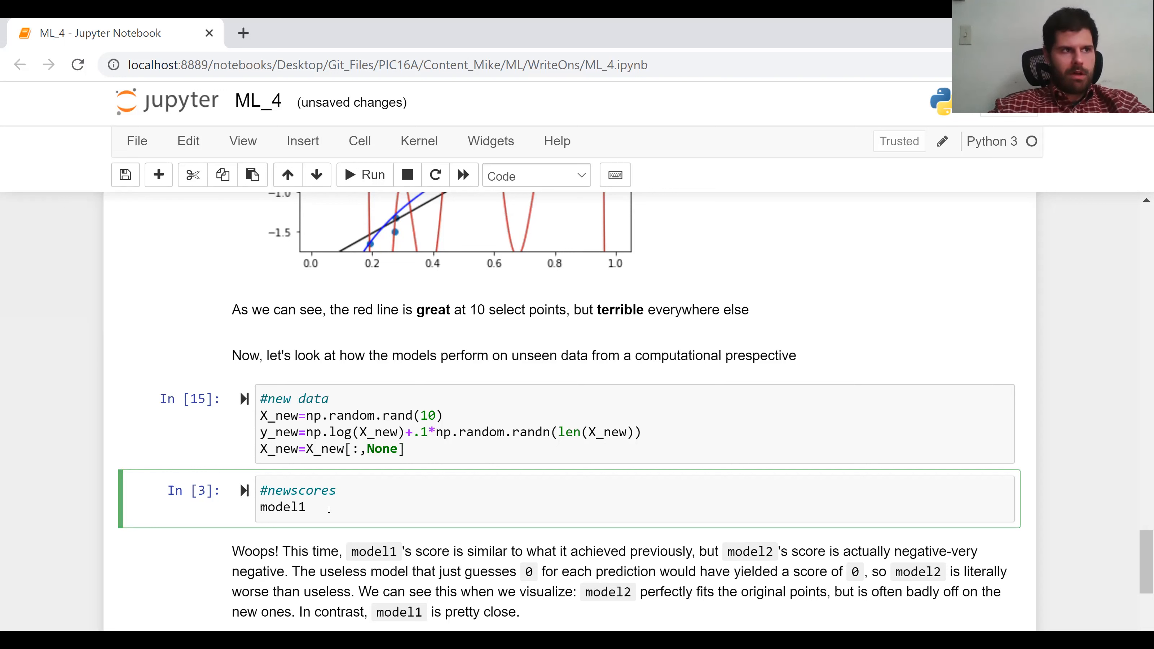
pyautogui.write('.score()')
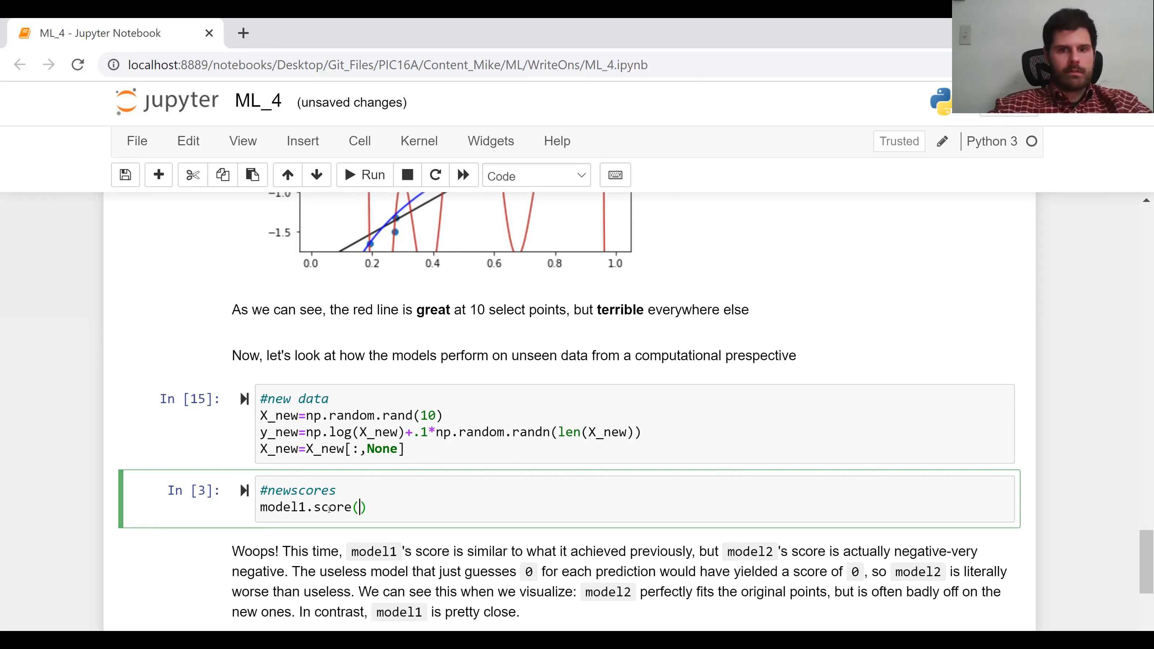
pyautogui.write('X_new')
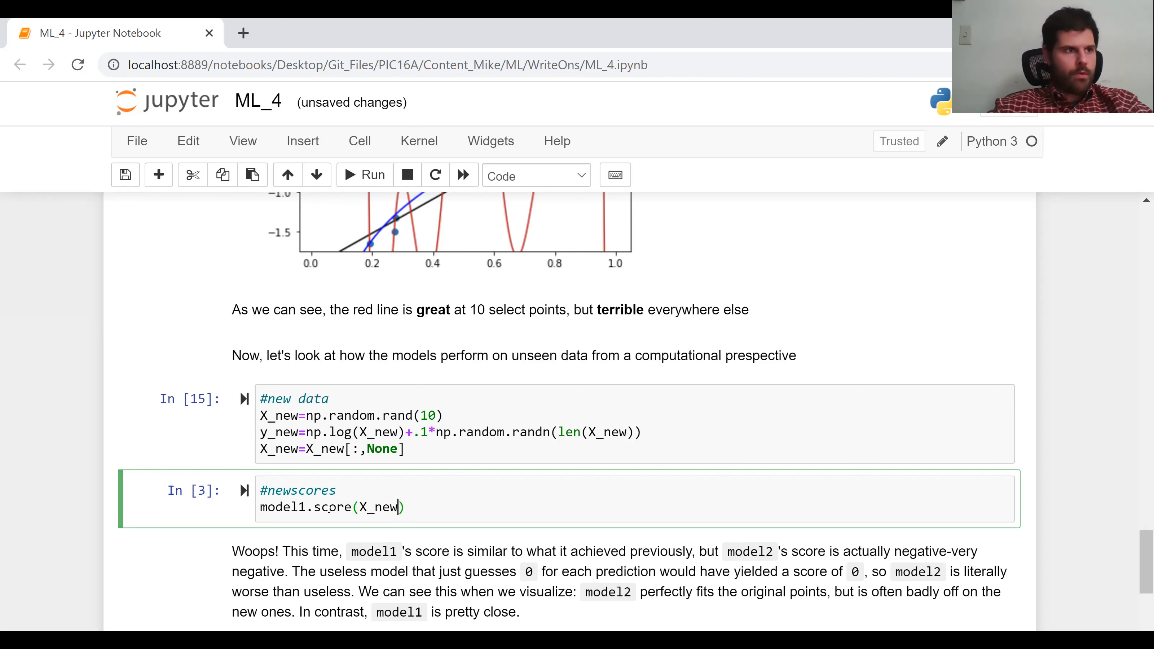
pyautogui.write(',y')
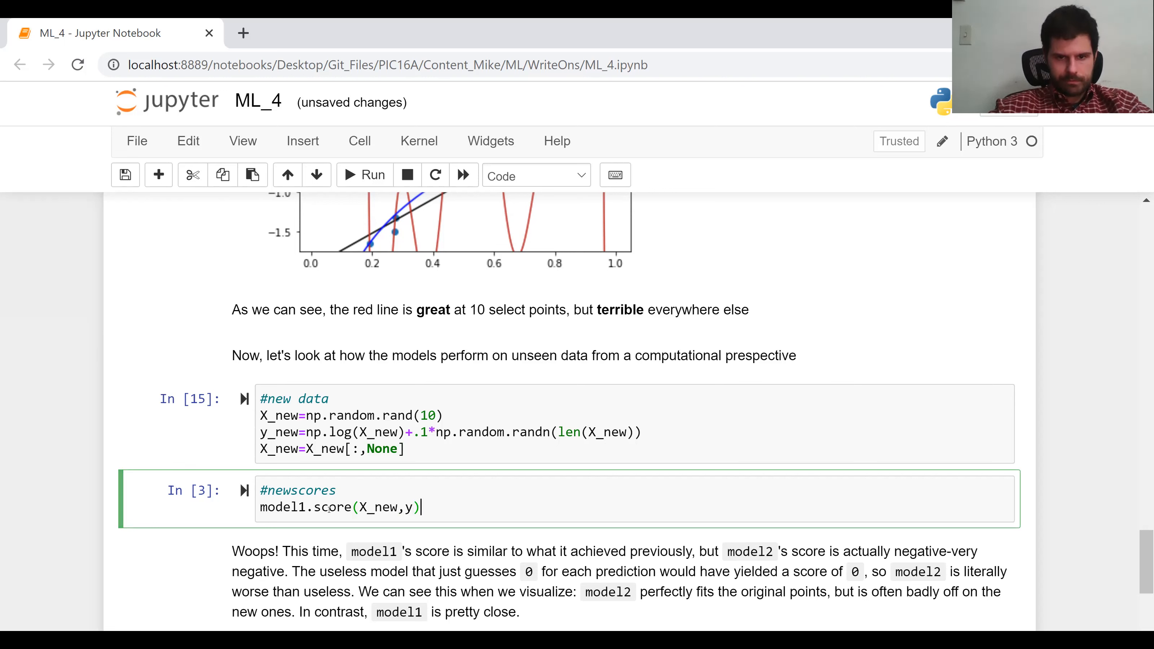
pyautogui.write('_new')
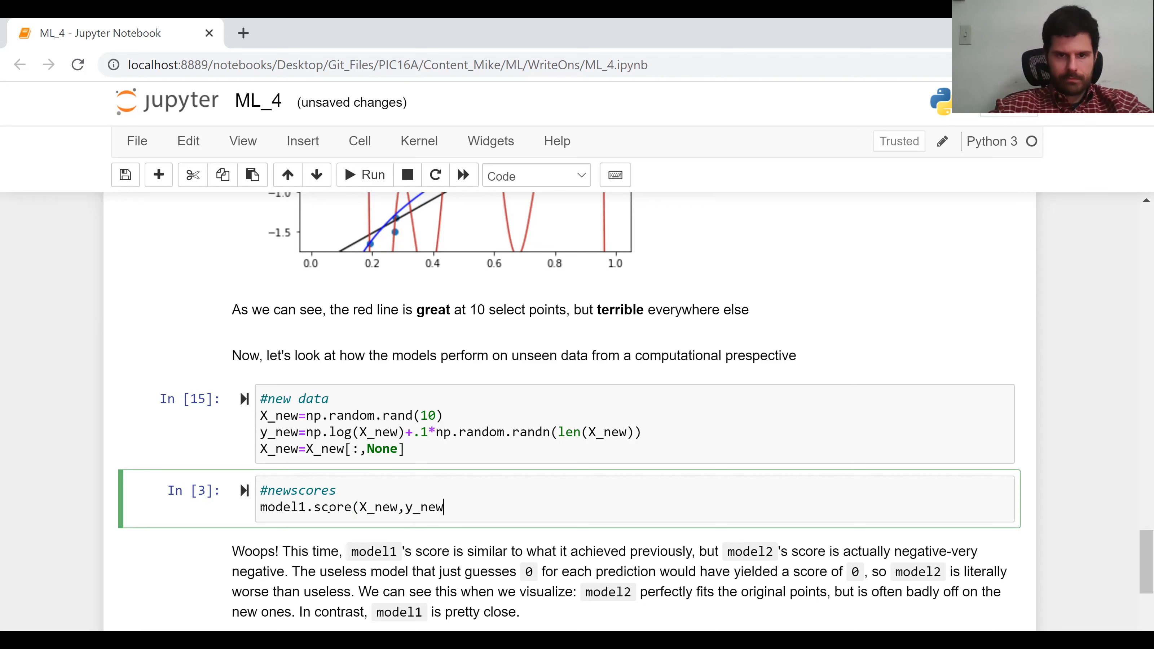
pyautogui.write(')')
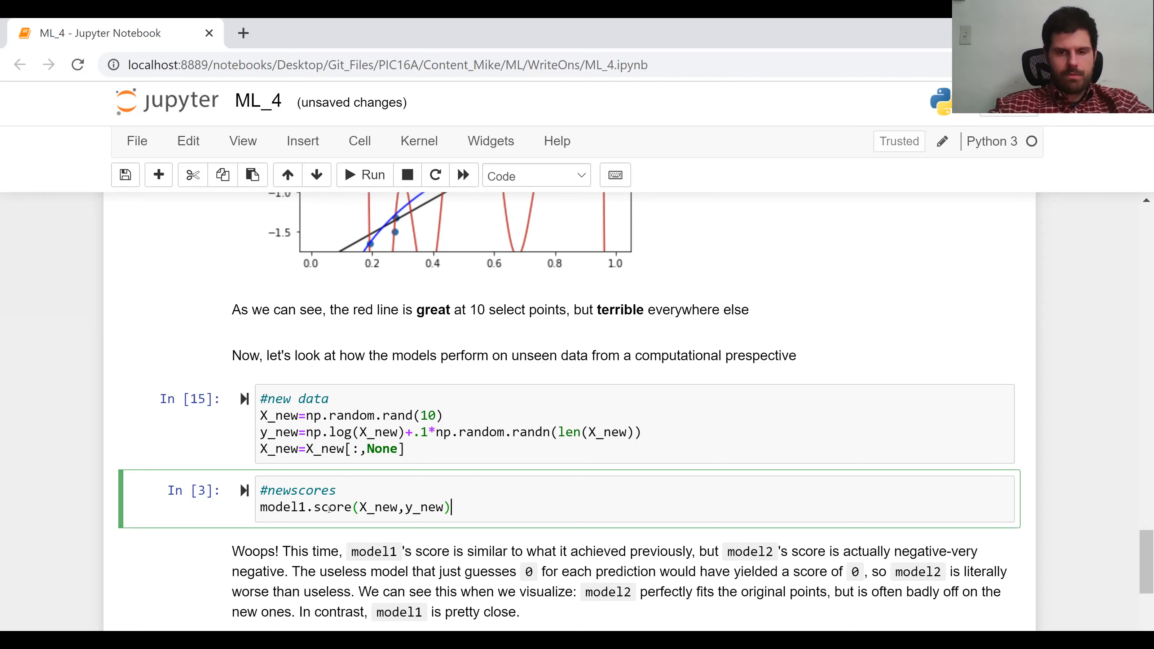
# Append model2.score(X_new,y_new) alongside model1's score.
pyautogui.write(',model2.')
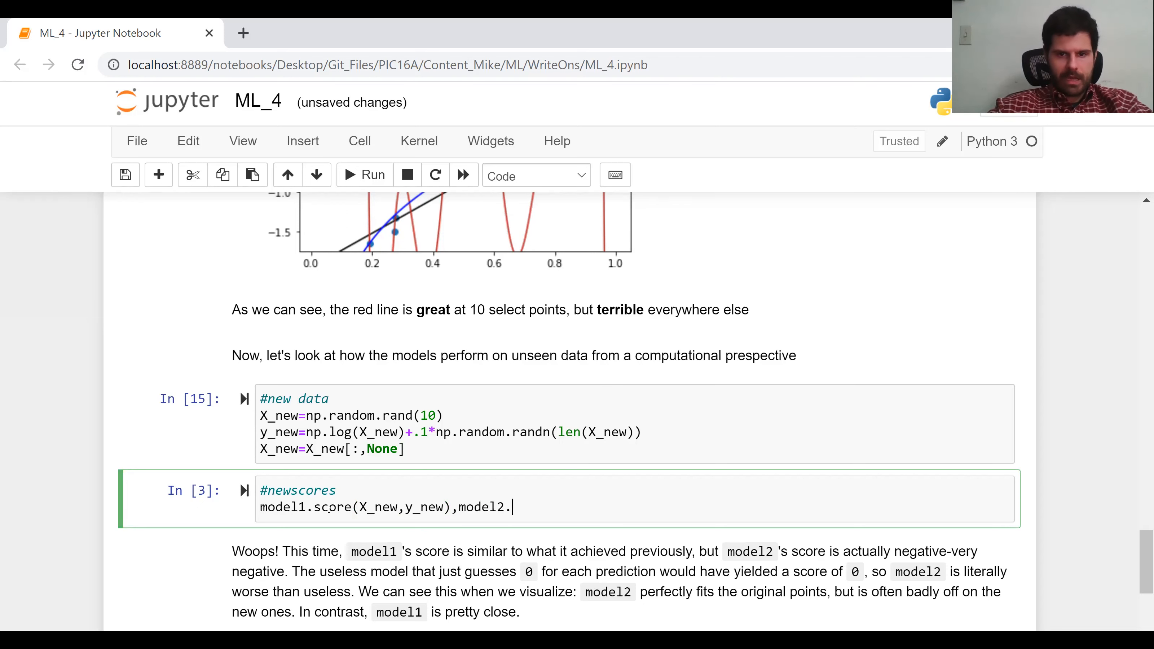
pyautogui.write('score(X)')
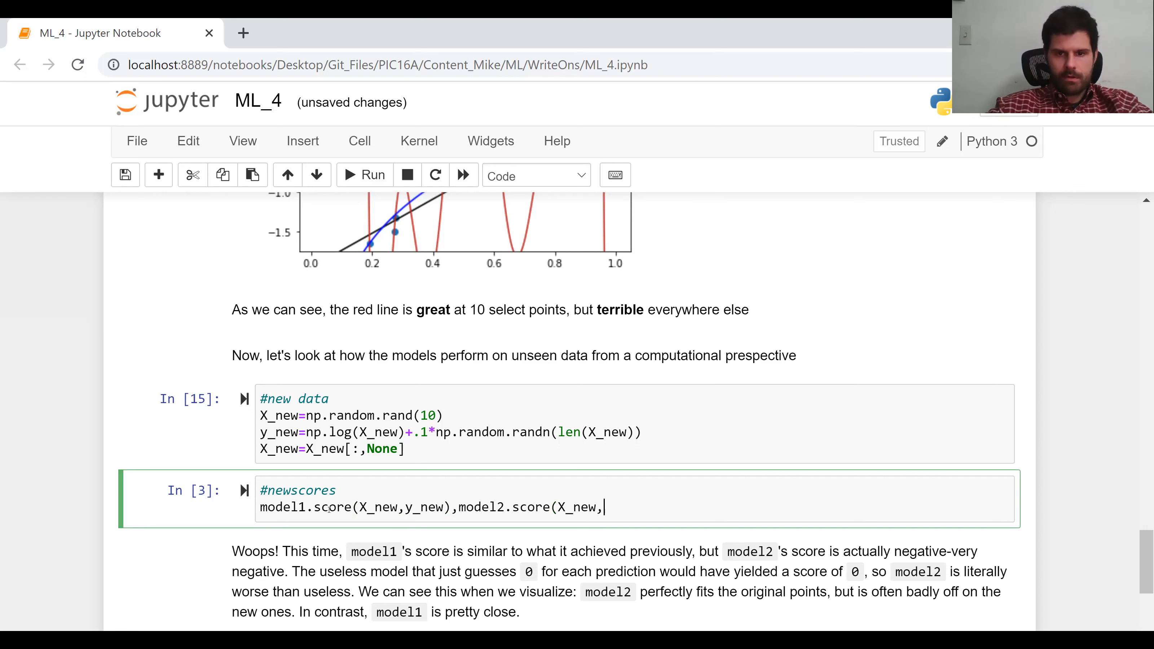
pyautogui.write('y_new')
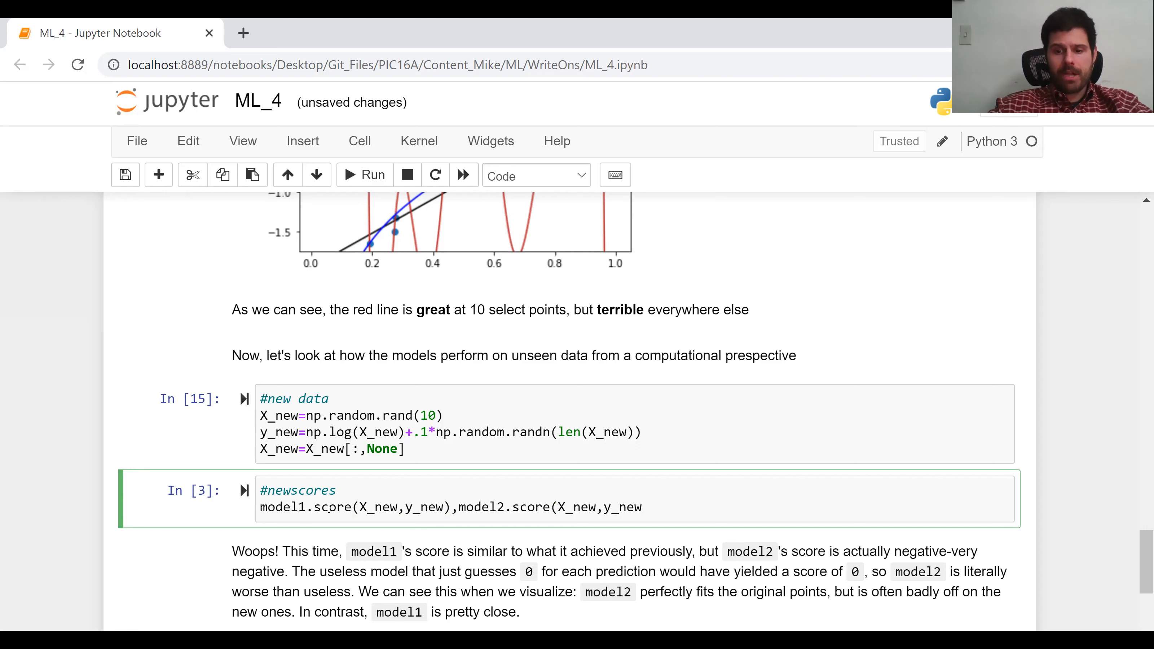
pyautogui.write(')')
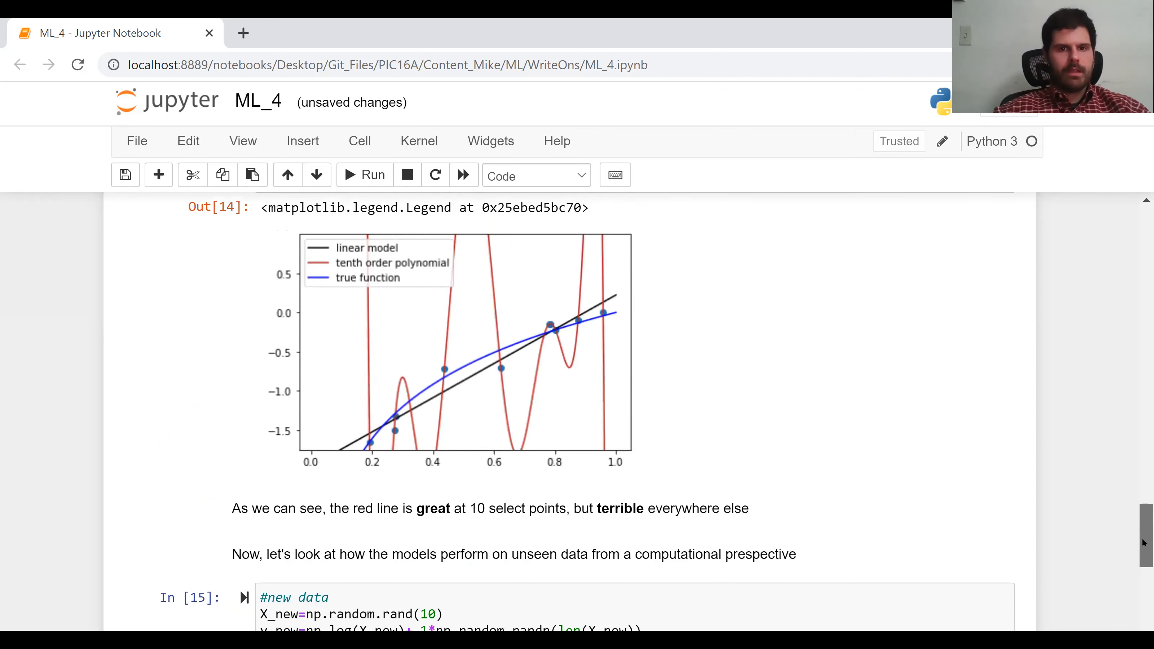
pyautogui.scroll(-3)
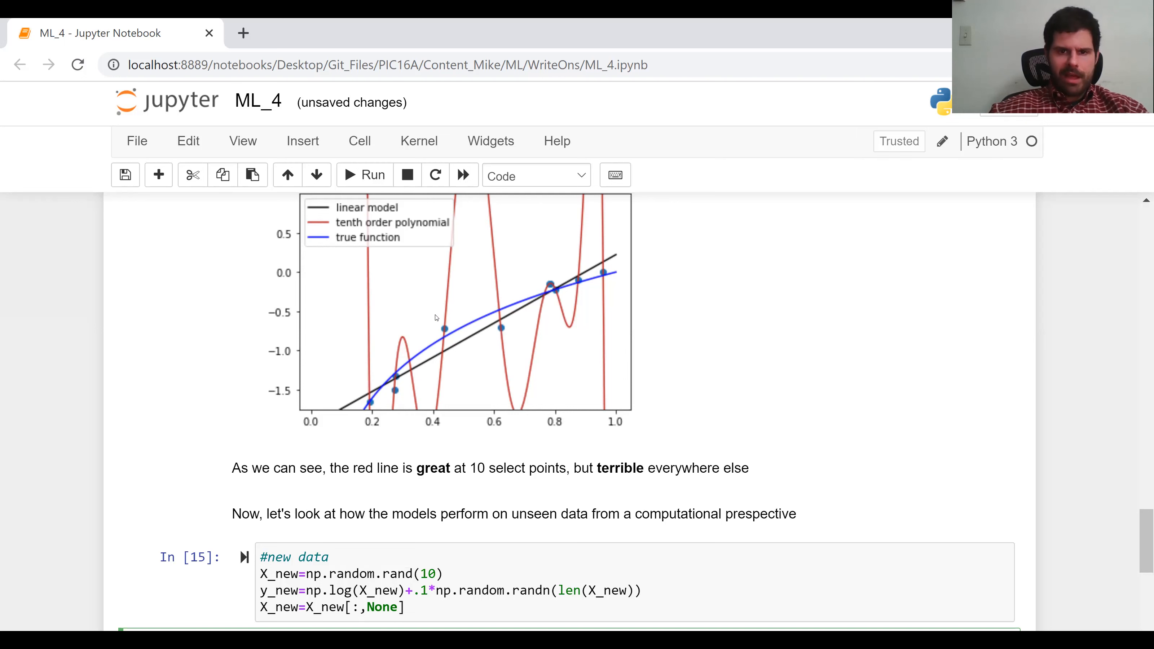
pyautogui.moveTo(447, 331)
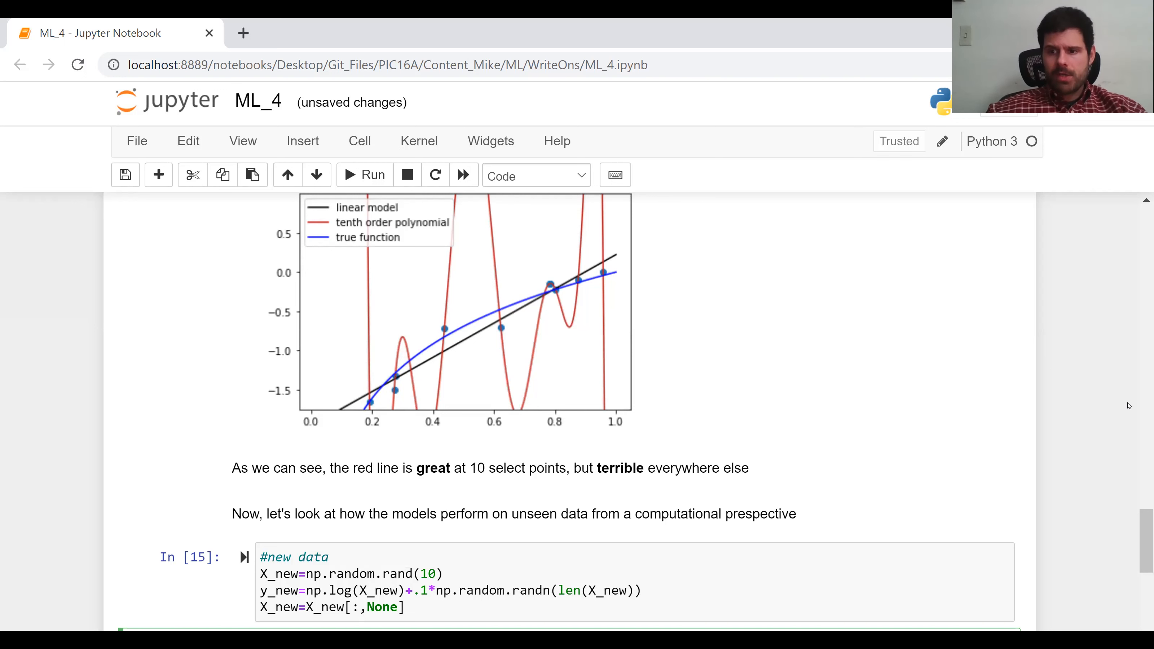
pyautogui.scroll(-3)
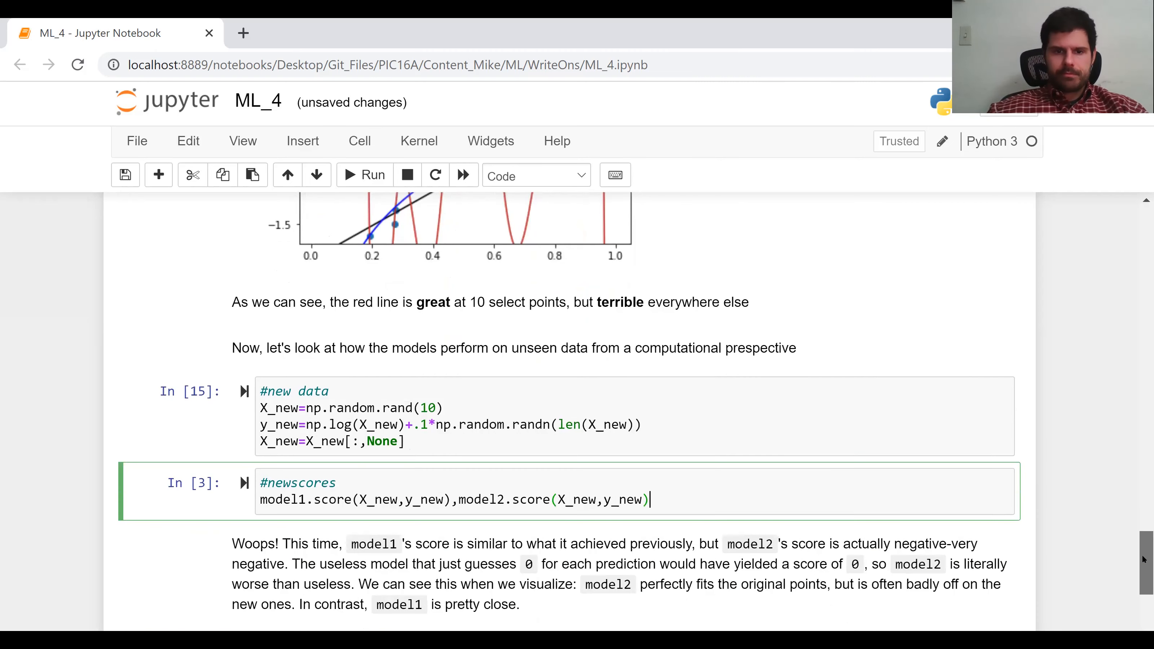
# Scroll down to the #newscores output showing about 0.81 and -70180.
pyautogui.scroll(-3)
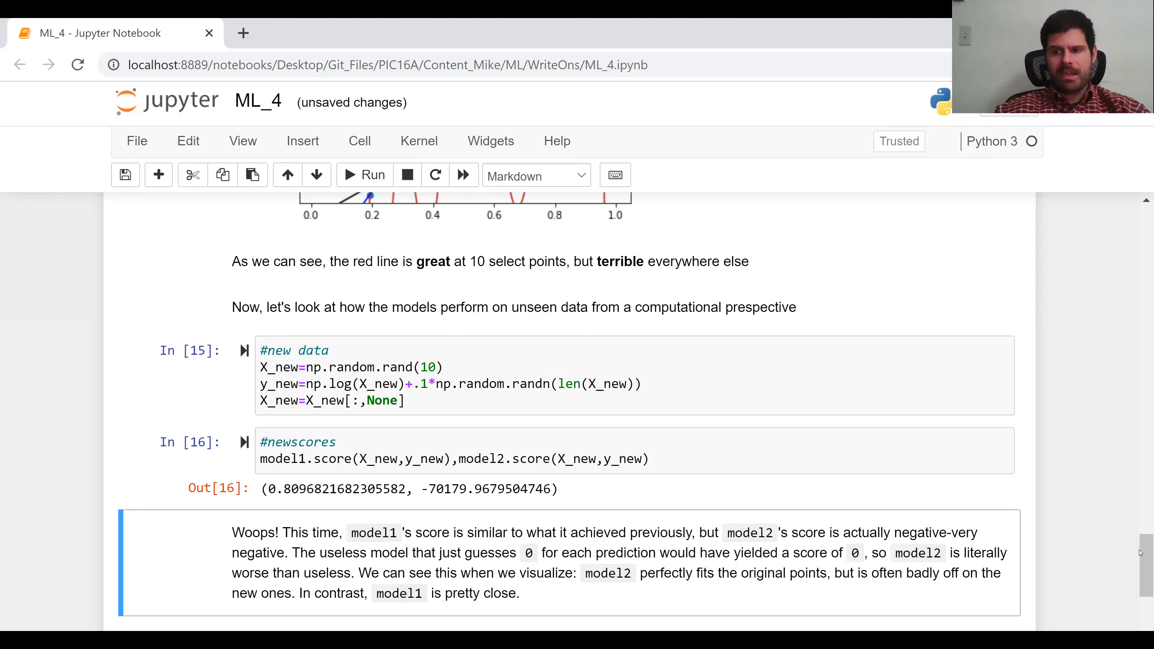
pyautogui.scroll(-3)
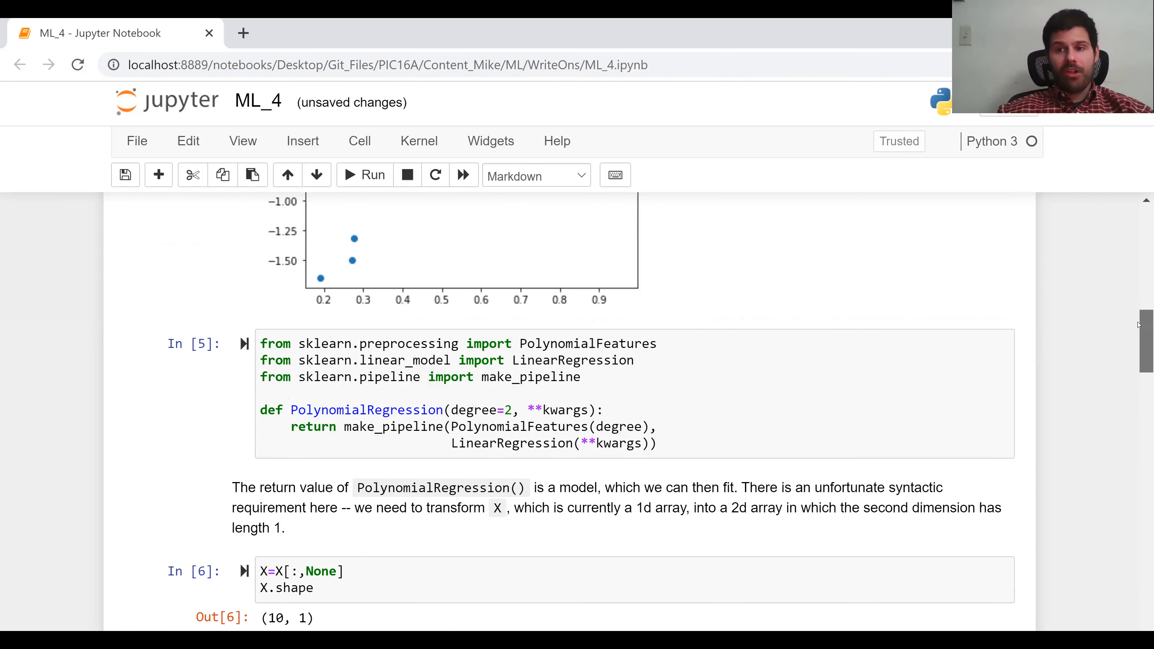
pyautogui.scroll(-3)
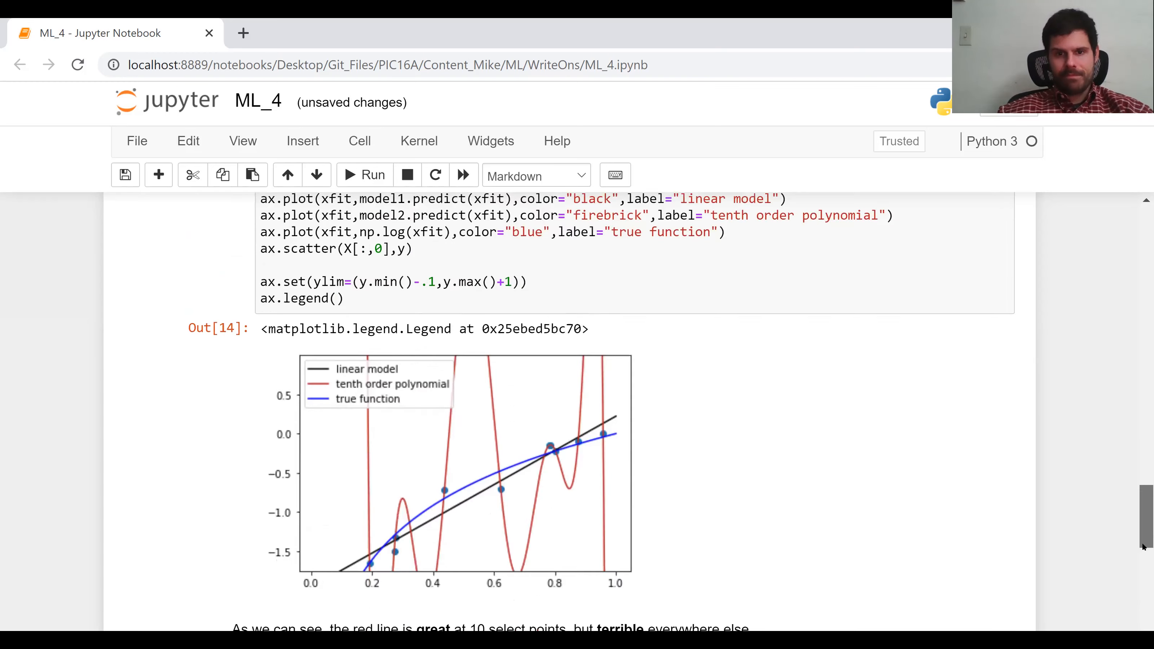
pyautogui.scroll(-3)
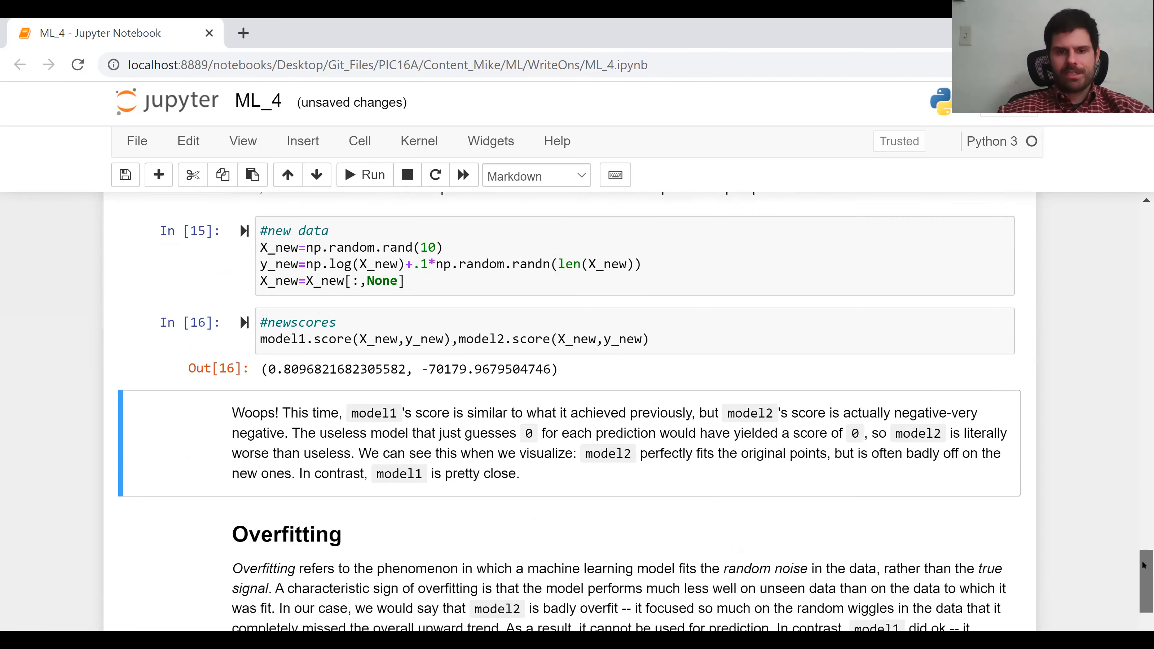
pyautogui.scroll(-3)
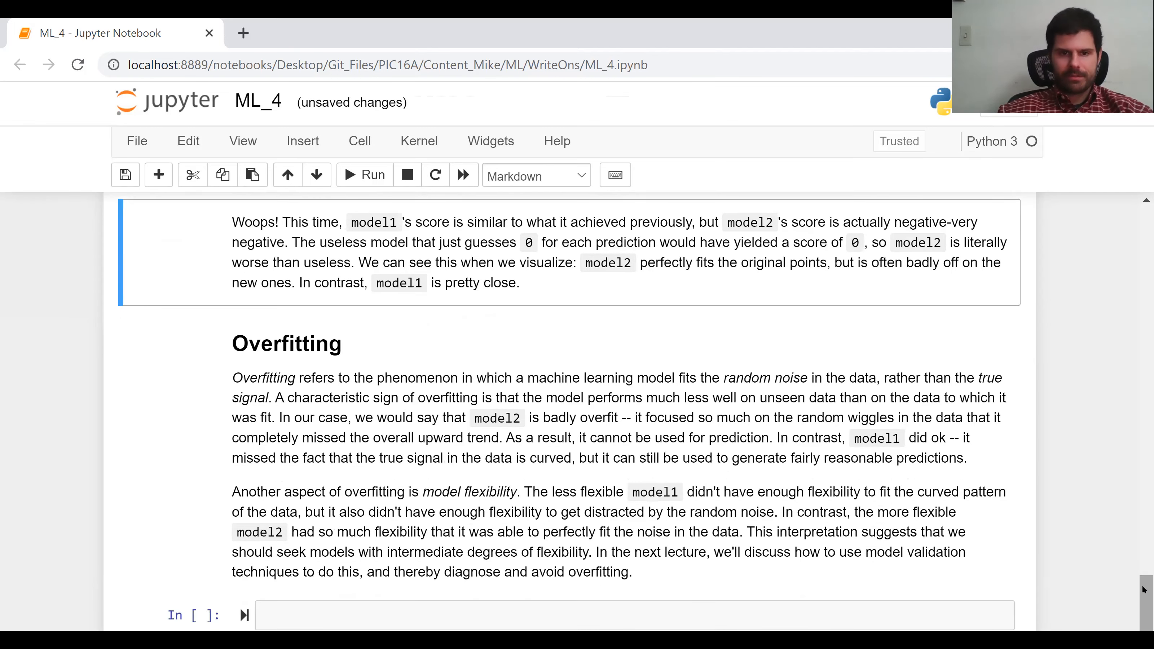